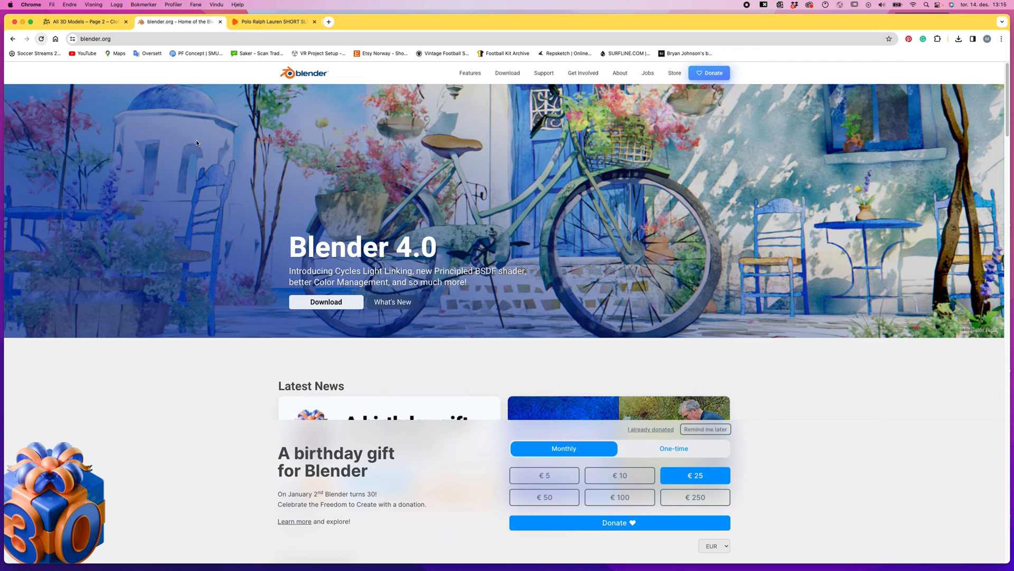
mouse_move(206, 148)
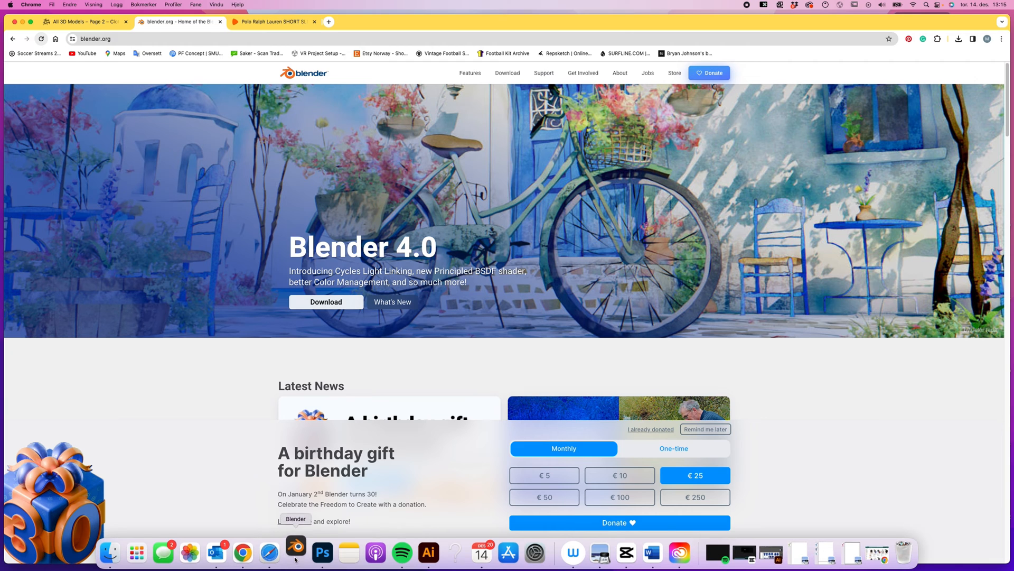
Switch from the browser to Blender for a fresh session
click(296, 551)
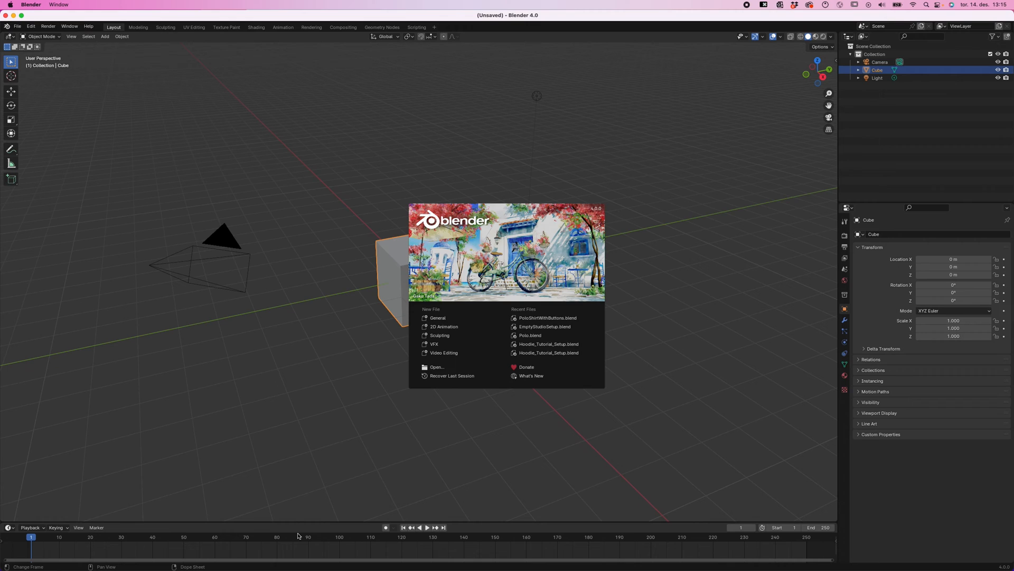
mouse_move(305, 515)
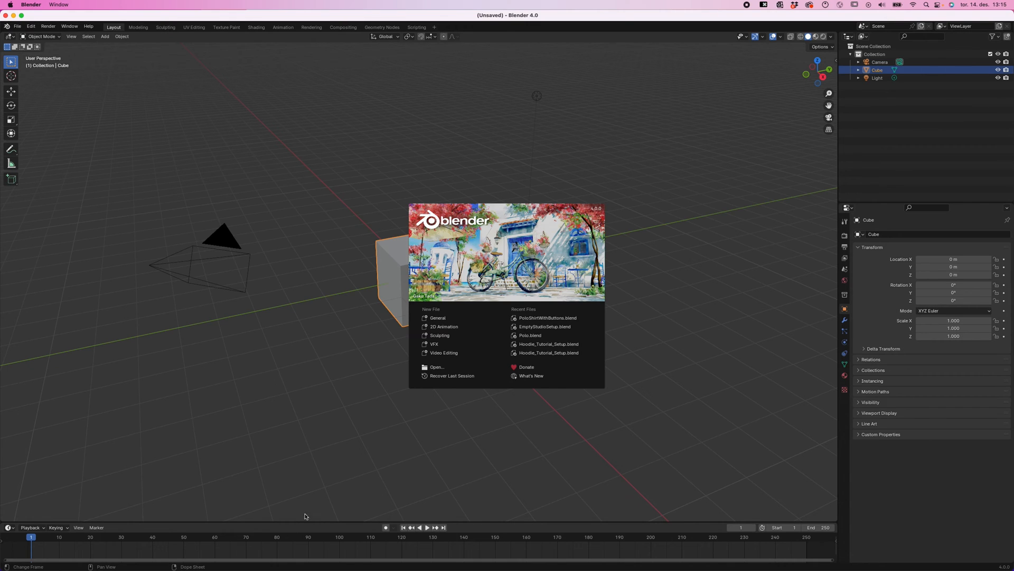
mouse_move(336, 405)
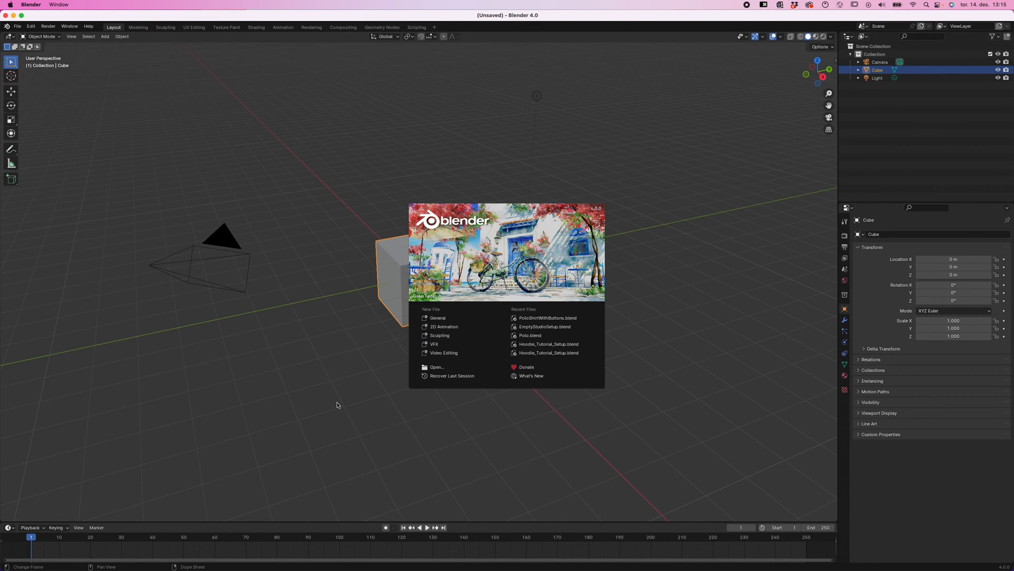
mouse_move(335, 414)
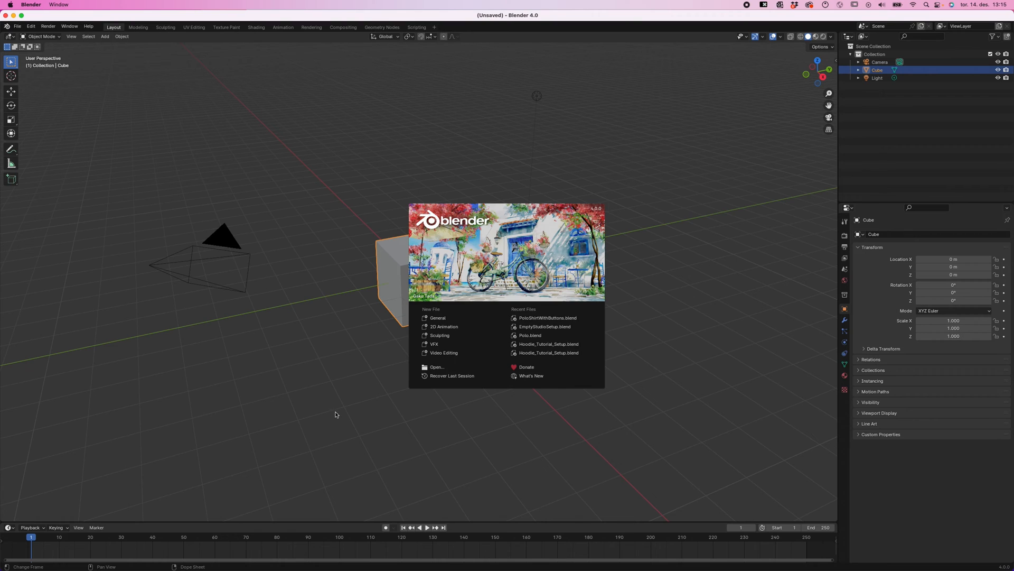
mouse_move(341, 430)
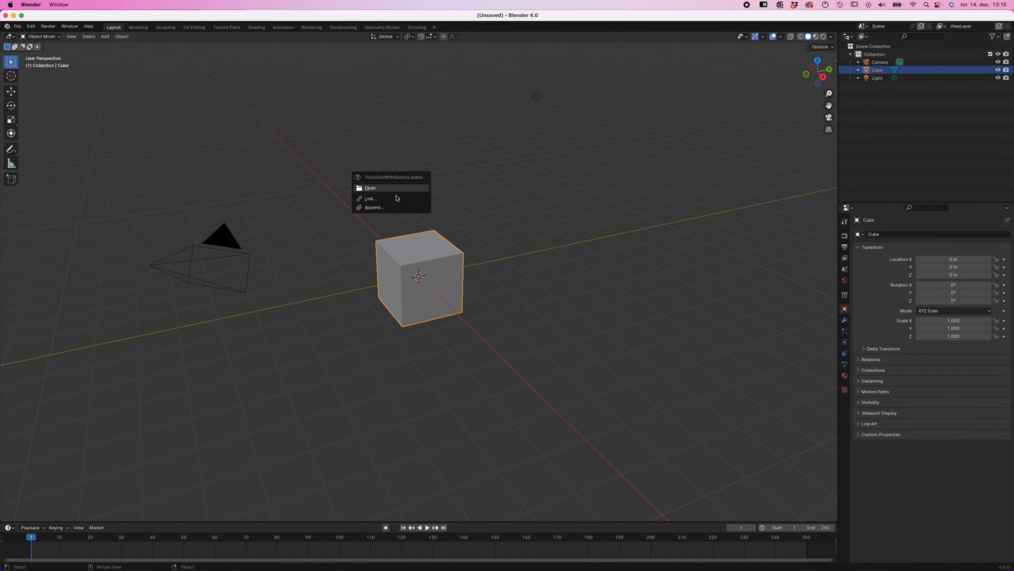
Open PoloShirtWithButtons.blend and scrub and play the turntable animation, stopping back near the start
click(369, 188)
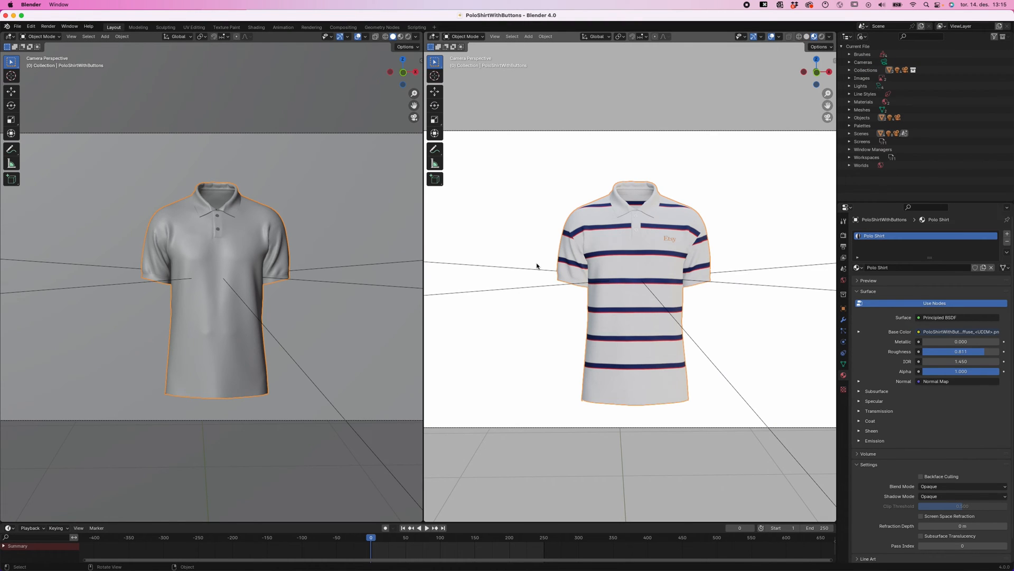
mouse_move(437, 269)
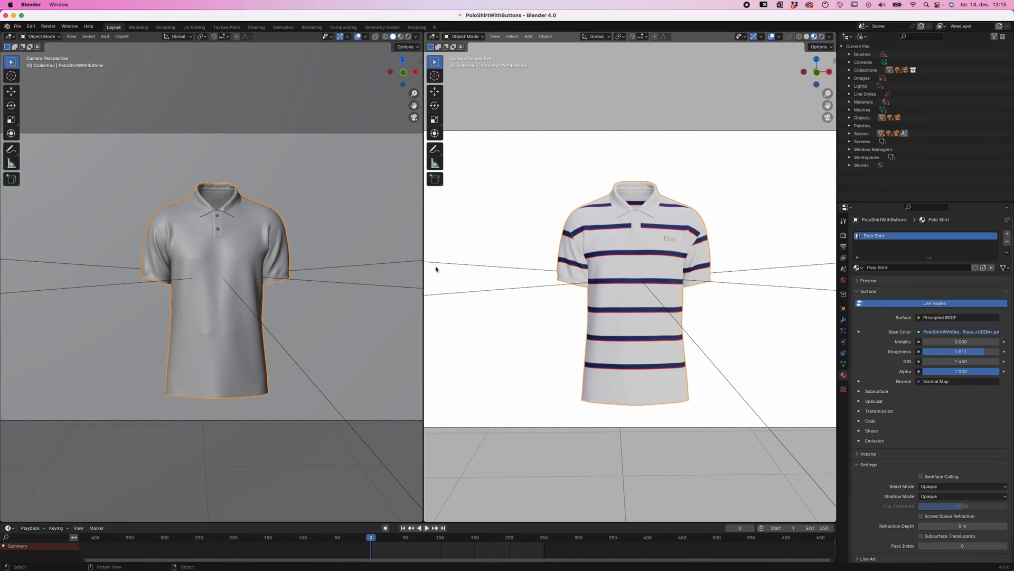
mouse_move(260, 229)
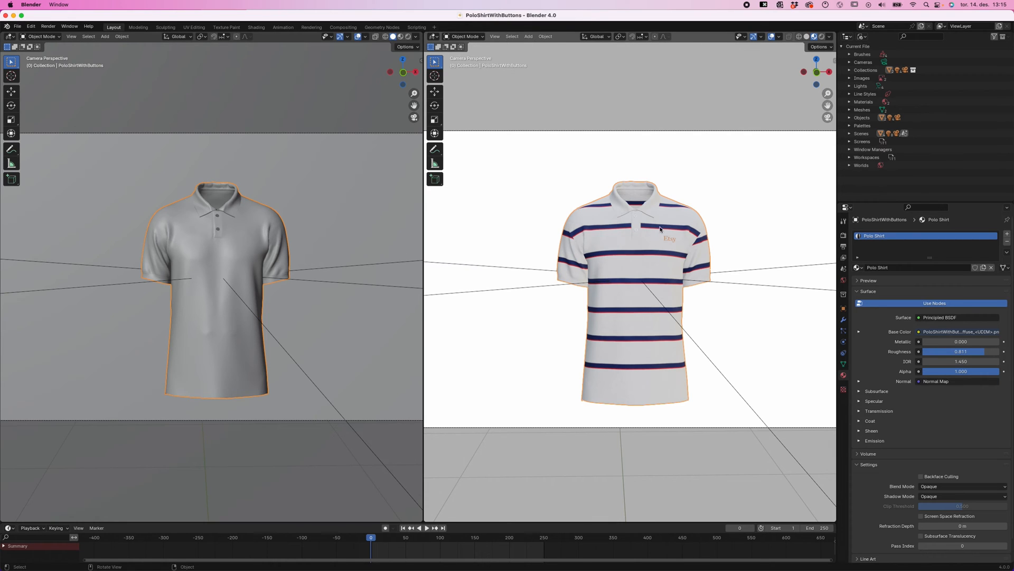
mouse_move(341, 506)
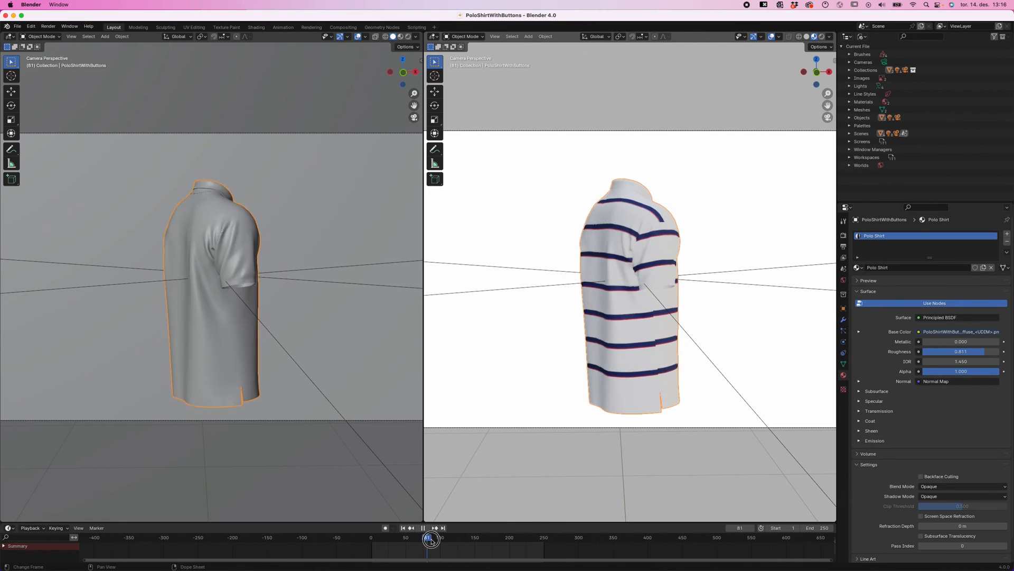
drag(431, 538, 391, 538)
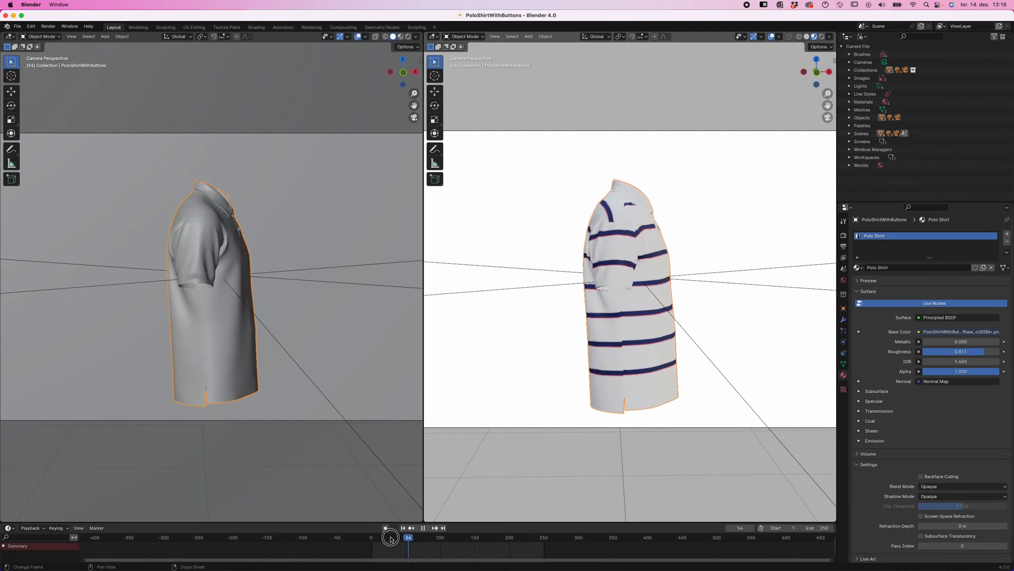
click(403, 527)
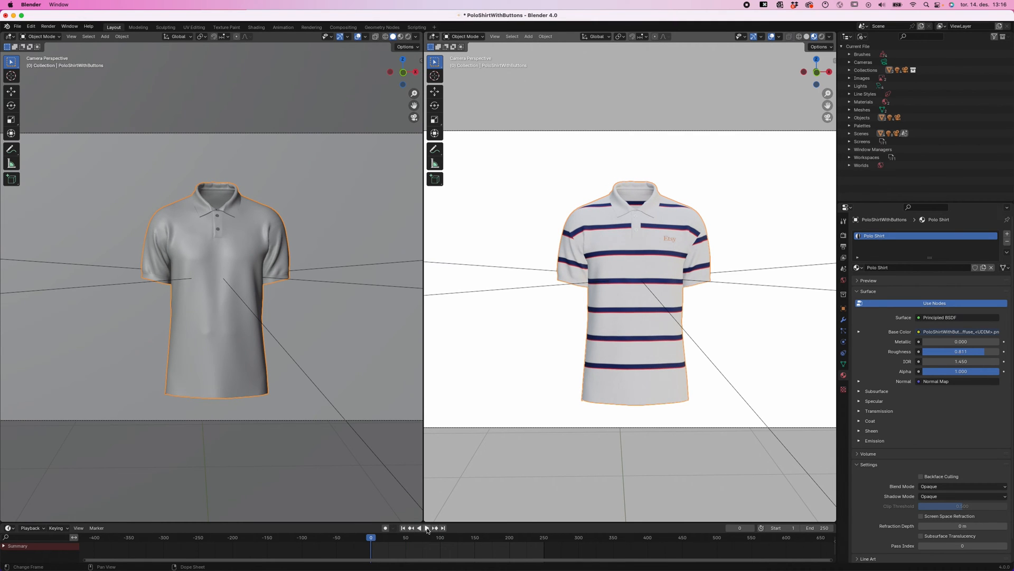
click(436, 527)
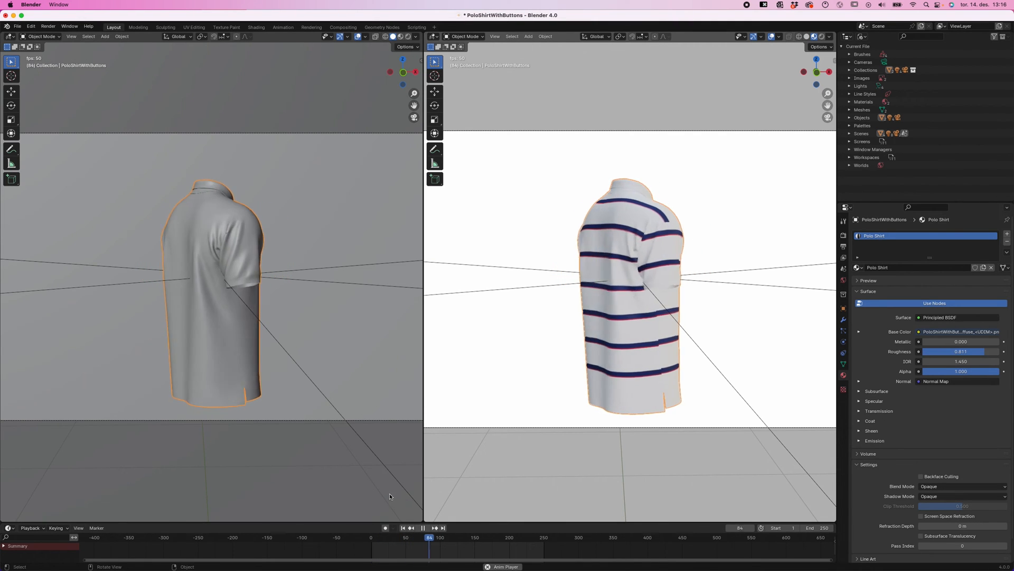
click(422, 527)
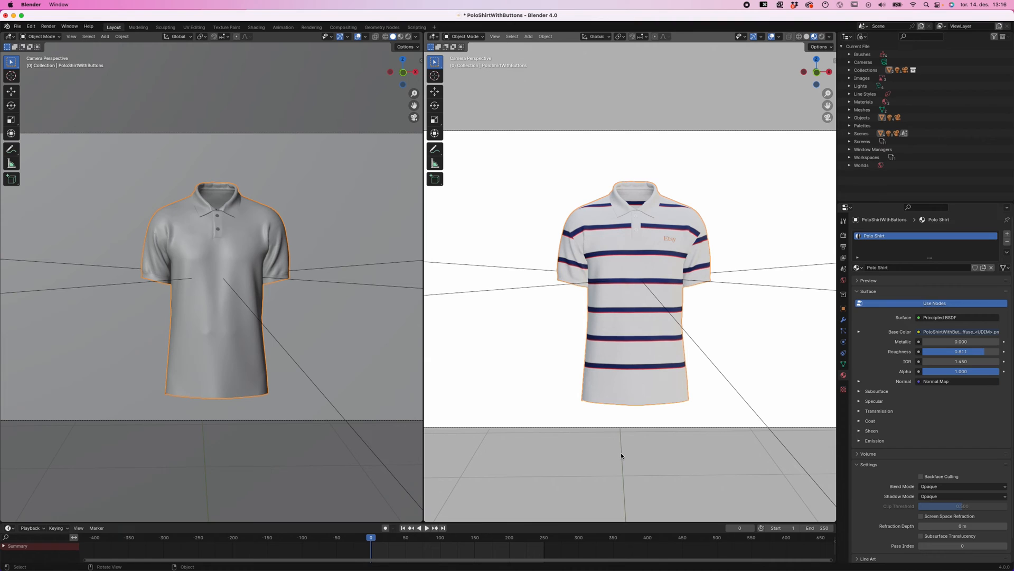
mouse_move(115, 30)
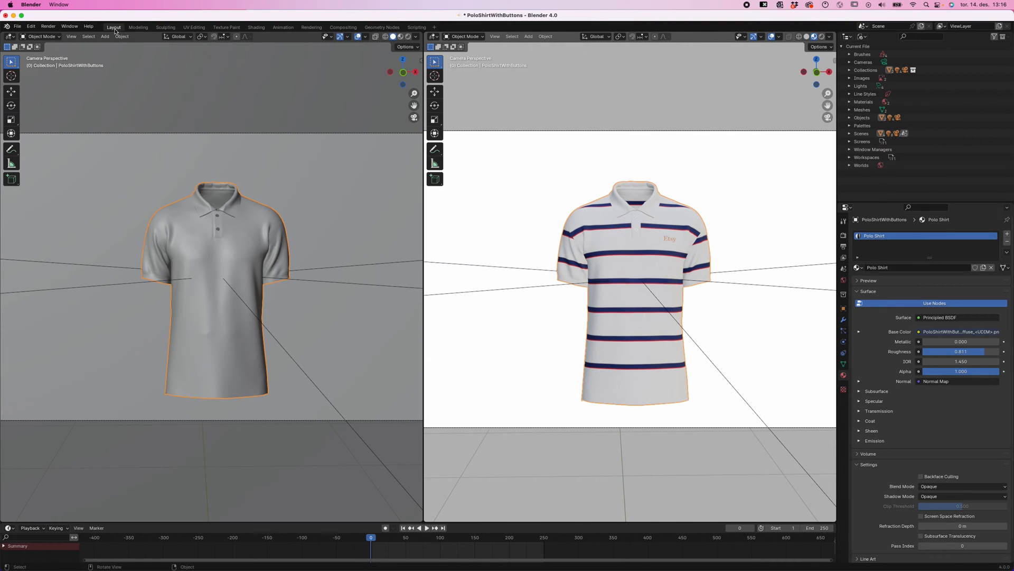
mouse_move(113, 30)
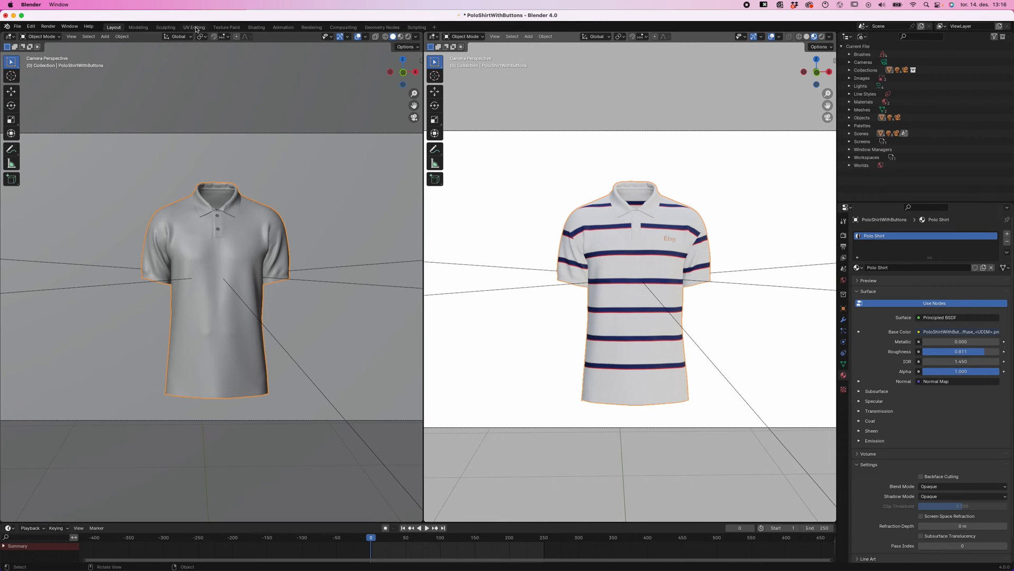
In the UV Editing workspace, select the shirt and show the diffuse texture image behind its UVs
click(195, 27)
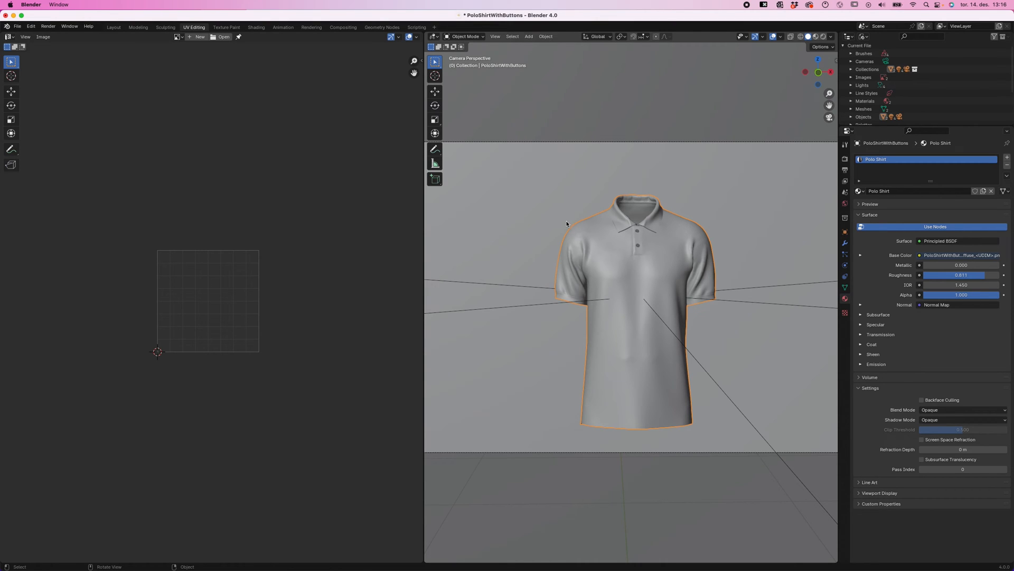
click(463, 36)
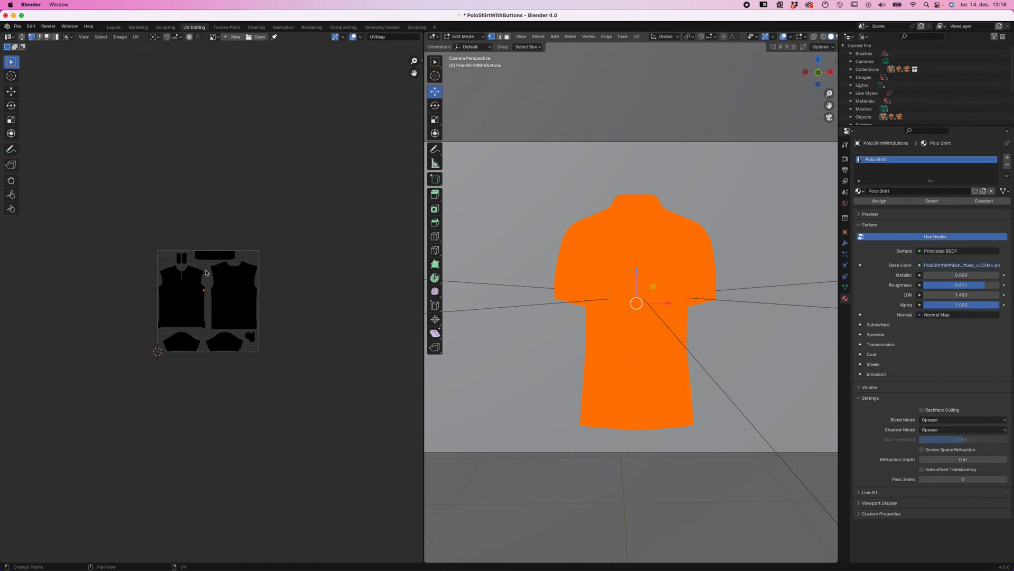
scroll(down, 3)
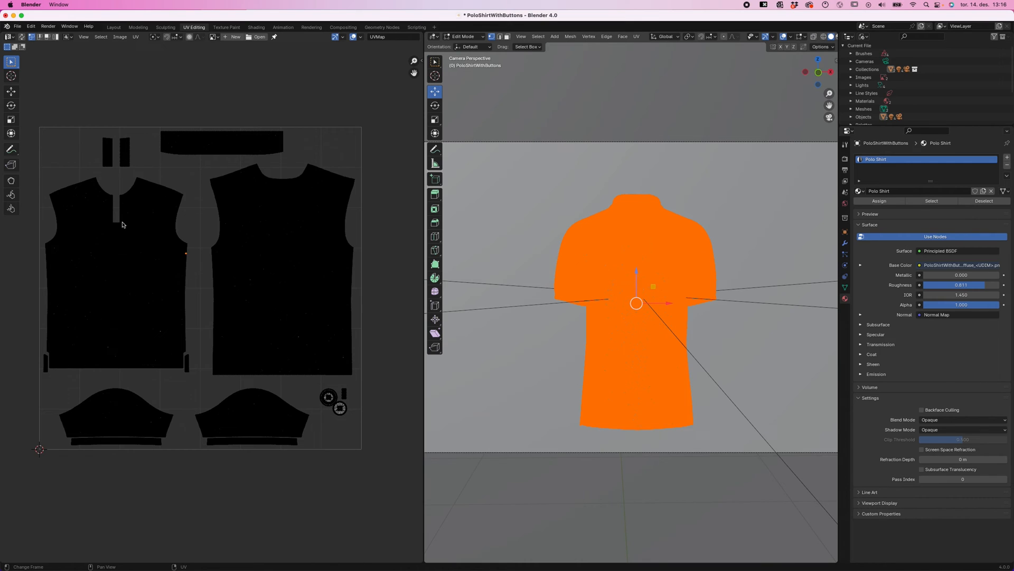
mouse_move(188, 210)
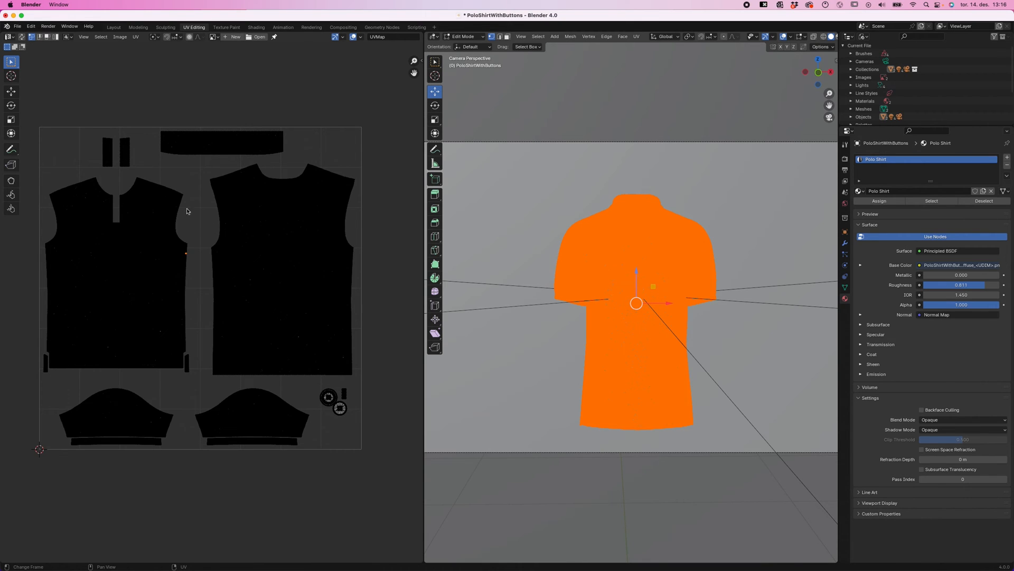
click(213, 36)
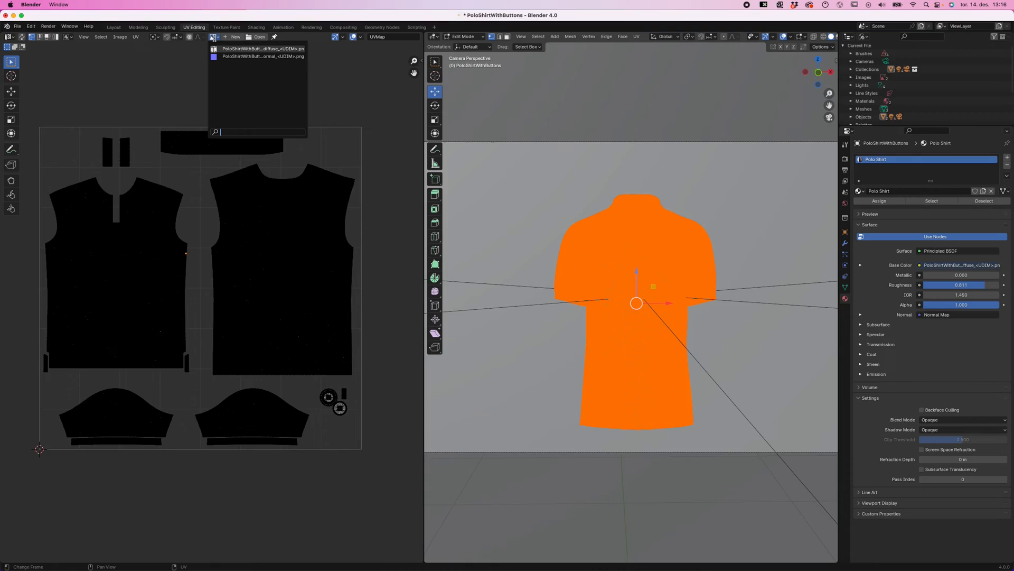
click(262, 47)
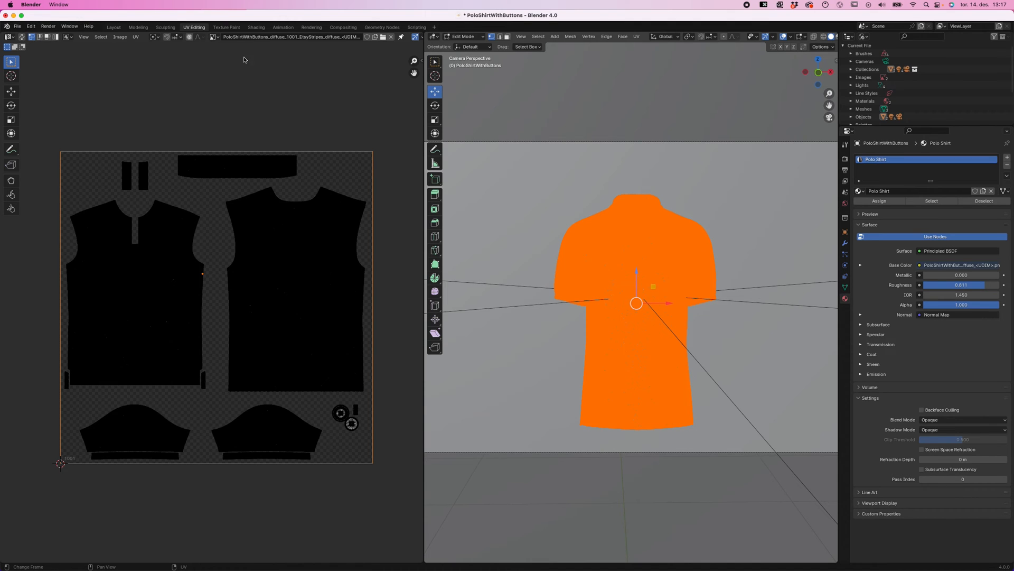
Open the striped diffuse texture PNG from the polo shirt folder in Photoshop
click(322, 552)
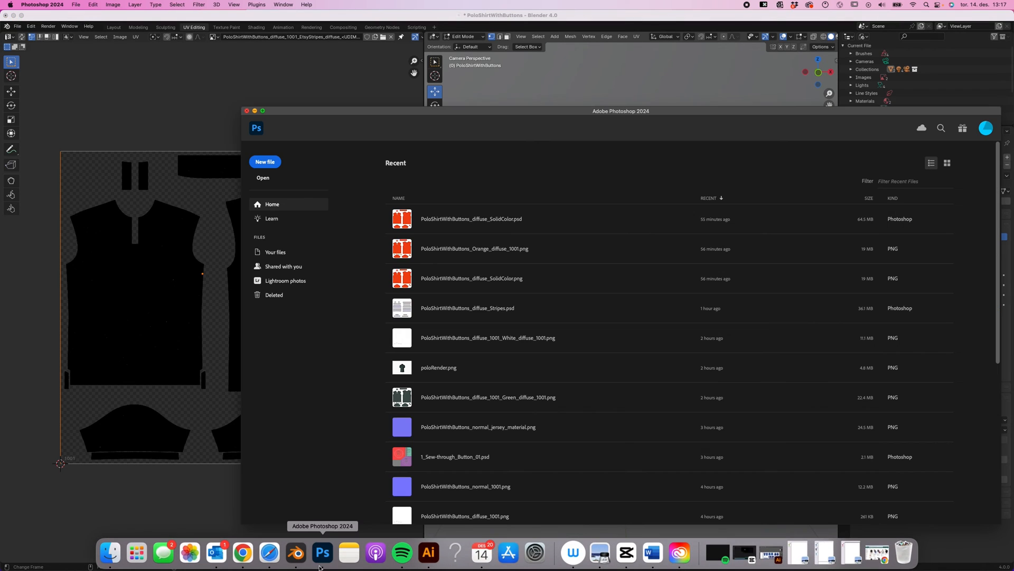
click(295, 553)
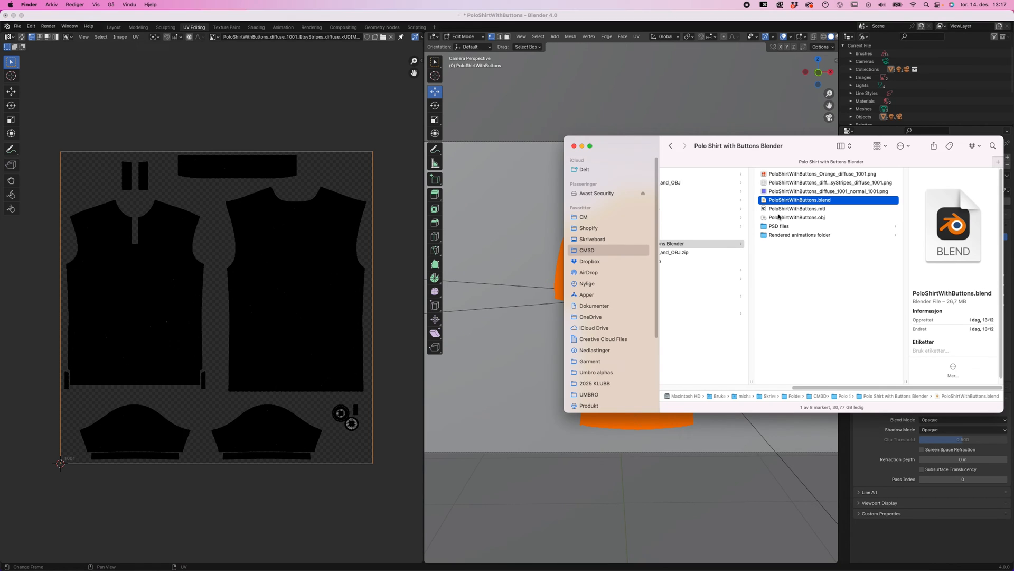
click(831, 182)
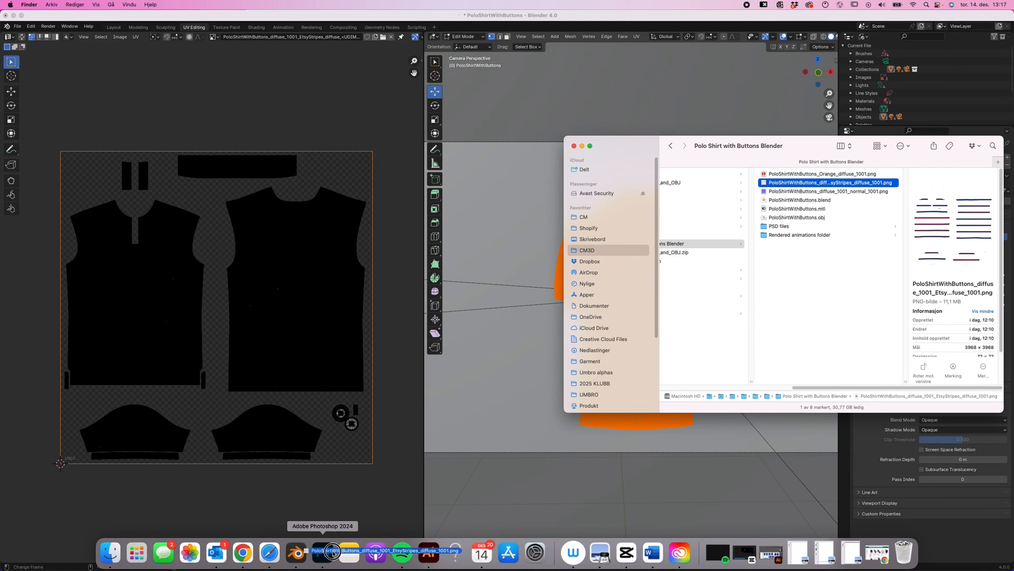
click(330, 552)
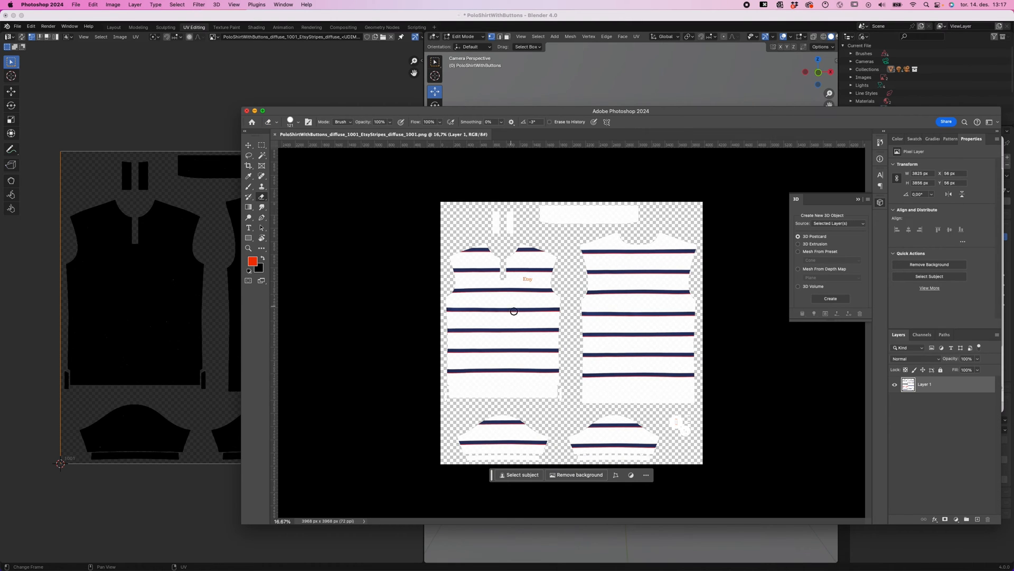
mouse_move(575, 372)
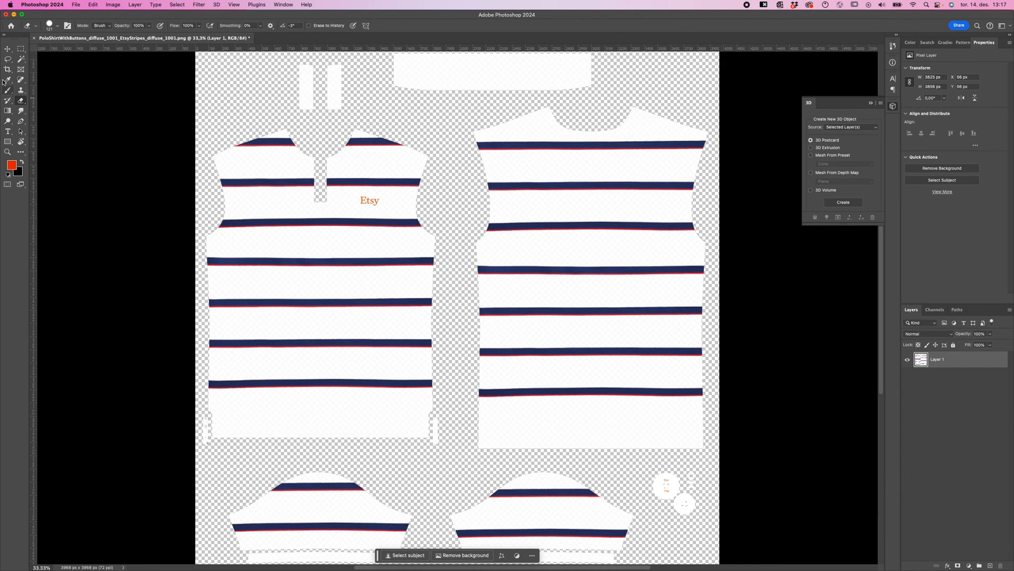
Paint red test strokes over the texture and undo them, leaving it clean
drag(385, 98, 427, 111)
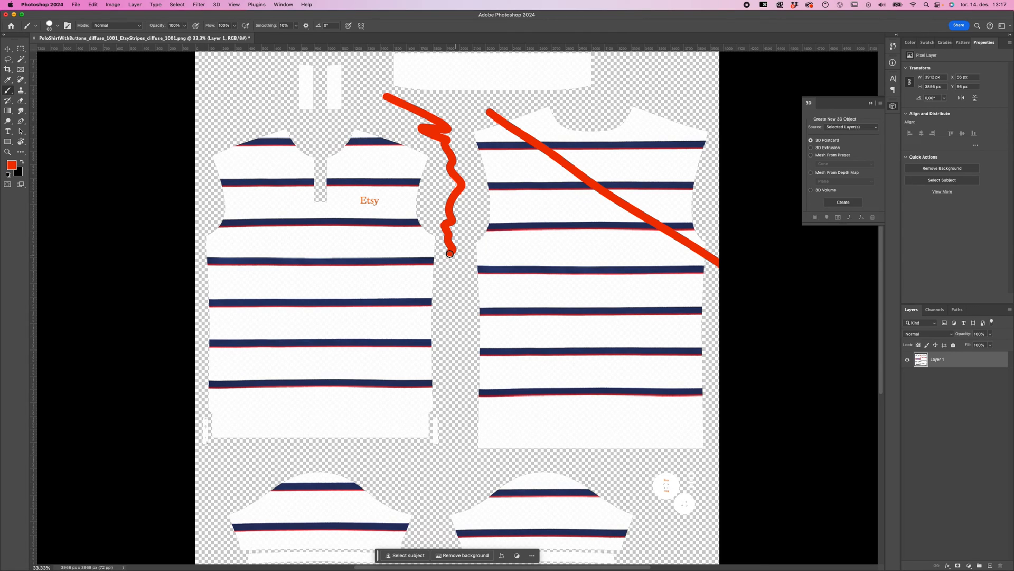
drag(712, 259, 472, 372)
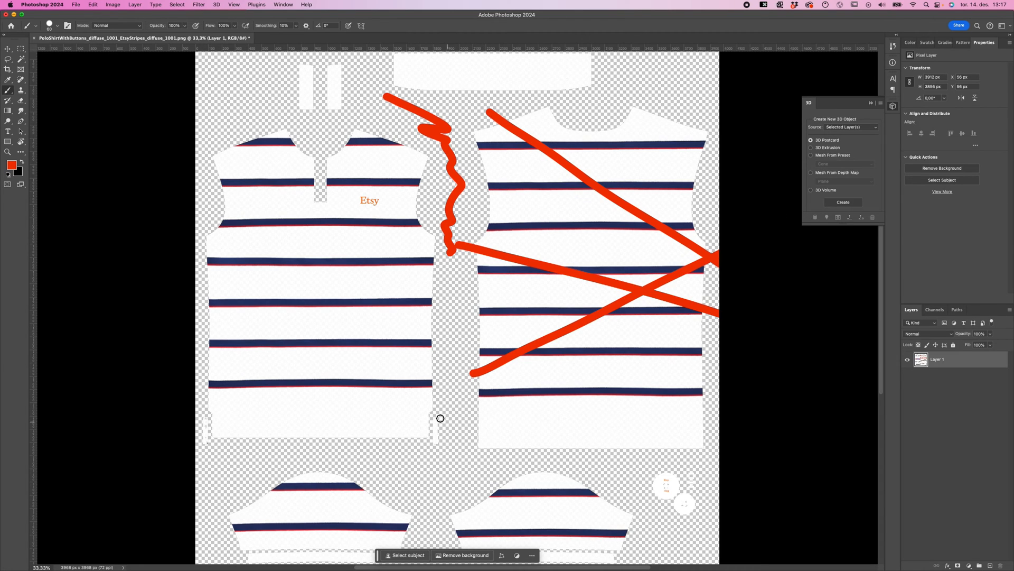
key(cmd+z)
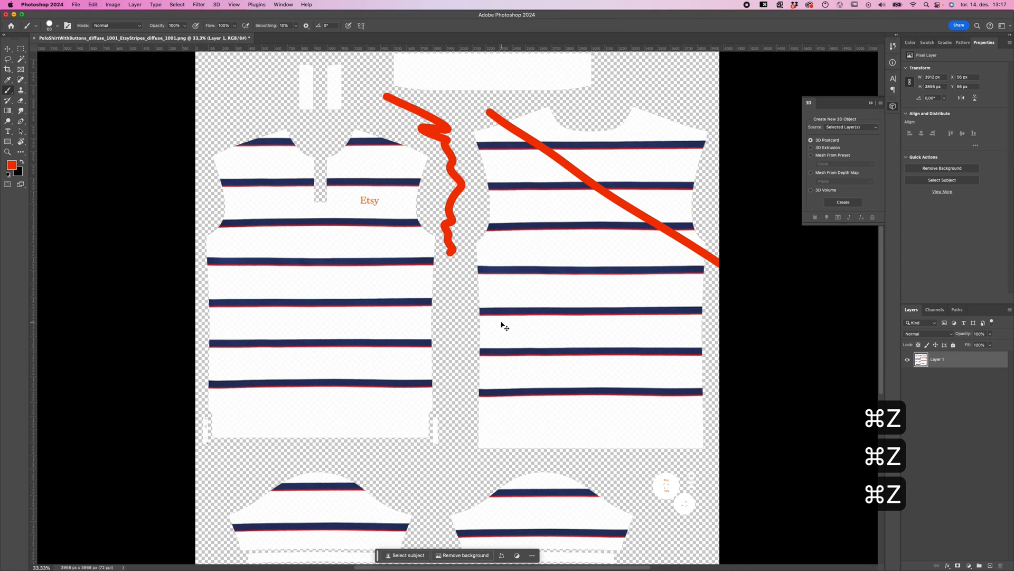
key(cmd+z)
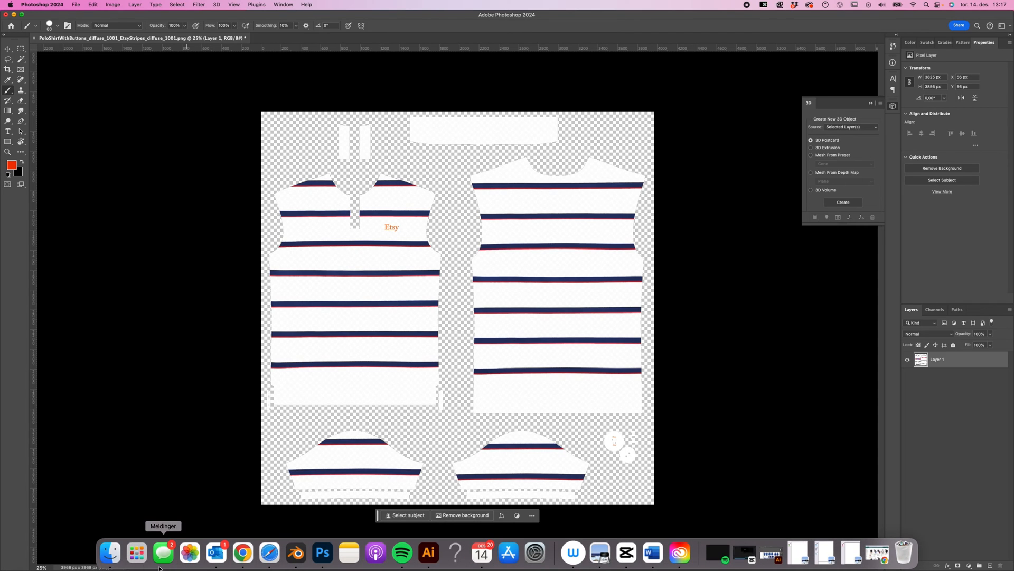
Open the orange diffuse PNG as a second document and bring up Image > Adjustments
click(109, 553)
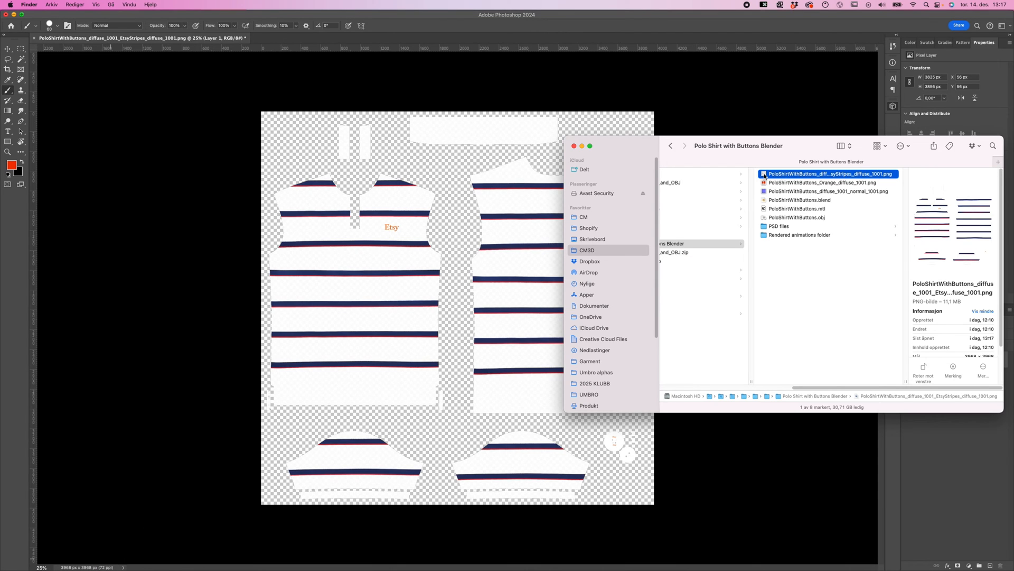
click(822, 183)
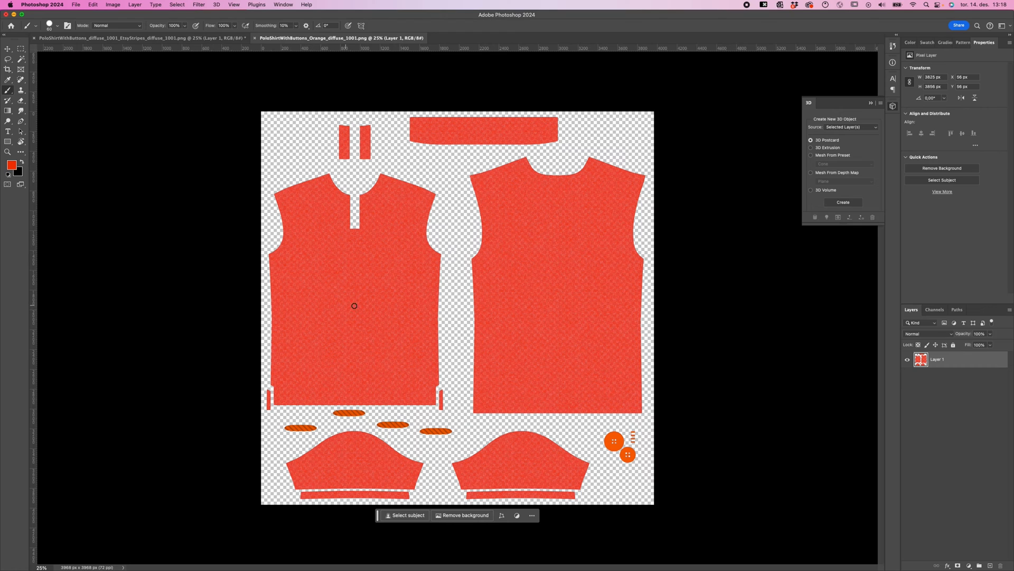
key(v)
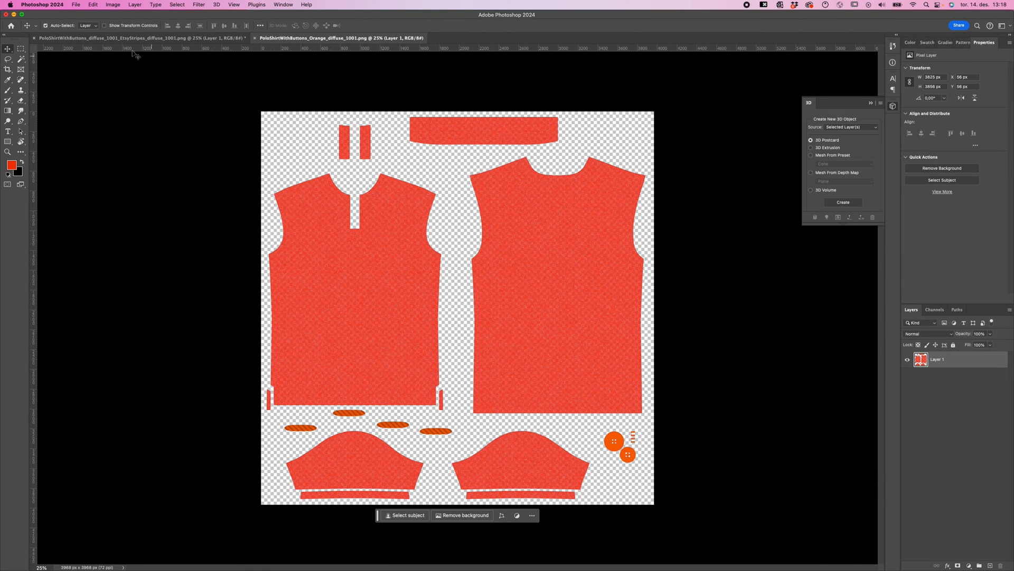
click(113, 4)
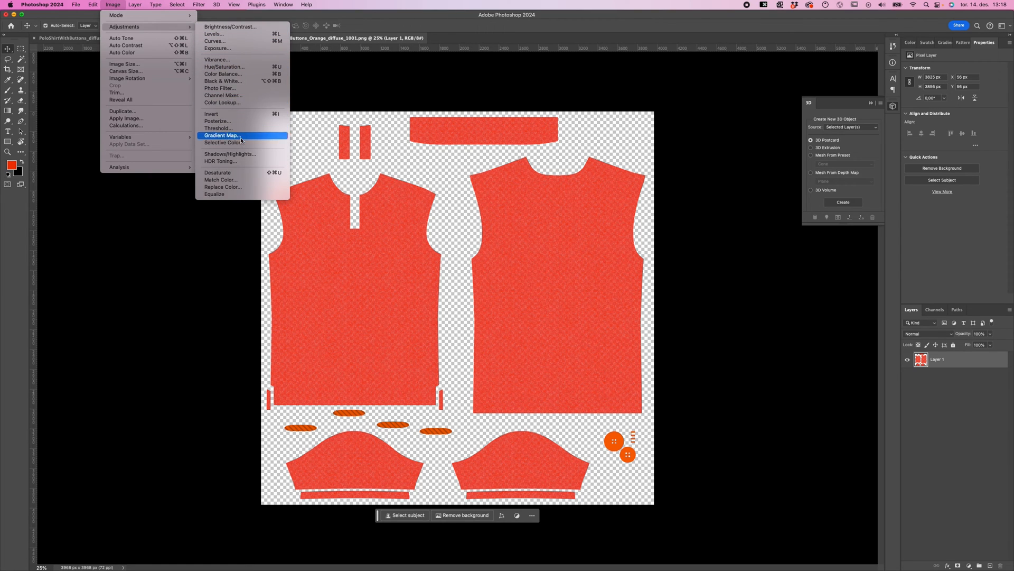
mouse_move(238, 189)
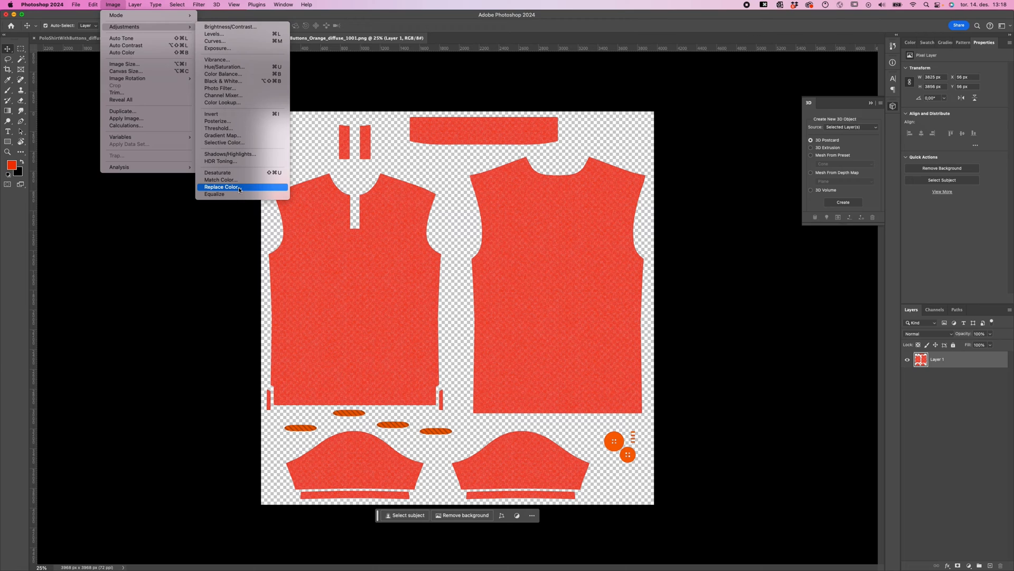
Use Replace Color to recolour the orange texture blue with Lightness -24 and apply it
click(222, 188)
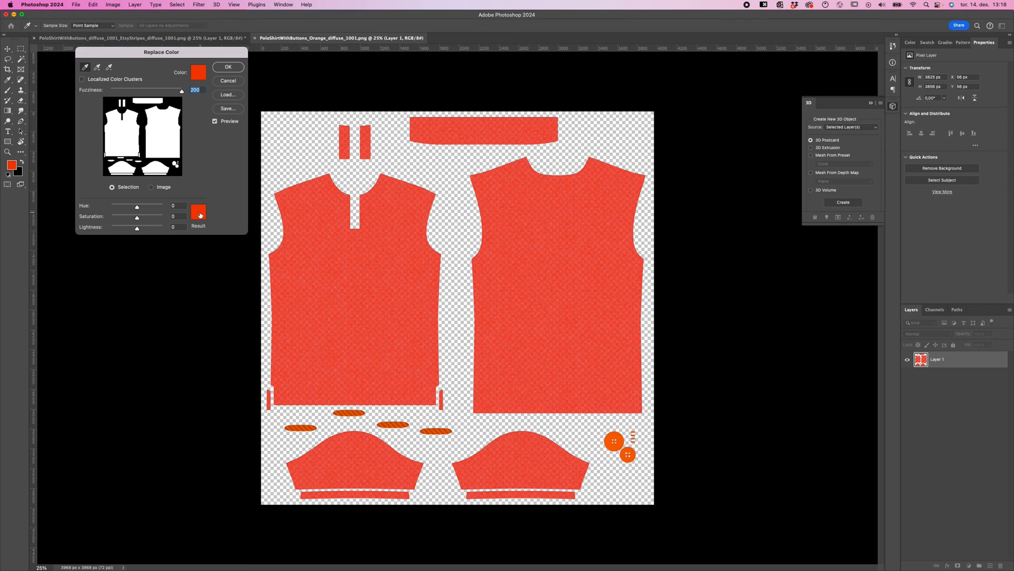
click(198, 211)
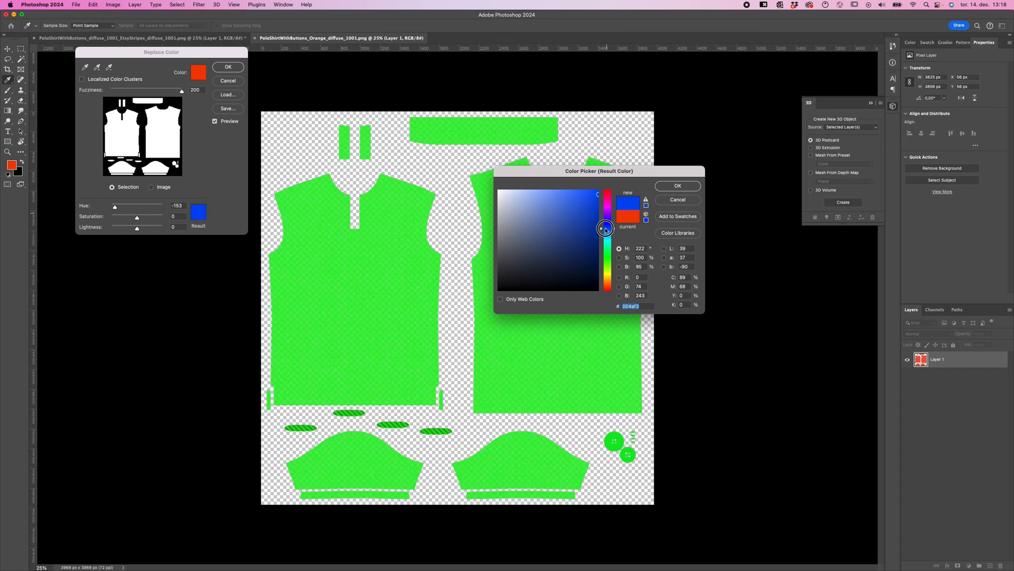
click(676, 186)
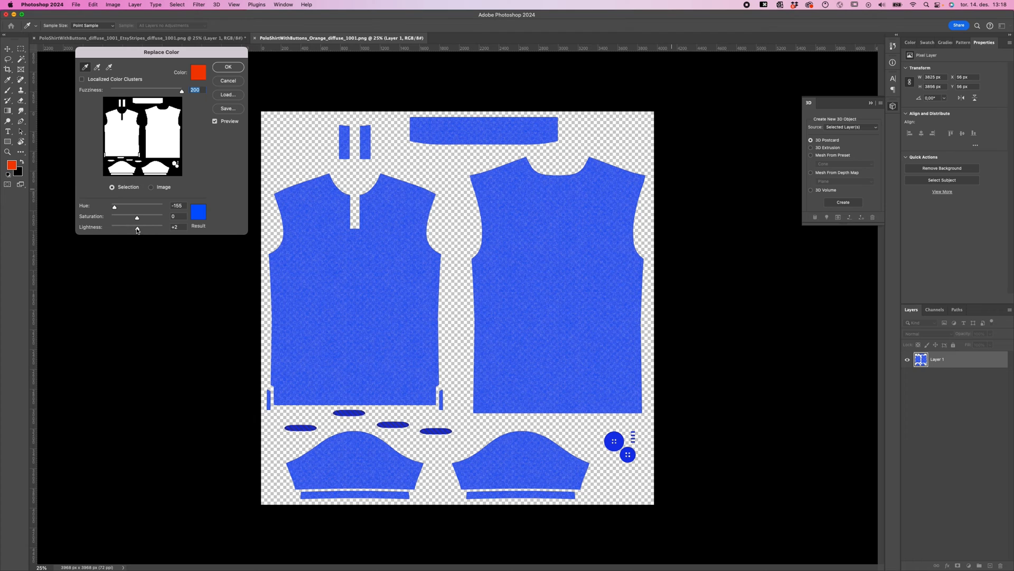
drag(137, 227, 130, 228)
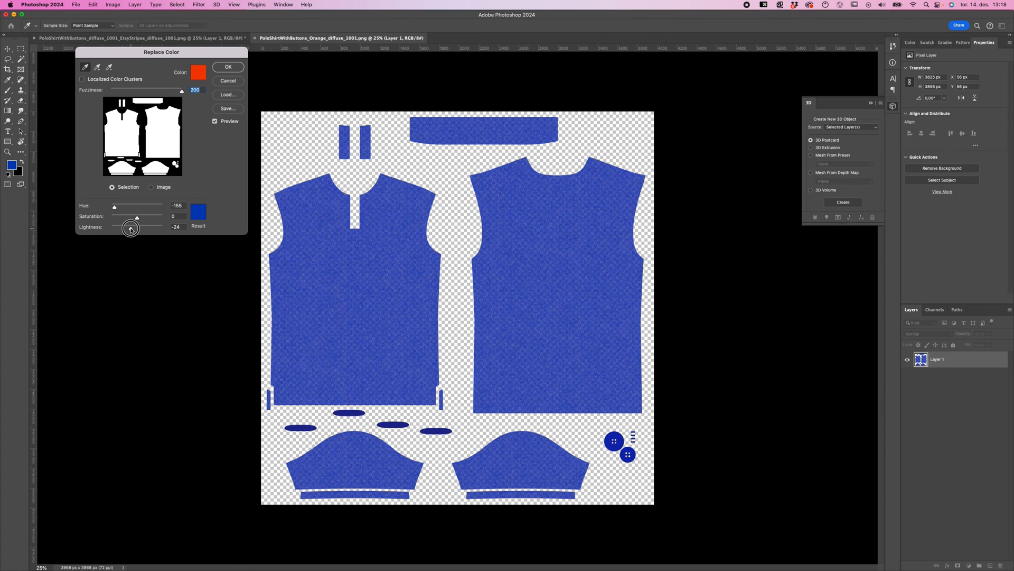
click(228, 67)
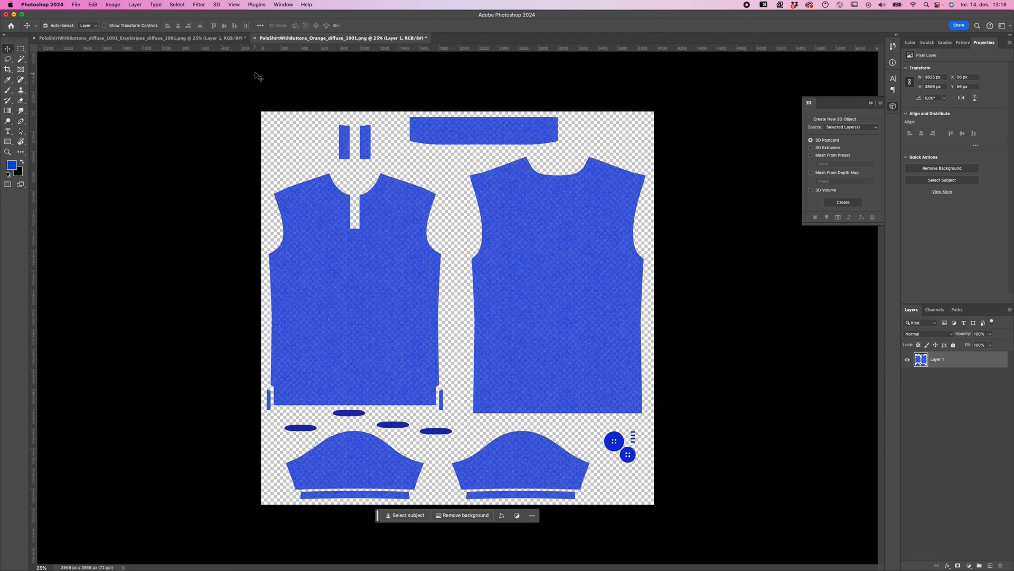
mouse_move(313, 246)
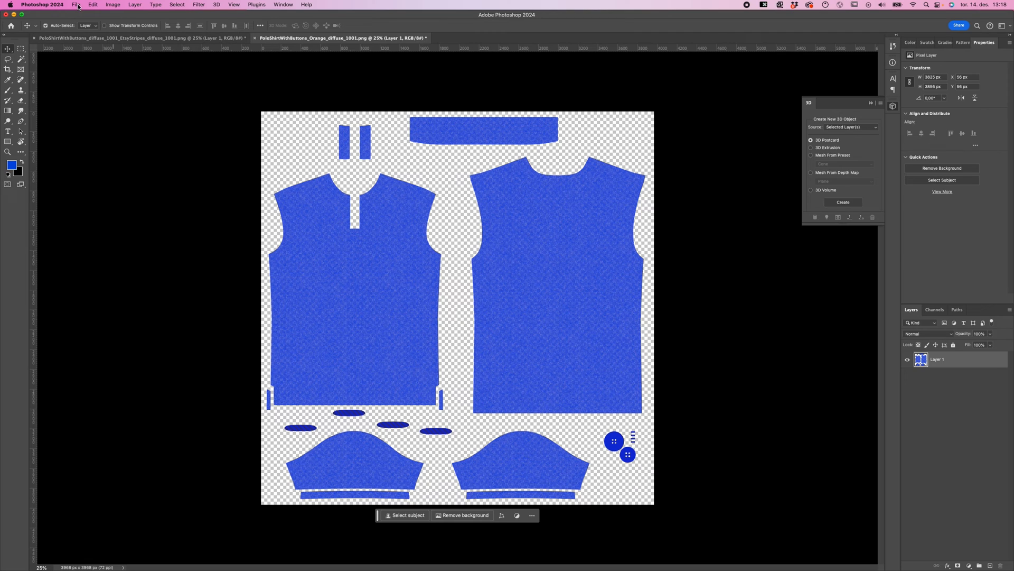
Quick-export the texture as PoloShirtWithButtons_Blue.png into the project folder
click(75, 4)
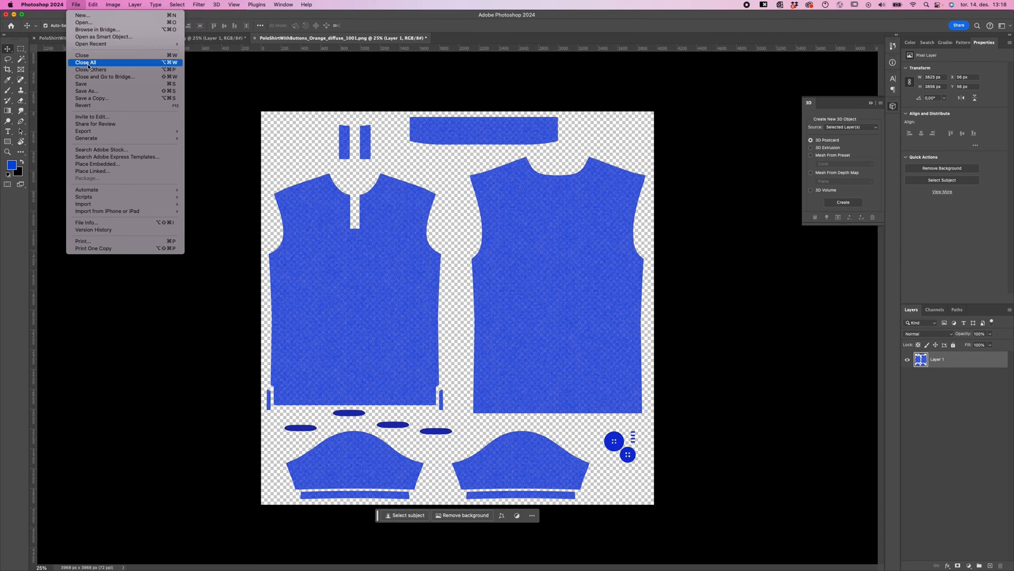
mouse_move(82, 131)
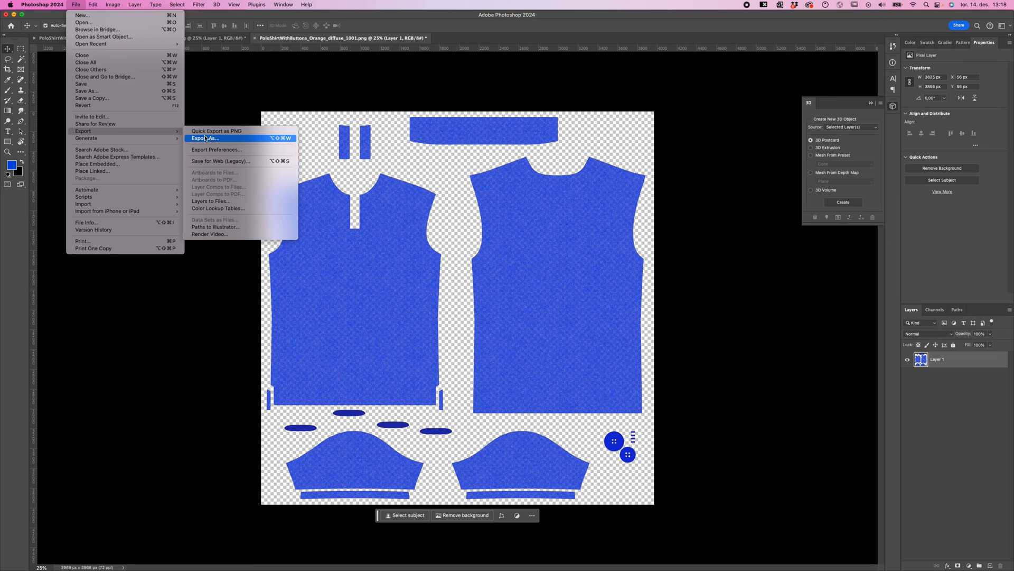
mouse_move(217, 131)
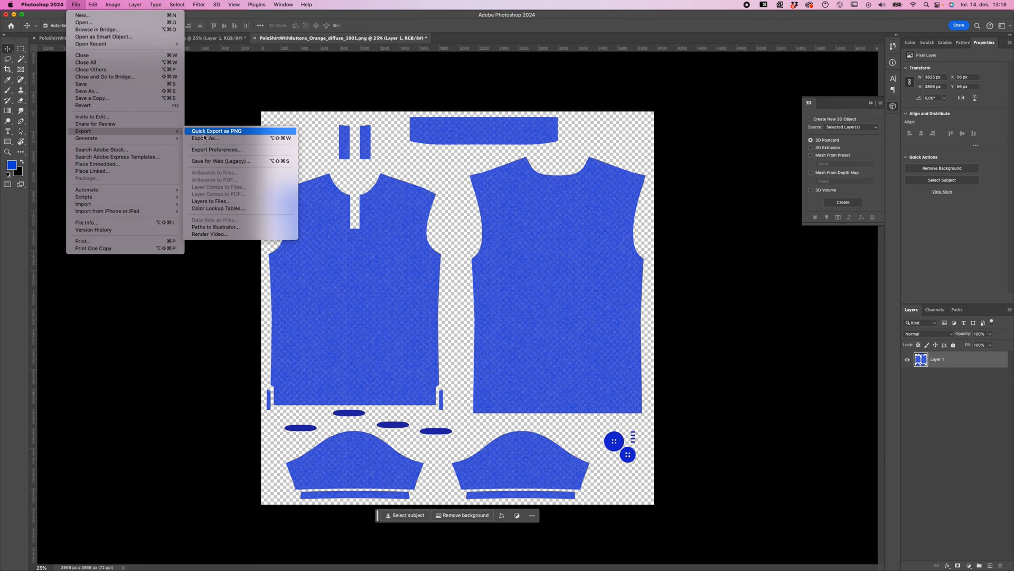
click(206, 137)
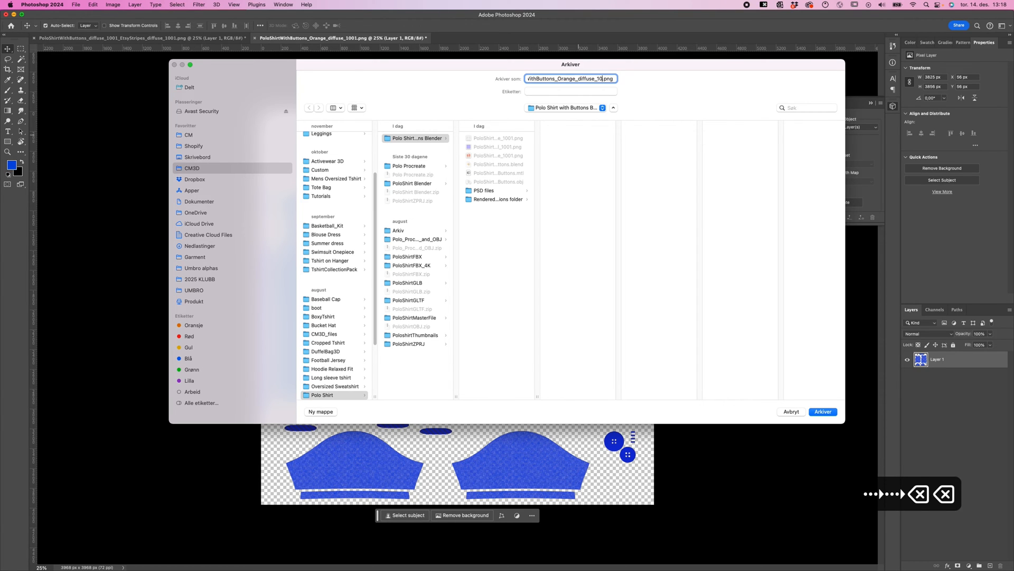
text(PoloShirtWithButtons_Orange.png)
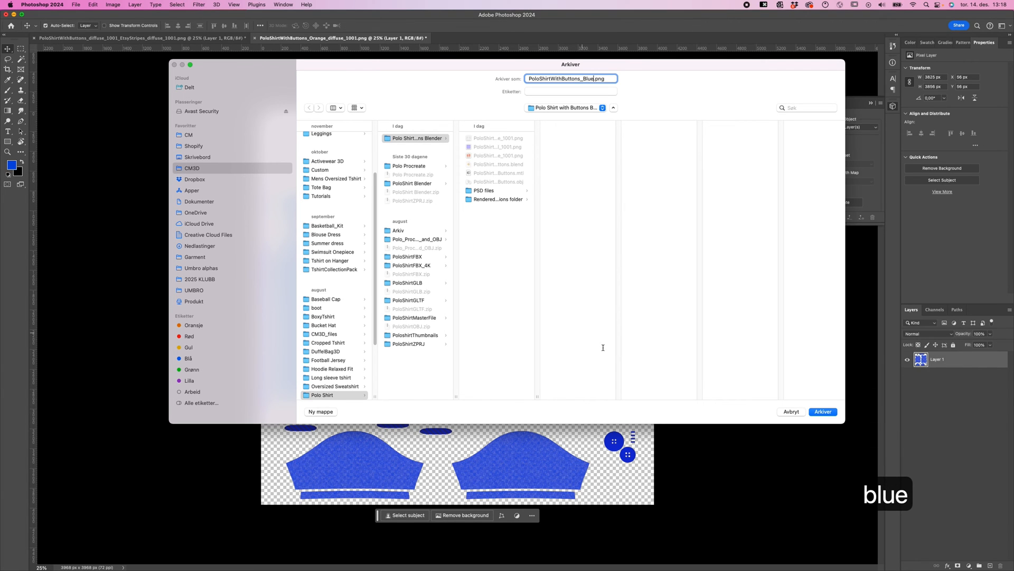
click(822, 411)
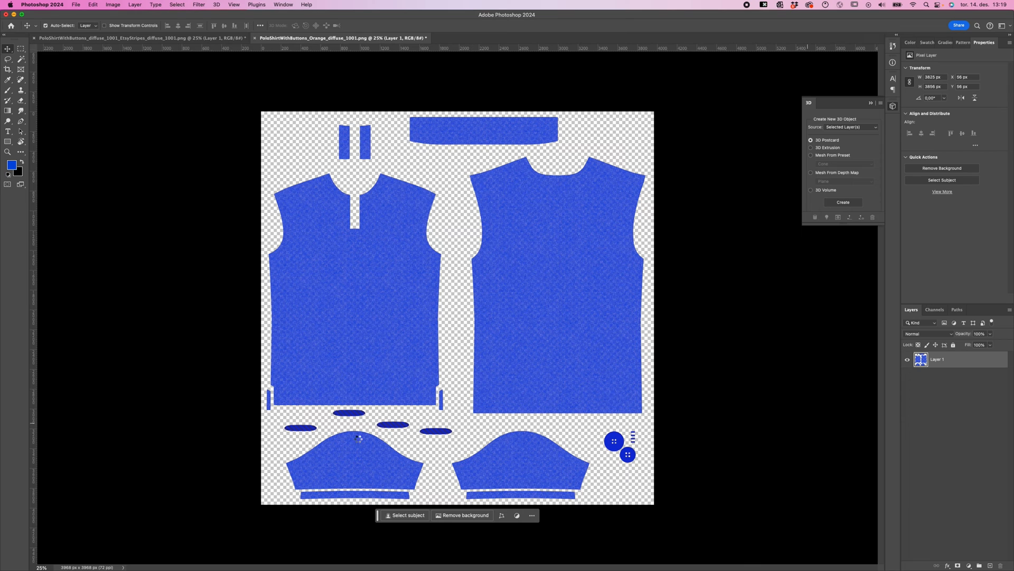
mouse_move(296, 551)
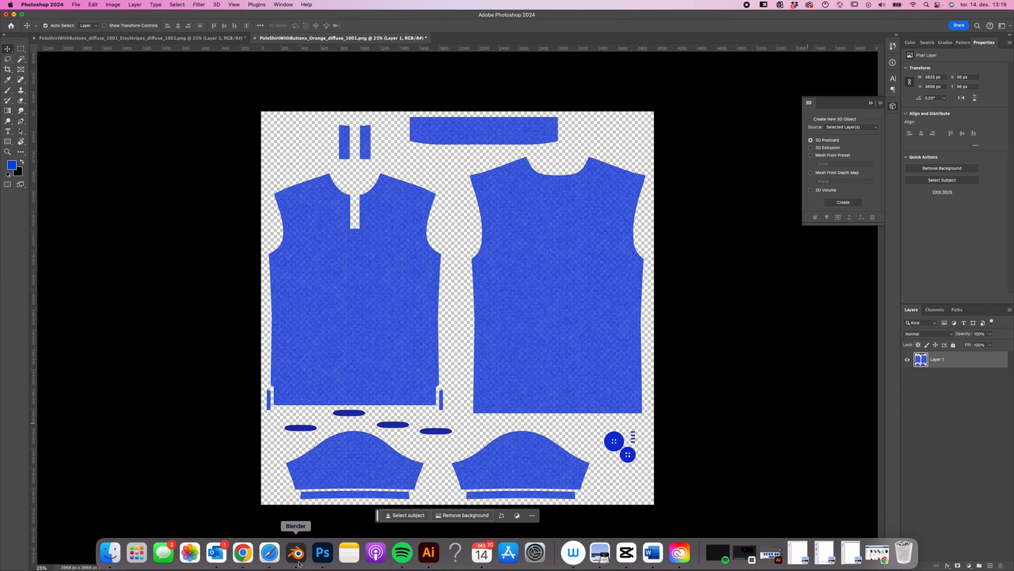
In Blender's Shading workspace, load PoloShirtWithButtons_Blue.png into the material's base colour texture node
click(295, 552)
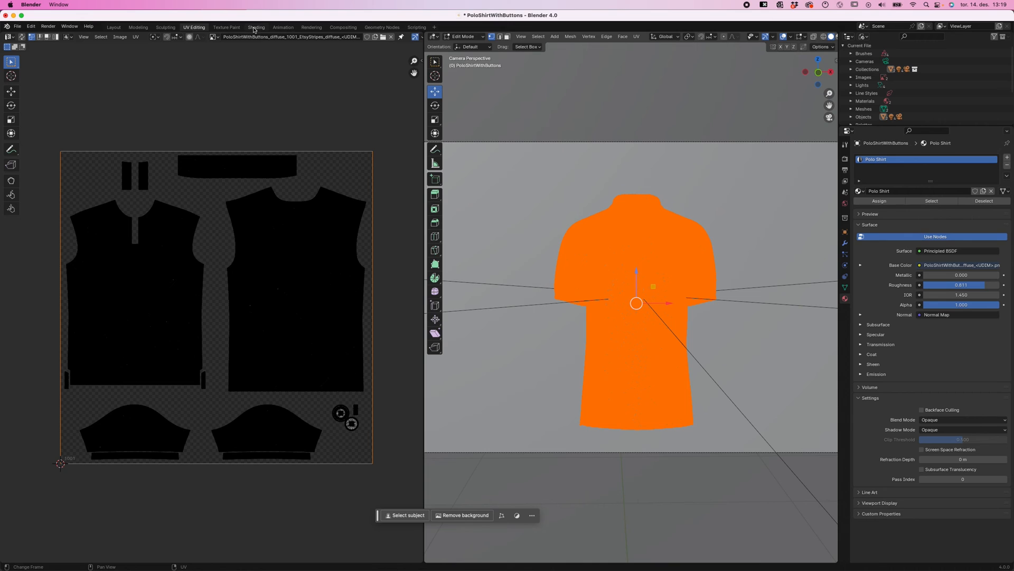
click(256, 28)
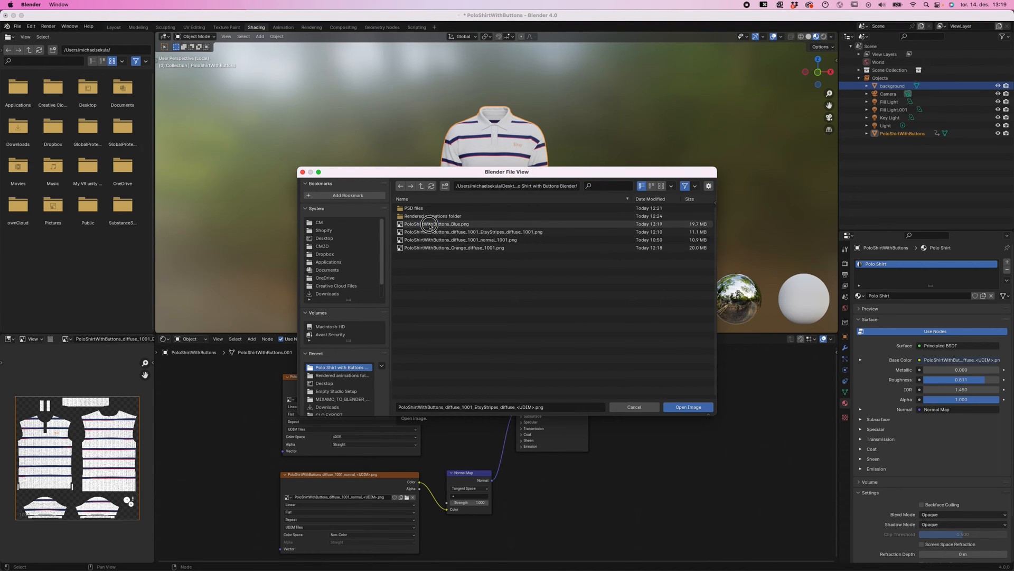
click(437, 223)
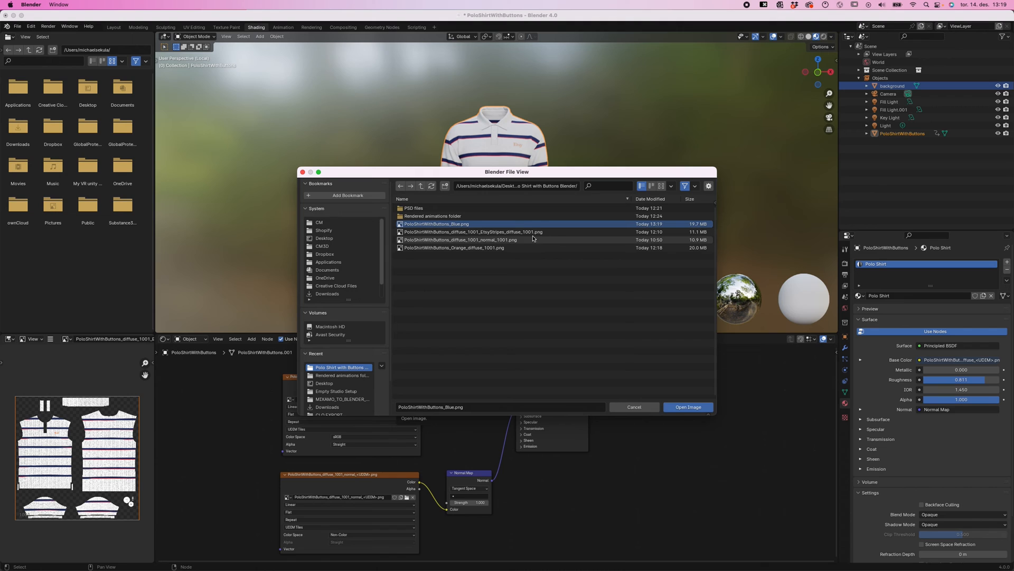
click(688, 405)
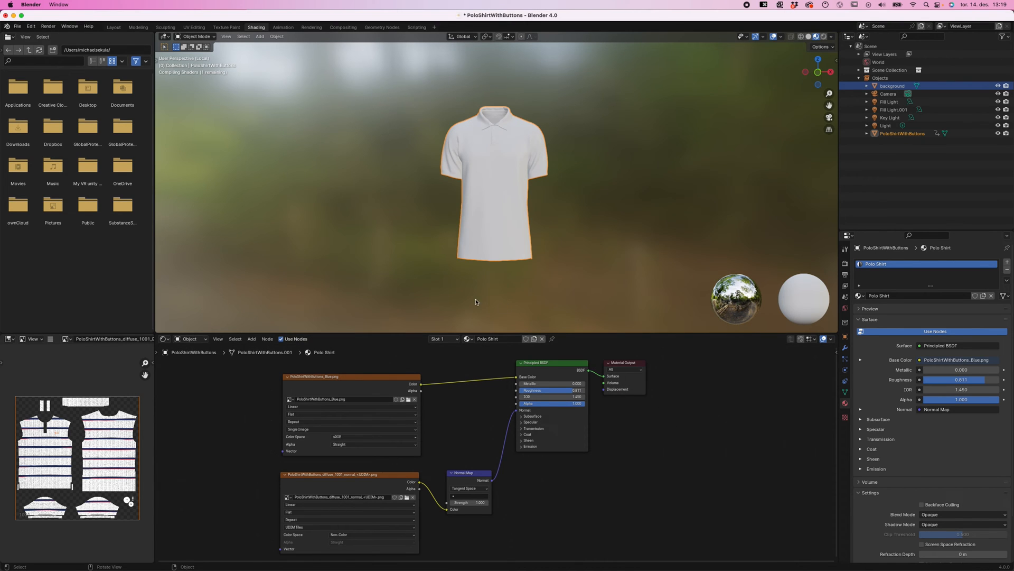
mouse_move(482, 244)
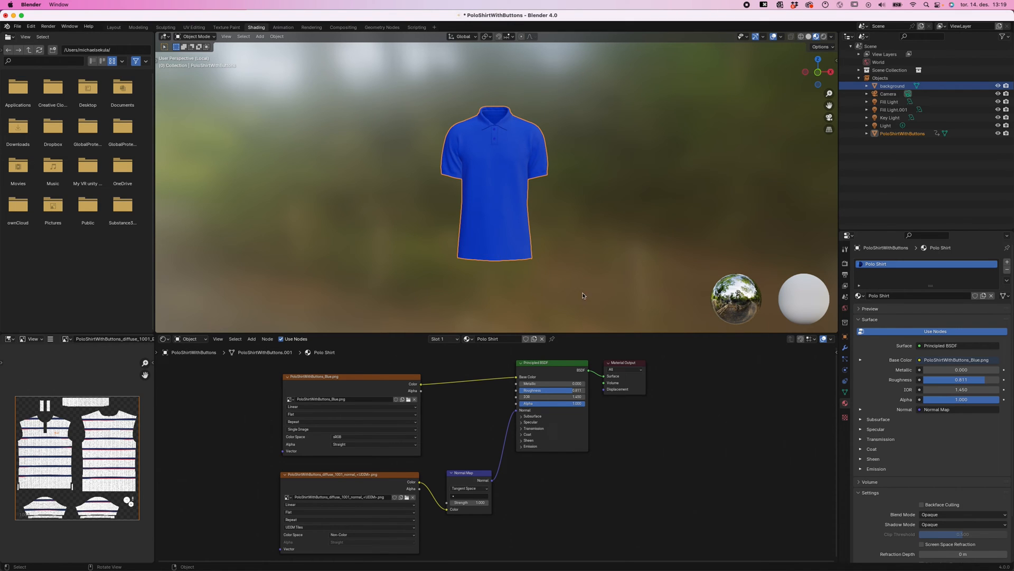
mouse_move(426, 260)
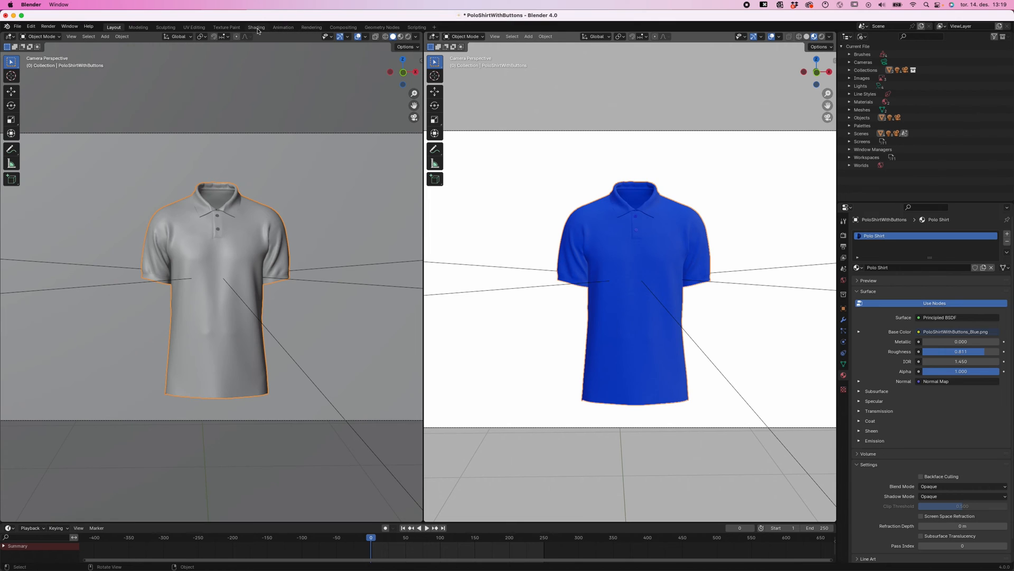
Switch the base colour texture node back to the striped diffuse image and return to Layout
click(256, 27)
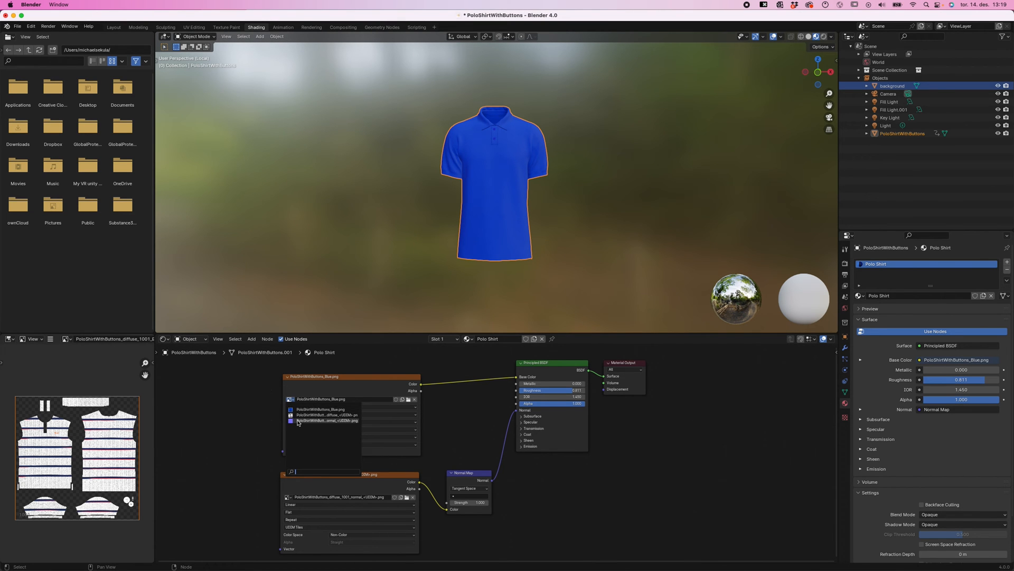
click(325, 409)
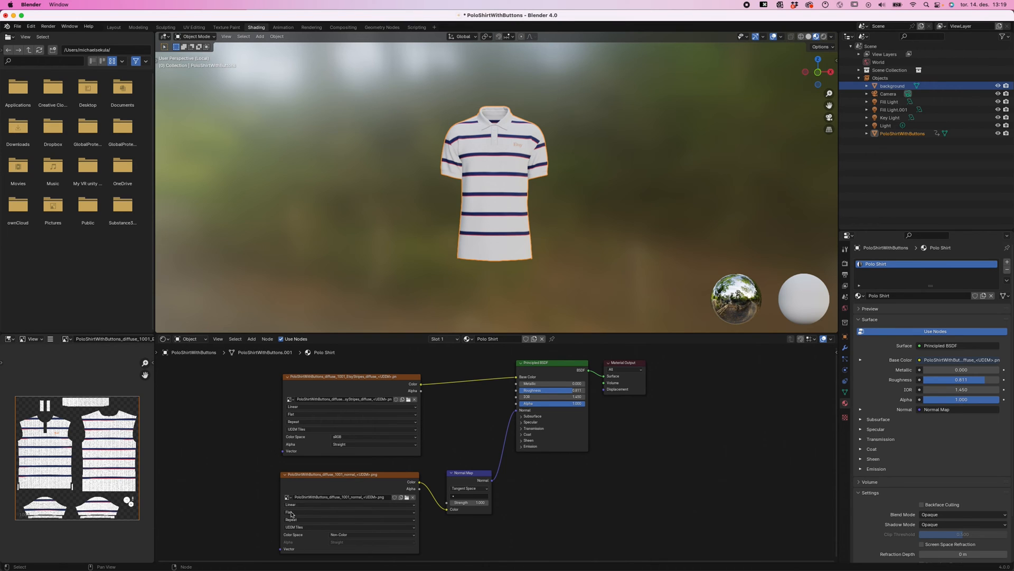
mouse_move(480, 211)
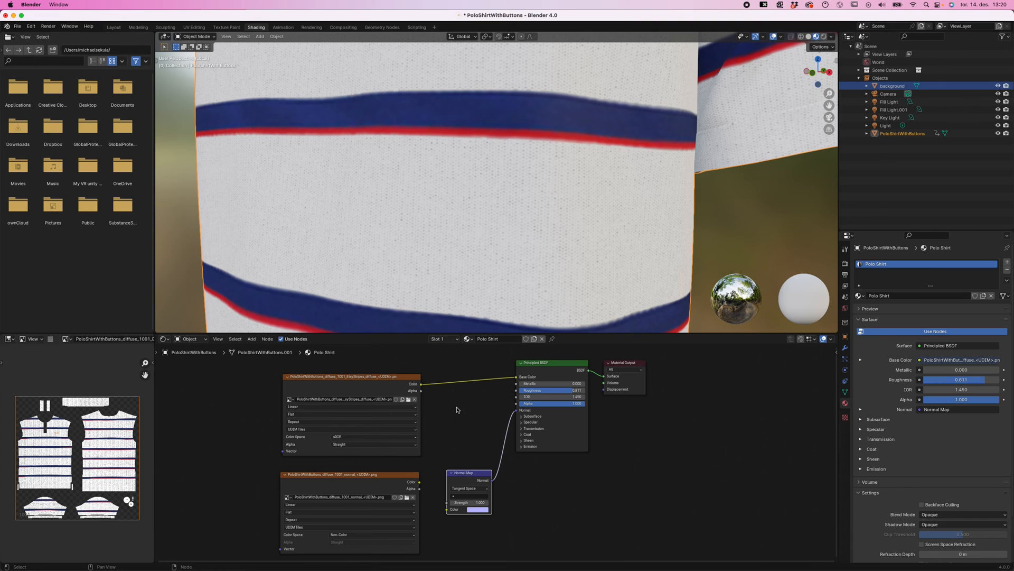
mouse_move(425, 492)
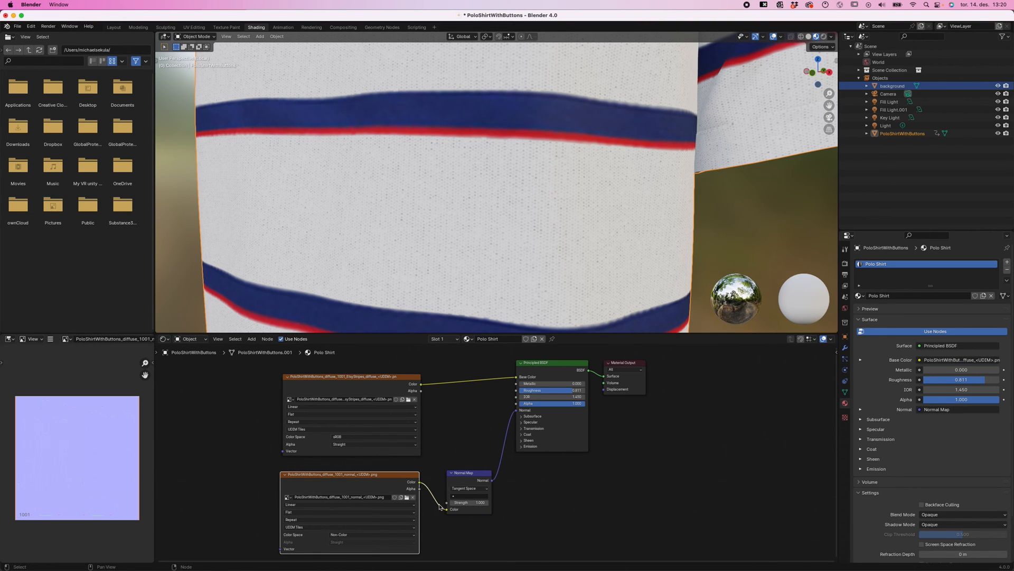
click(113, 27)
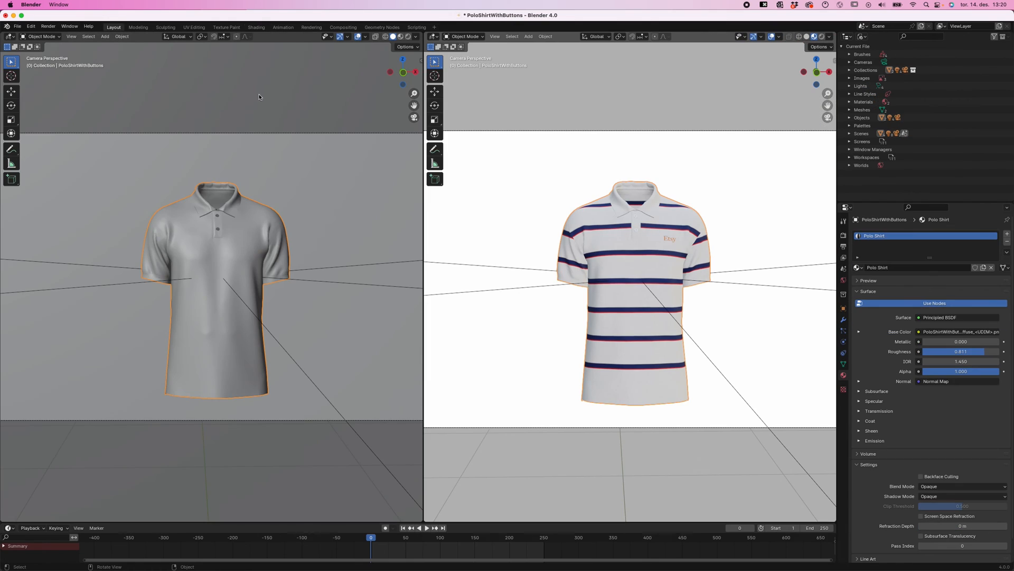
mouse_move(619, 159)
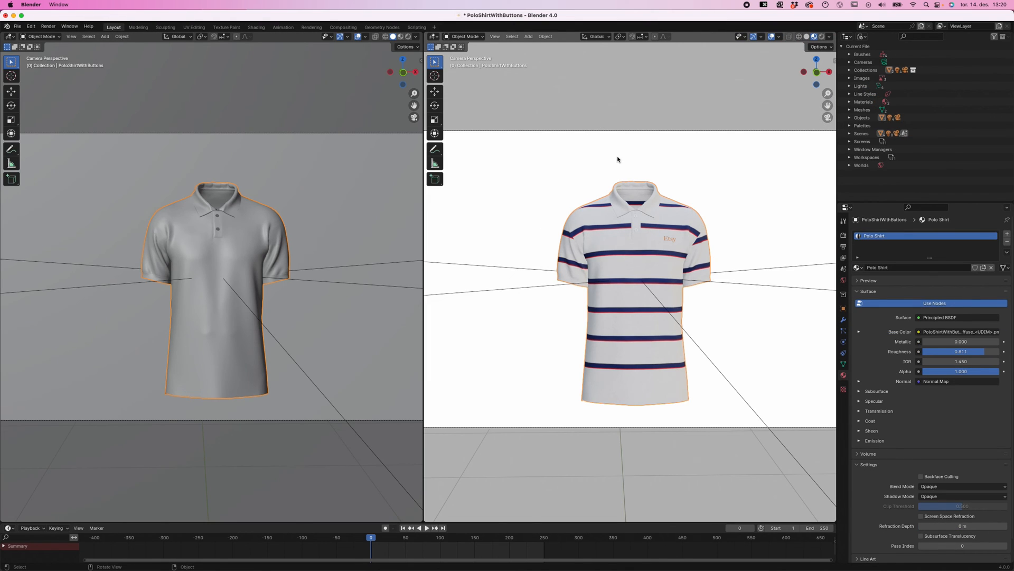
mouse_move(636, 148)
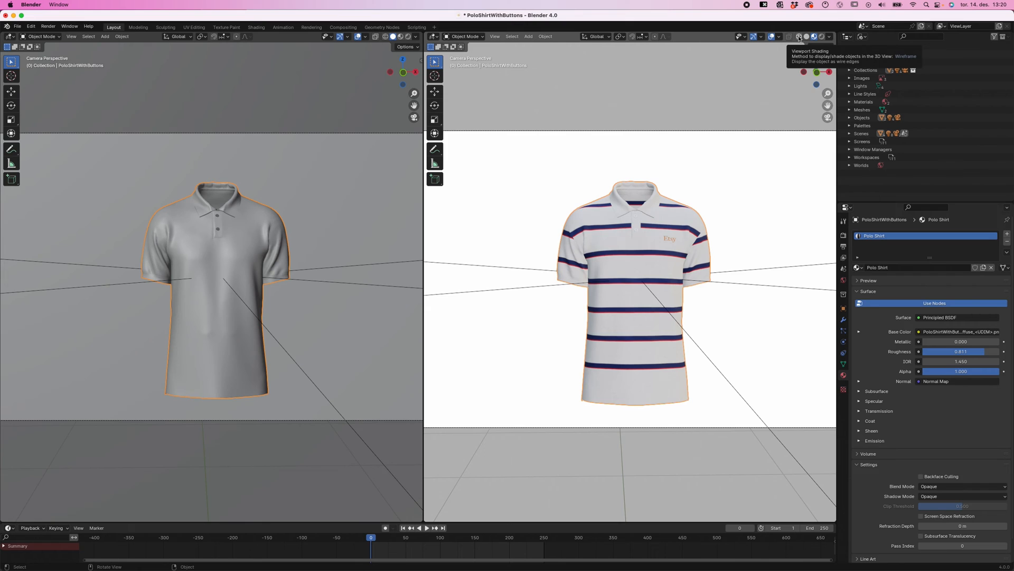
Toggle the right viewport between Solid and Material Preview shading with render settings displayed
click(805, 36)
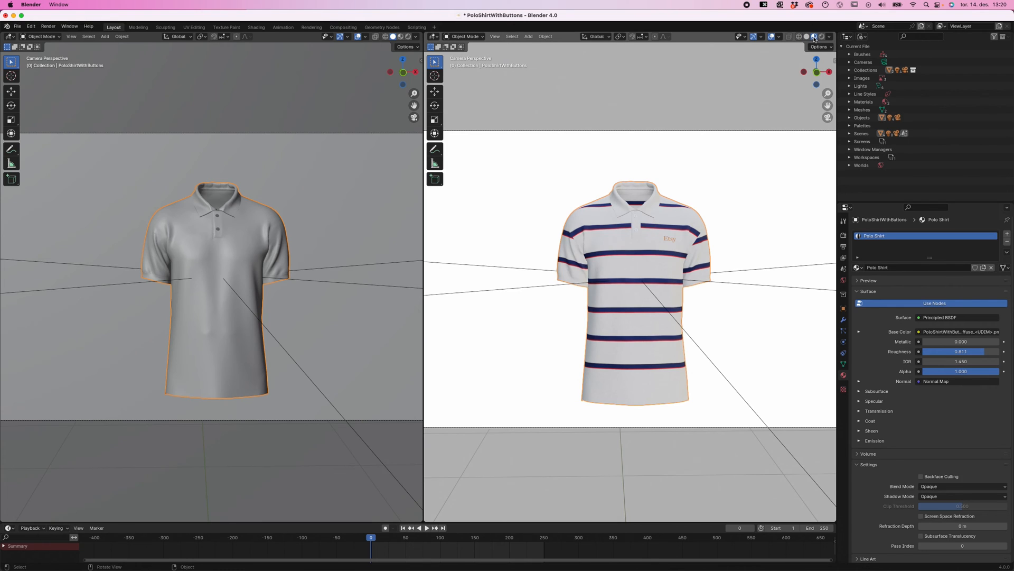
mouse_move(814, 37)
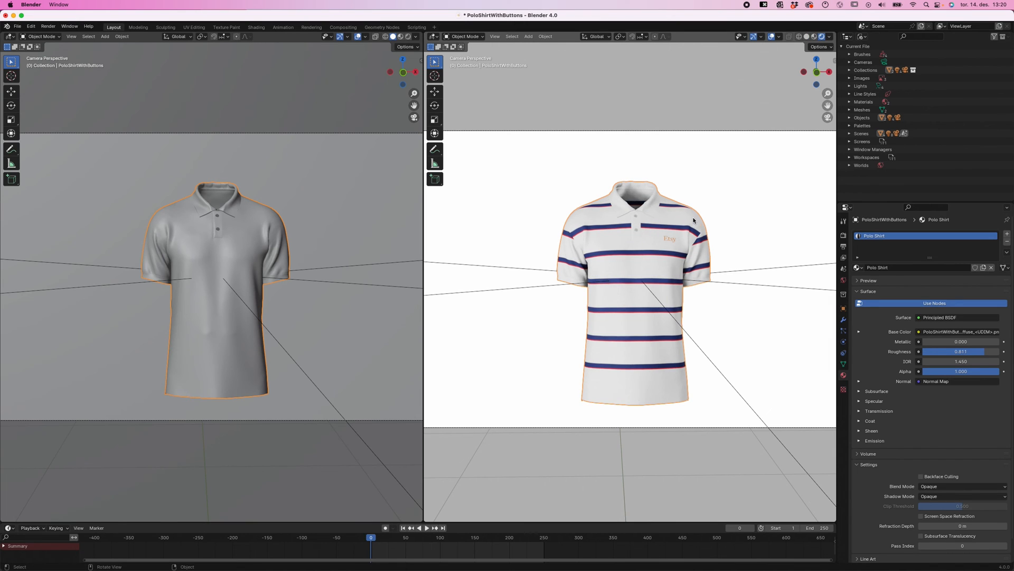
mouse_move(755, 206)
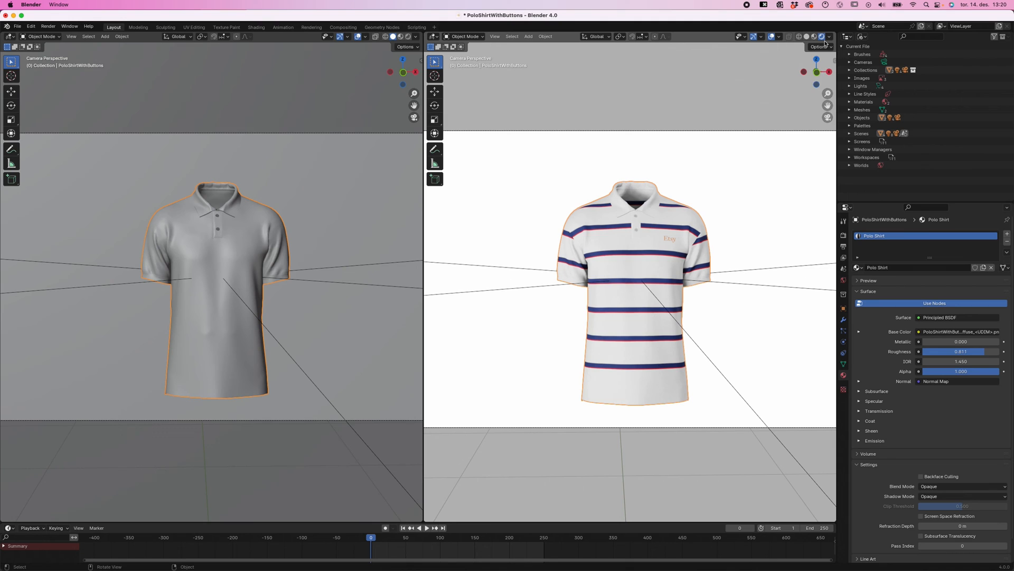
mouse_move(618, 284)
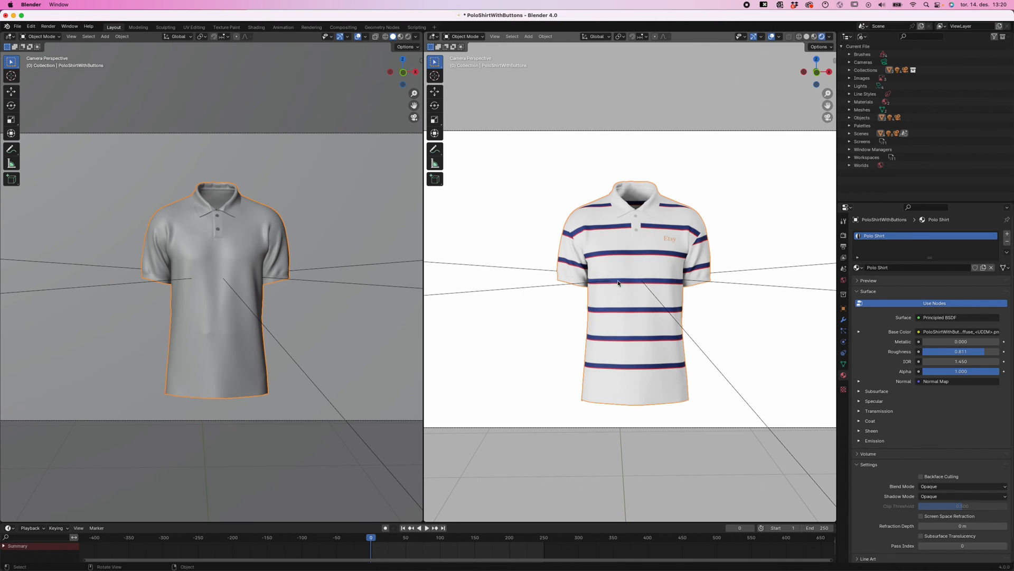
mouse_move(718, 267)
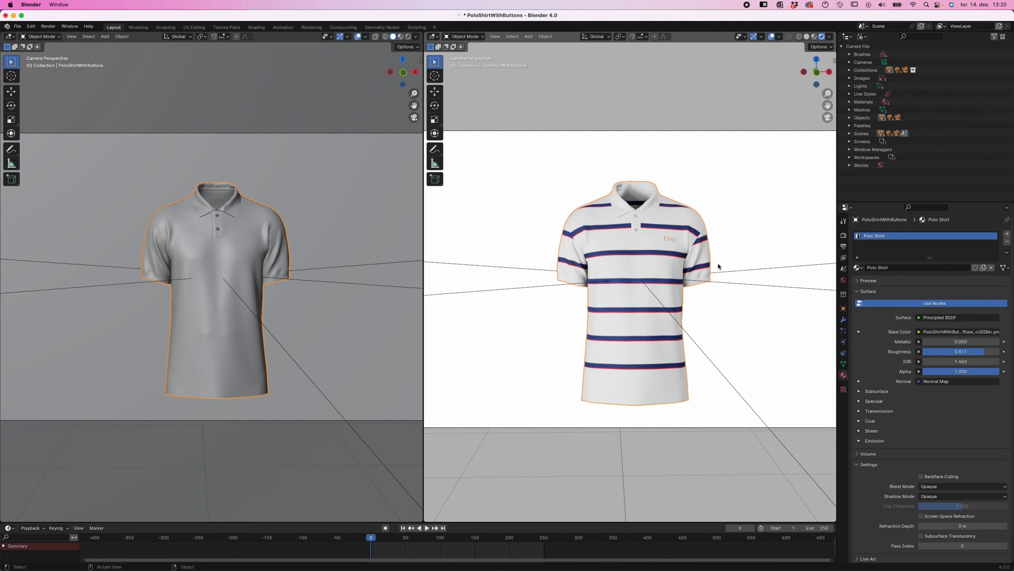
click(806, 36)
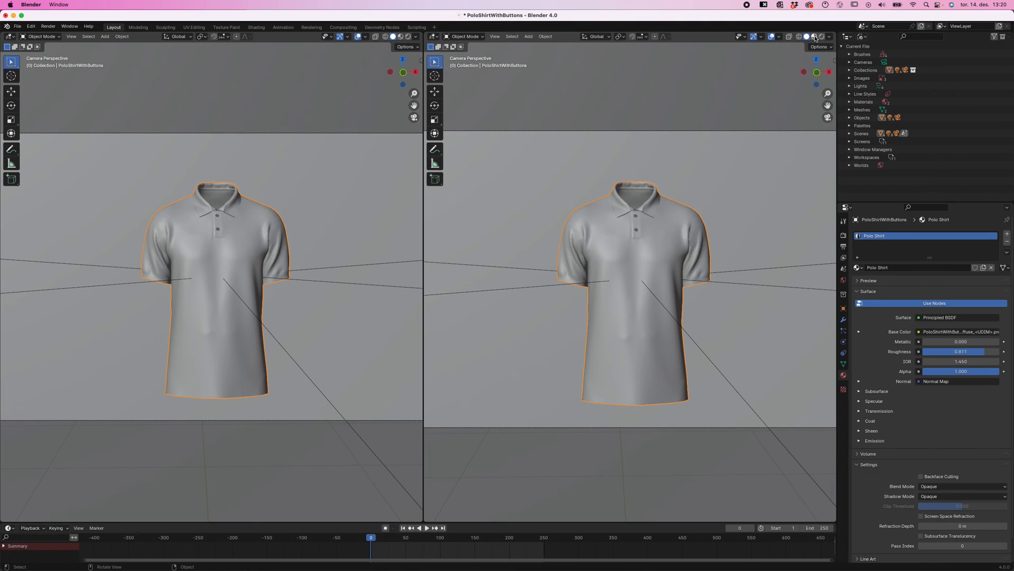
click(814, 36)
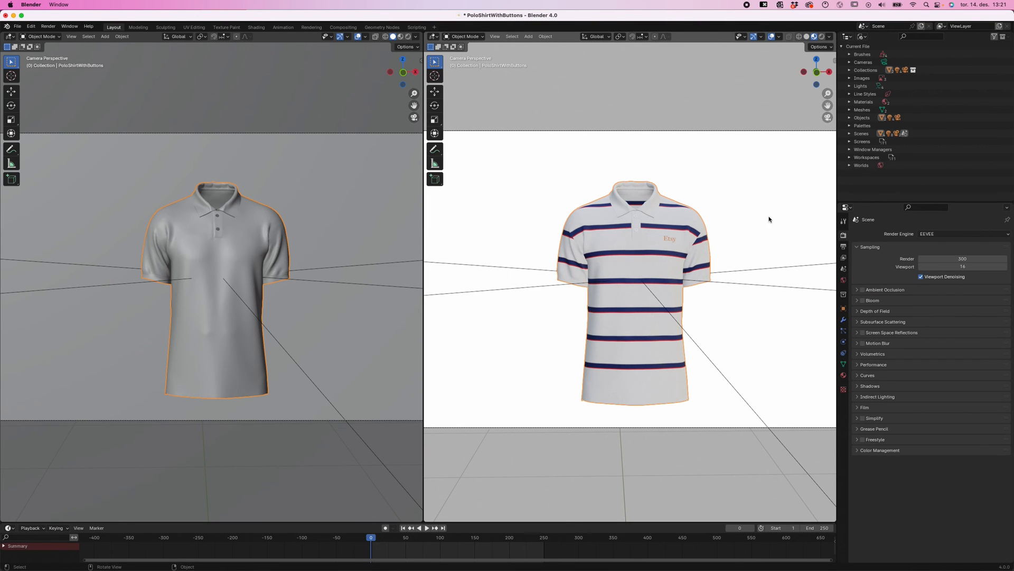
mouse_move(385, 488)
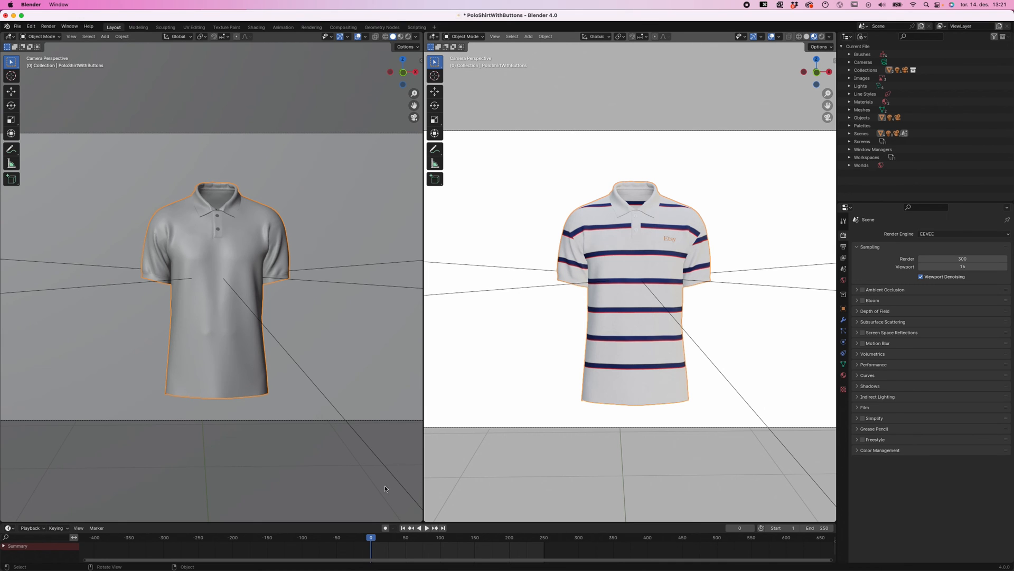
click(389, 538)
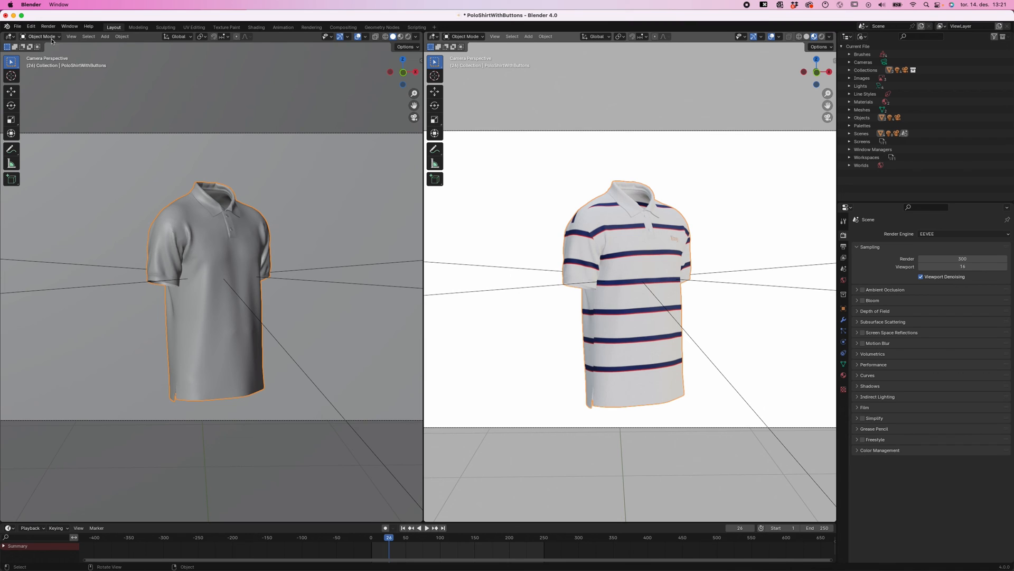
click(48, 26)
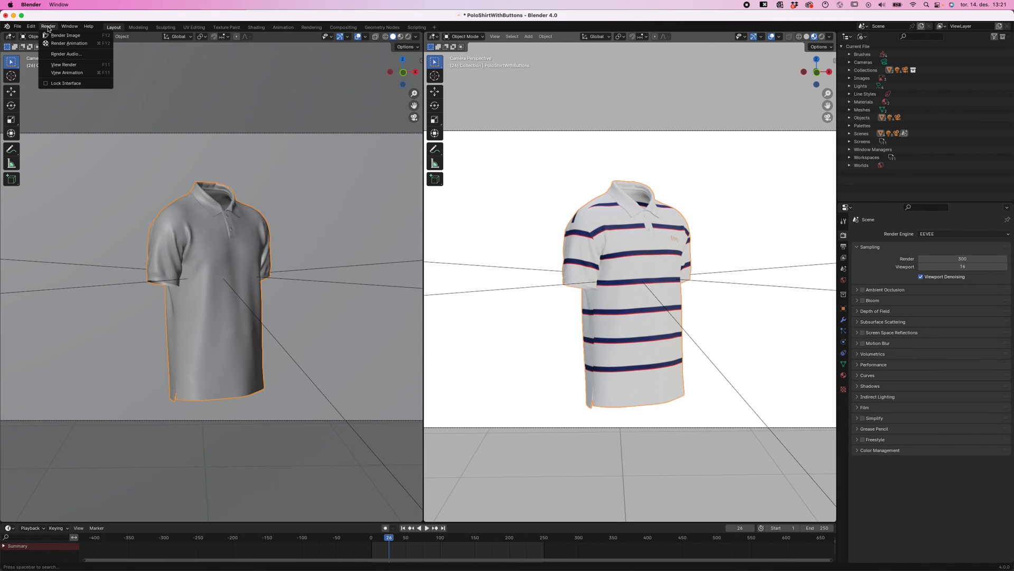
click(66, 34)
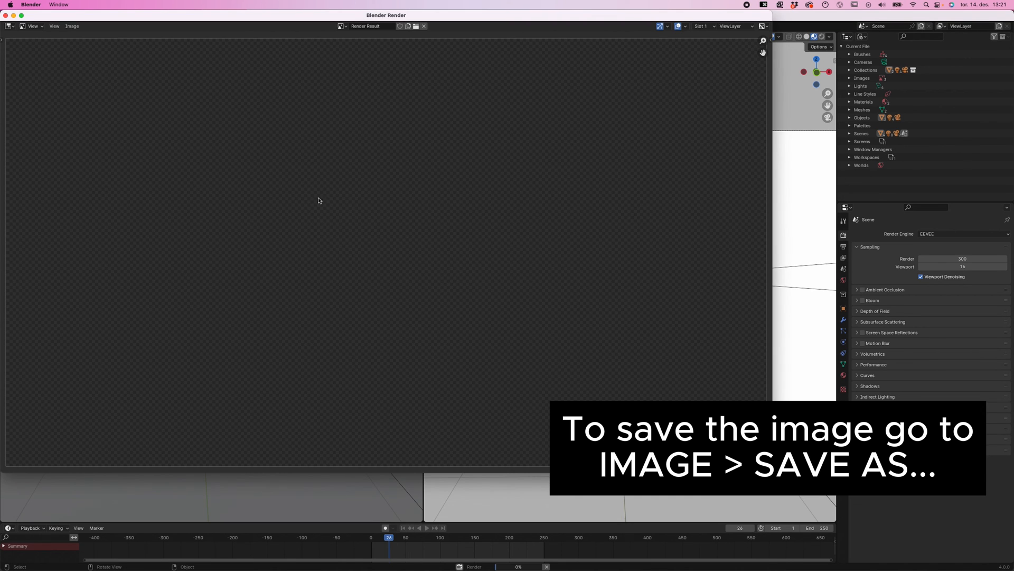
mouse_move(296, 194)
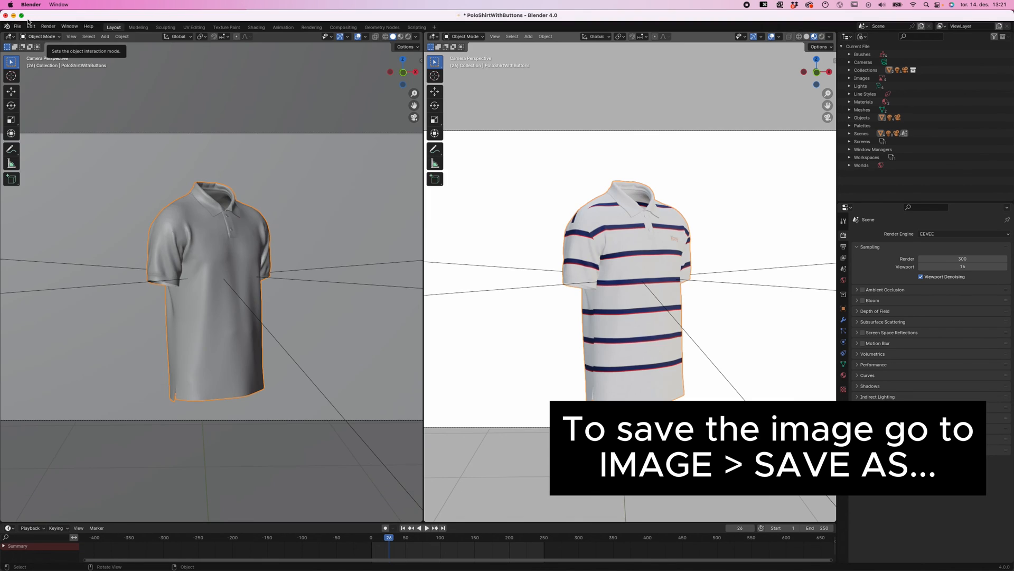
drag(388, 537, 366, 538)
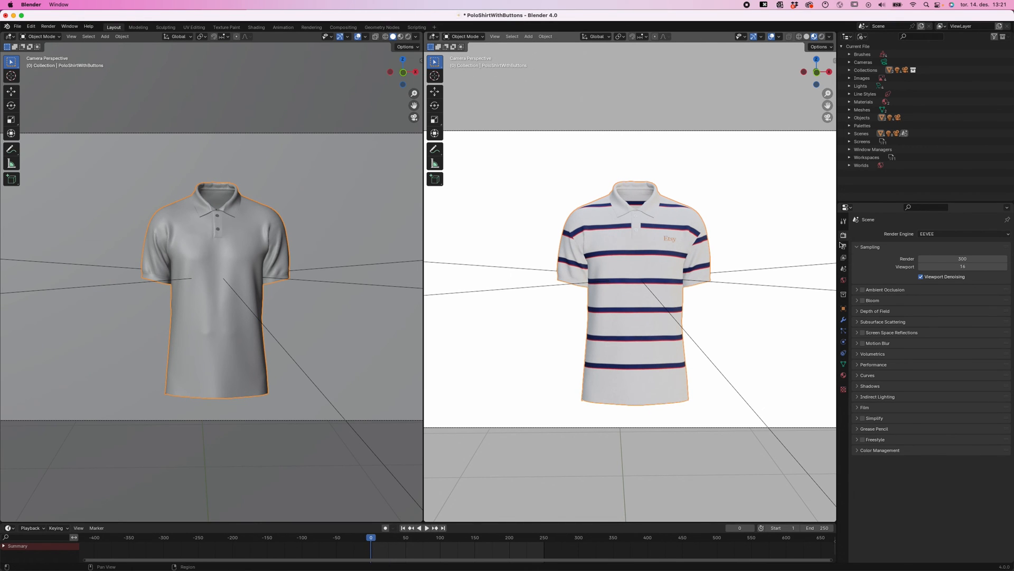
Choose the polo shirt project folder as the render output path at 1920×1080
click(843, 247)
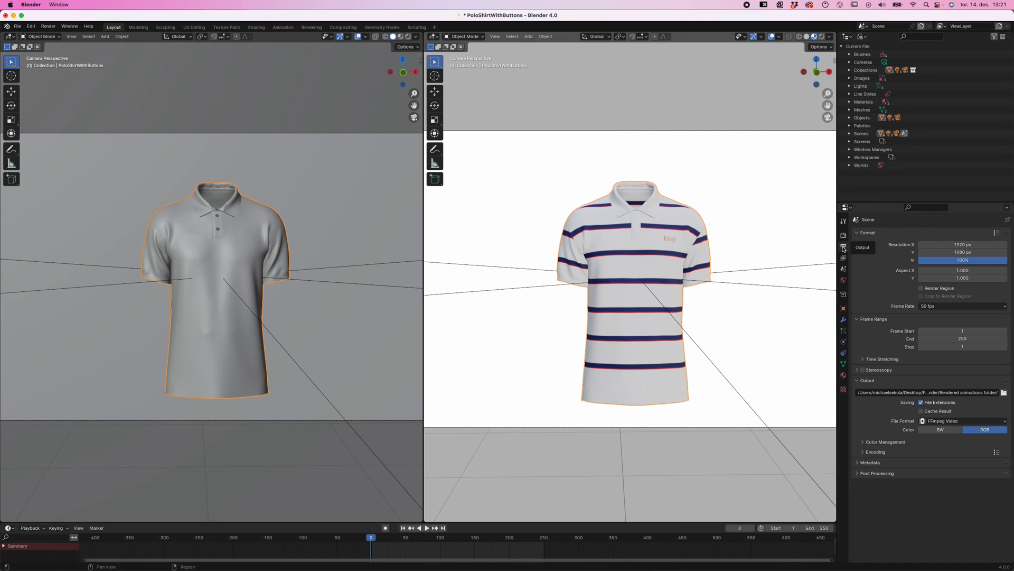
mouse_move(962, 244)
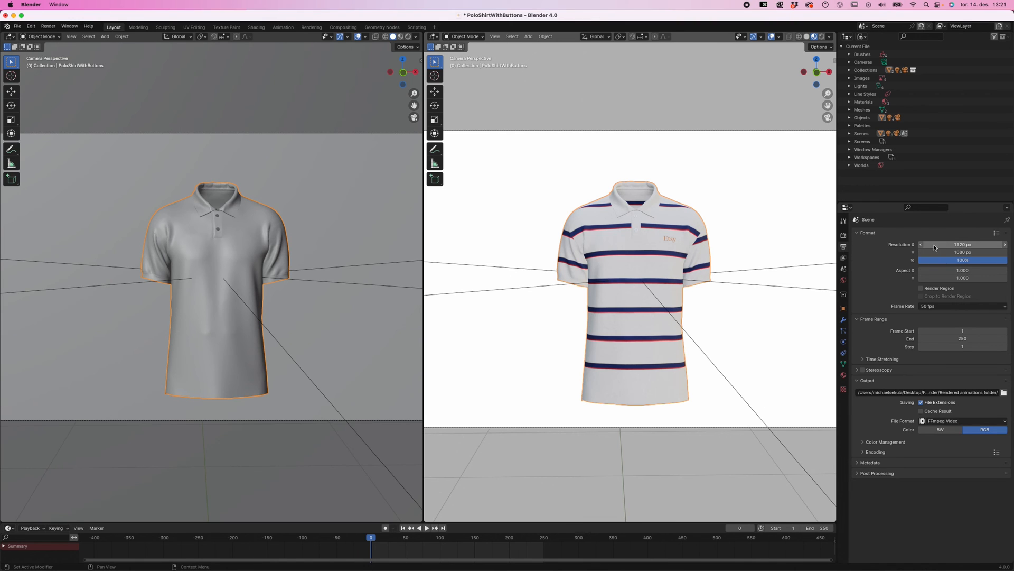
mouse_move(943, 250)
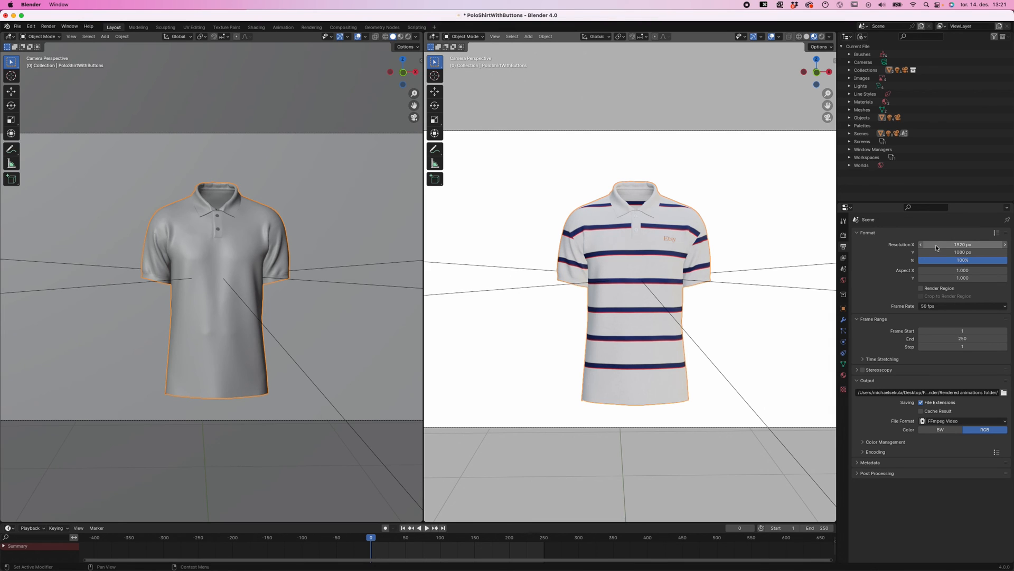
mouse_move(938, 247)
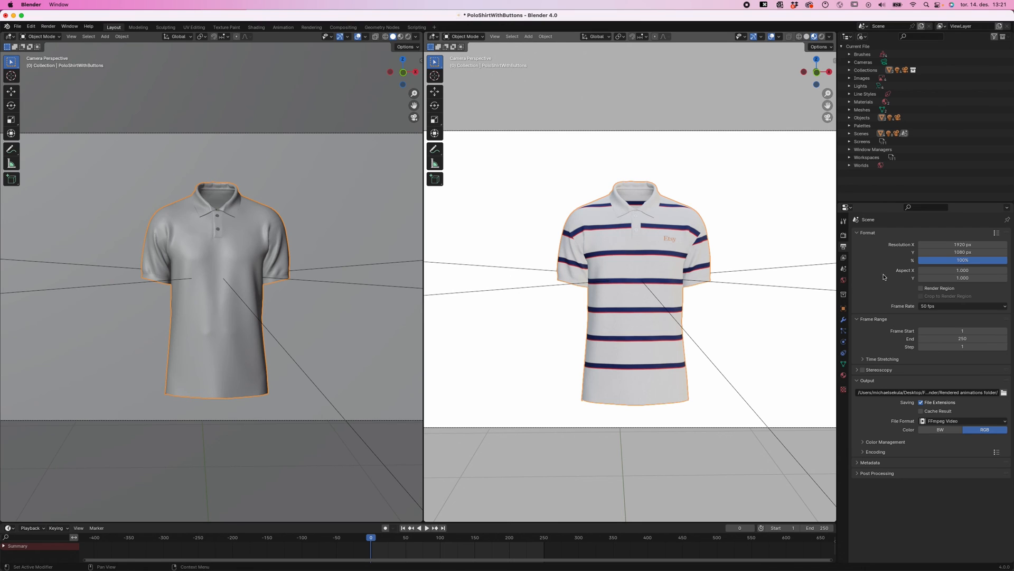
mouse_move(892, 284)
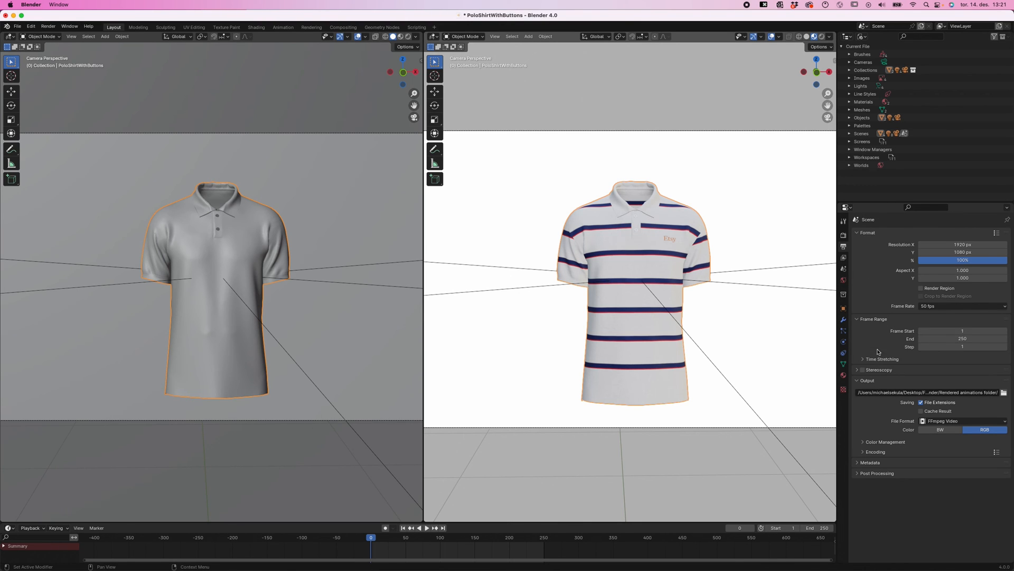
mouse_move(899, 408)
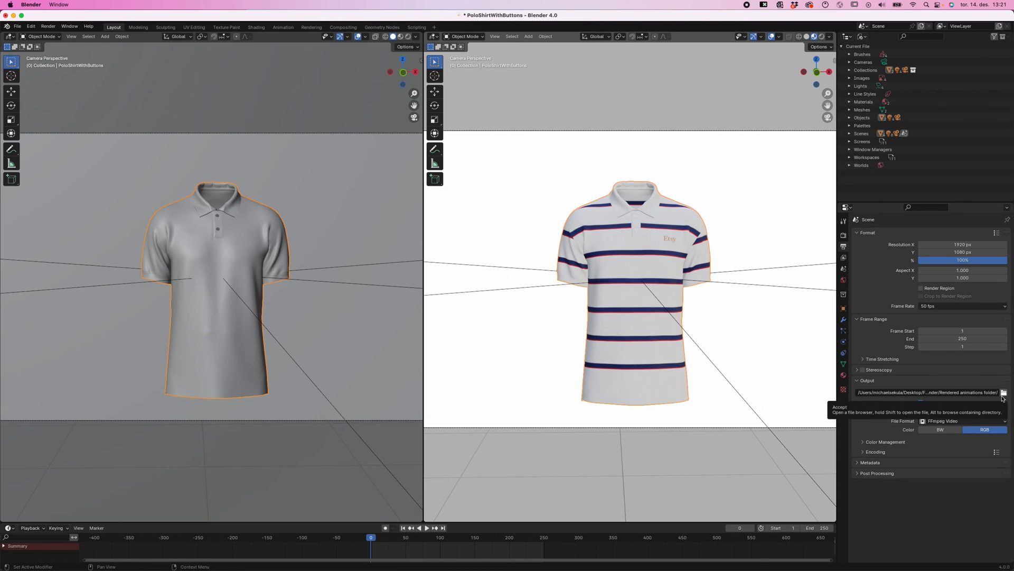
click(1004, 392)
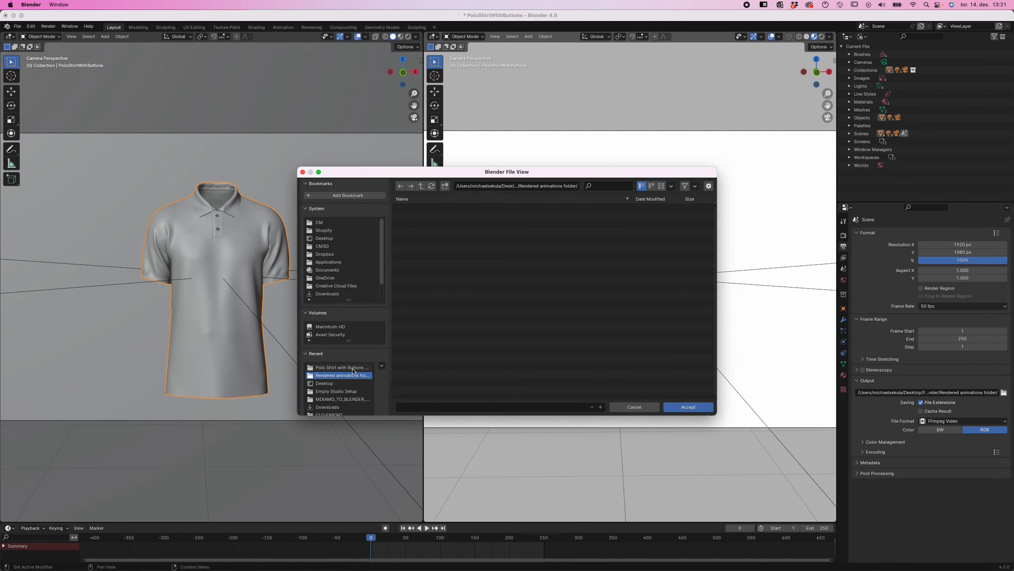
click(341, 367)
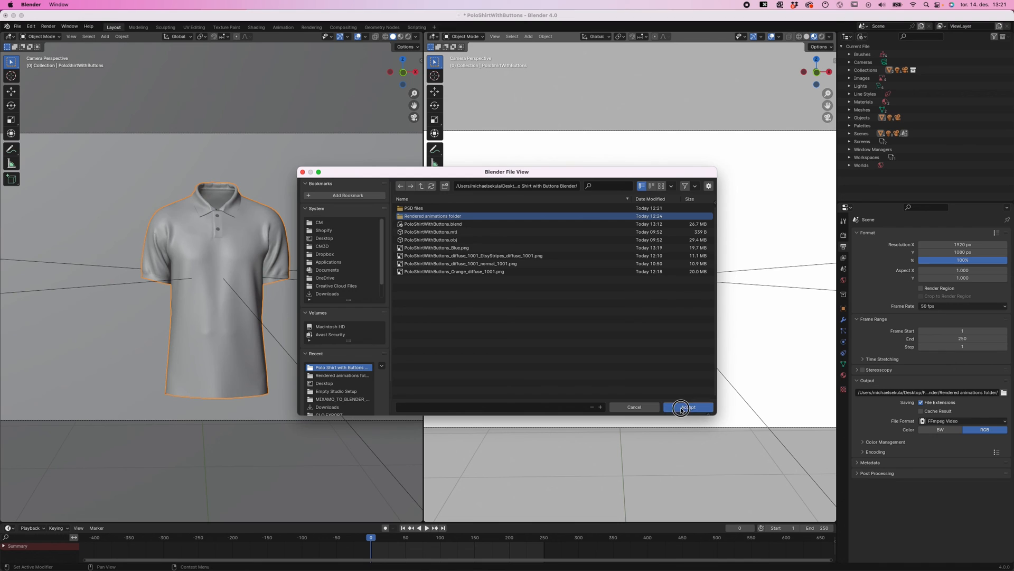
click(688, 406)
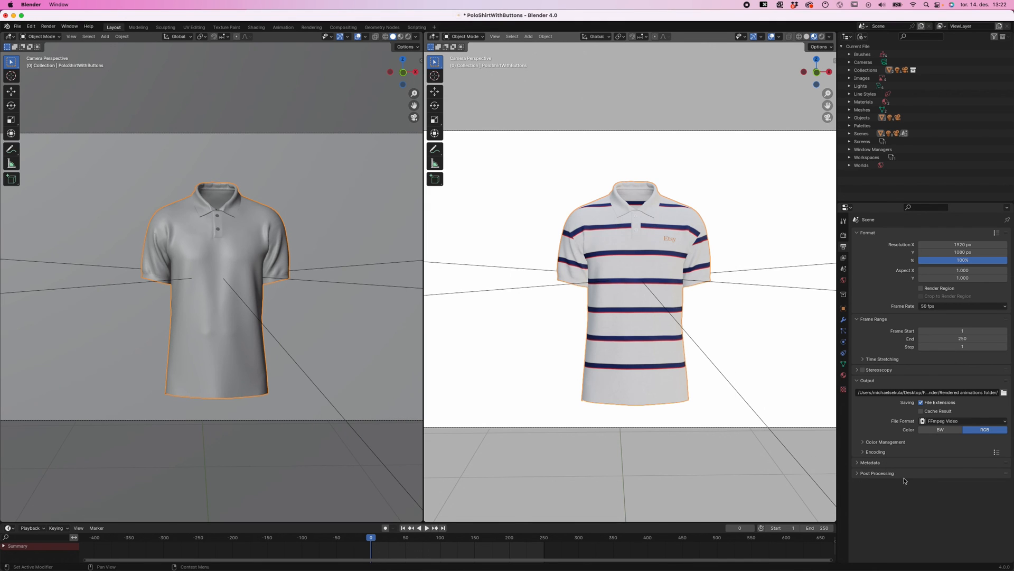
mouse_move(938, 488)
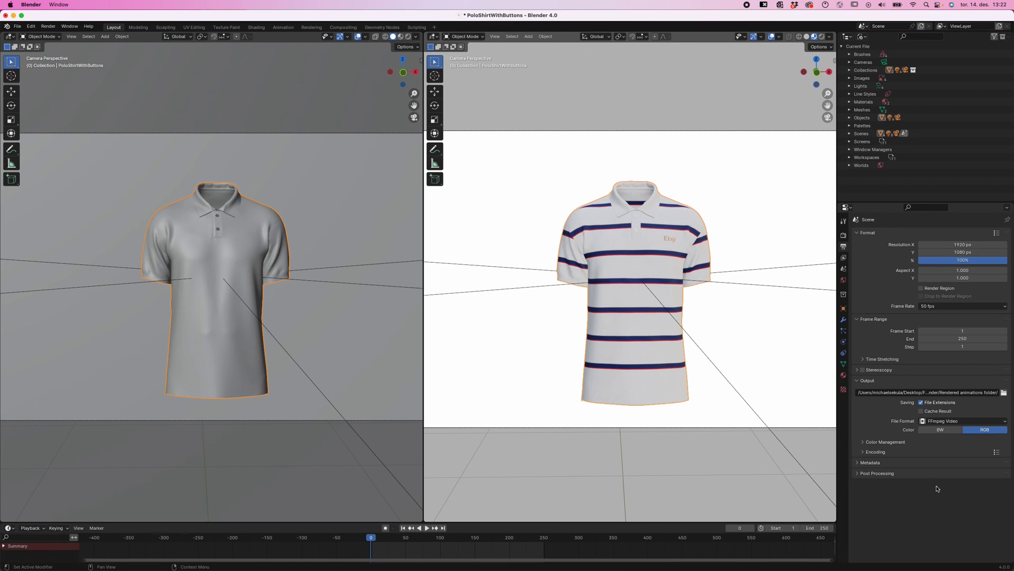
mouse_move(891, 496)
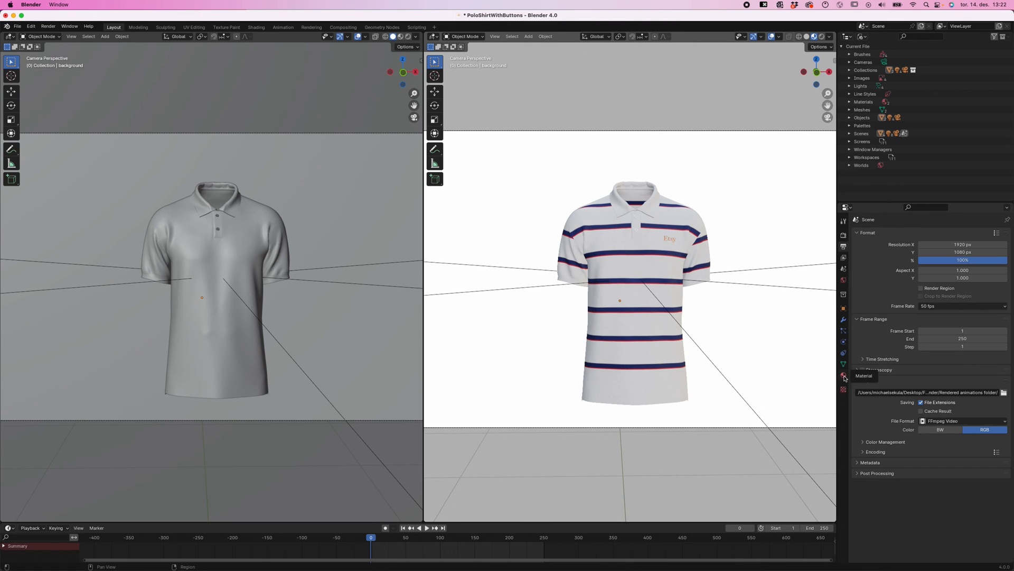
Set the background material's Base Color to a solid blue on the HSV picker
click(843, 376)
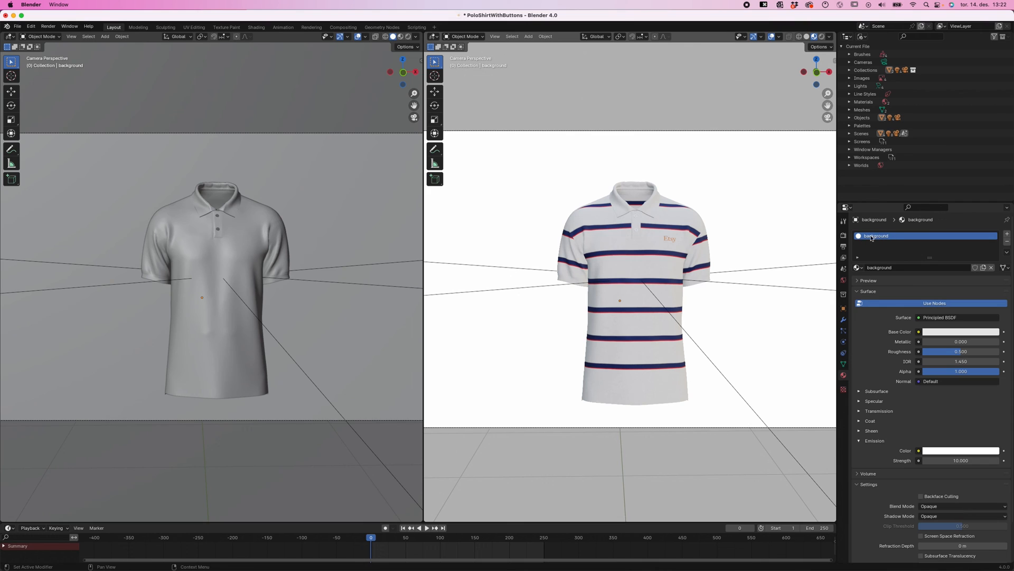
click(962, 331)
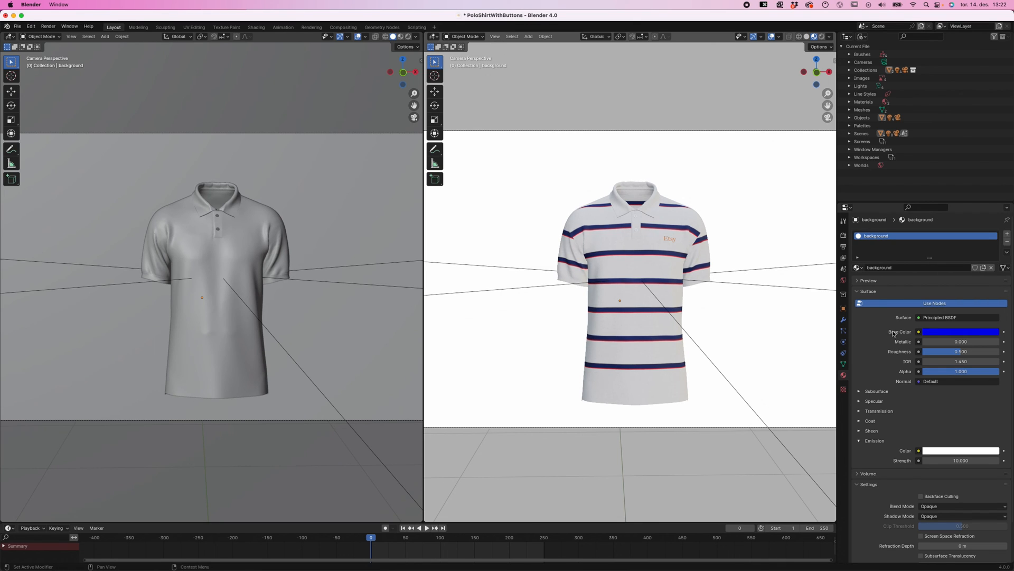
mouse_move(875, 348)
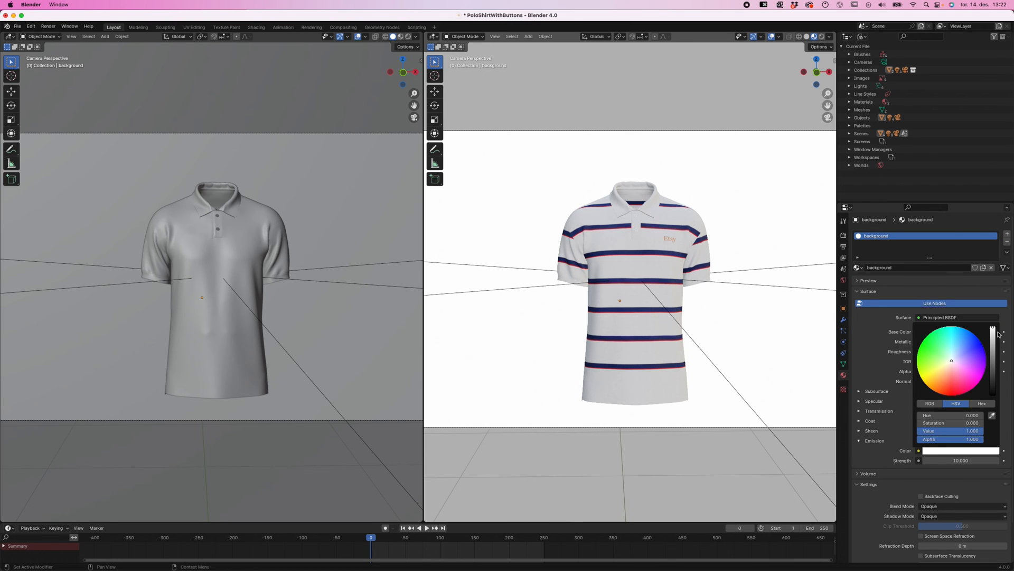
drag(993, 329, 993, 353)
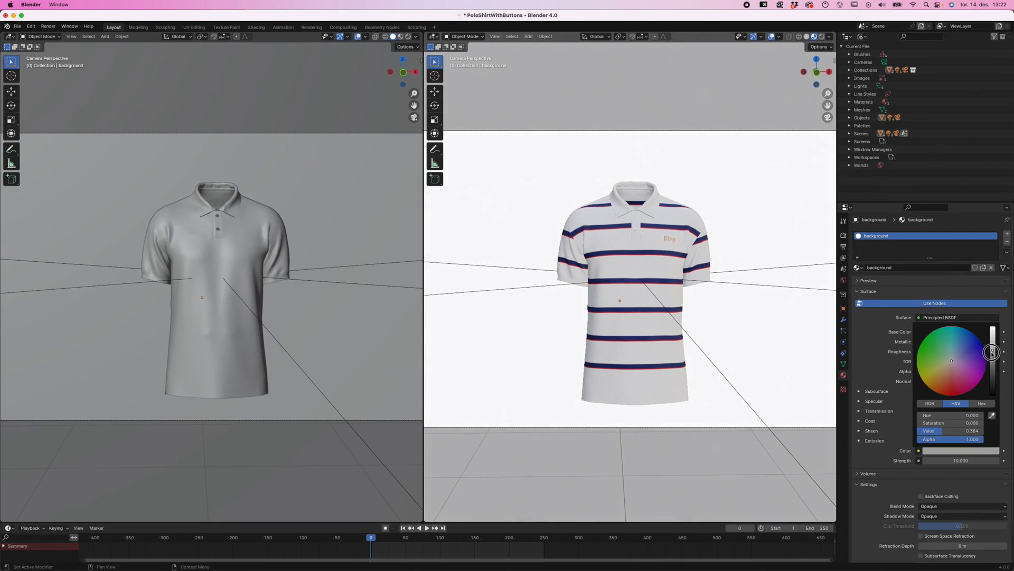
drag(992, 353, 988, 394)
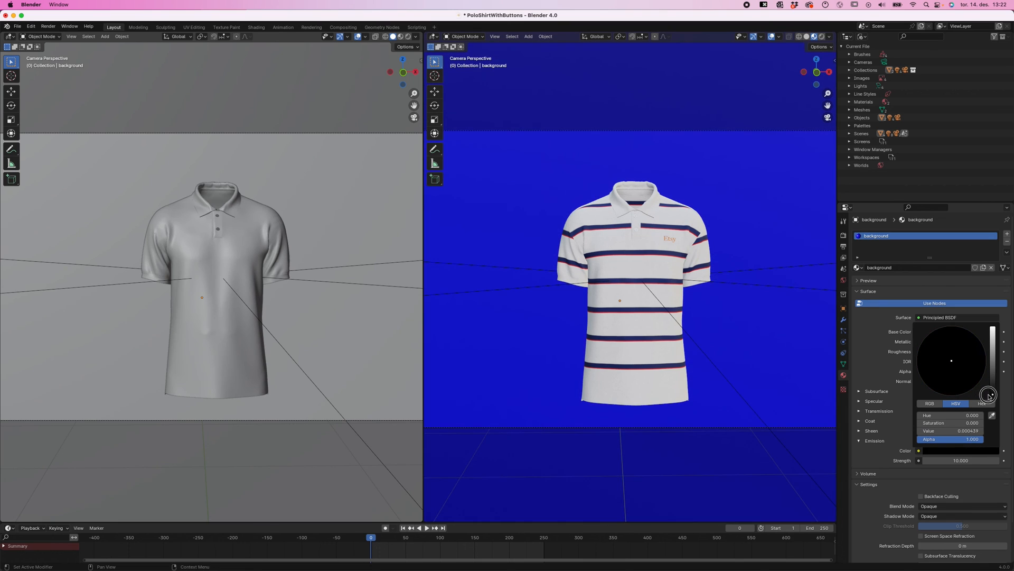
click(640, 269)
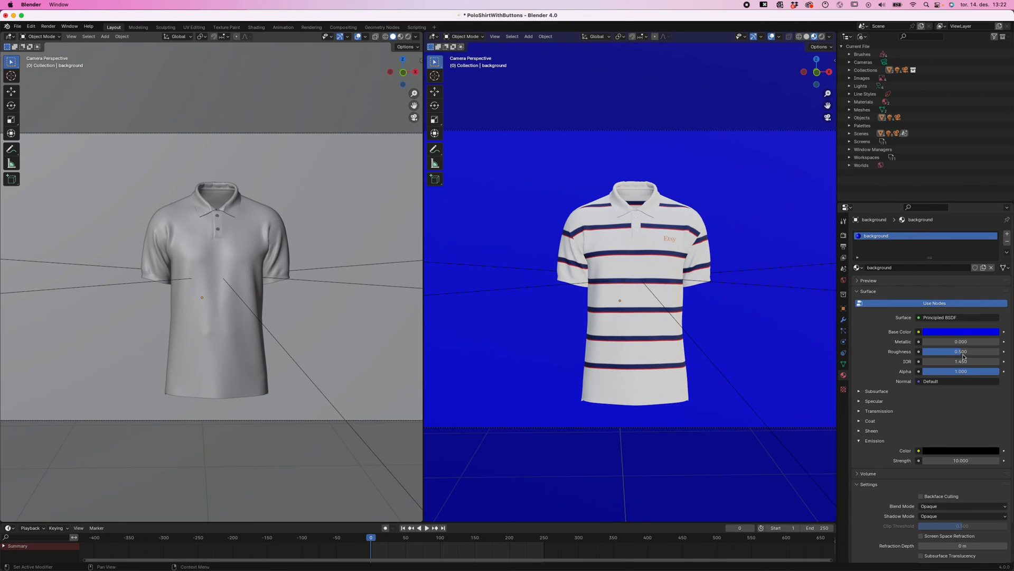
click(962, 330)
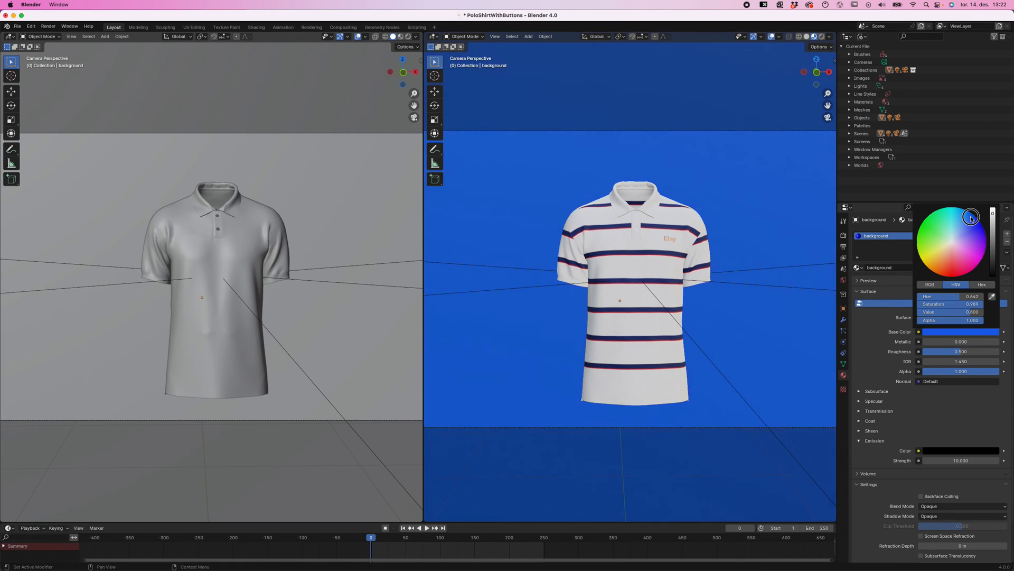
click(785, 111)
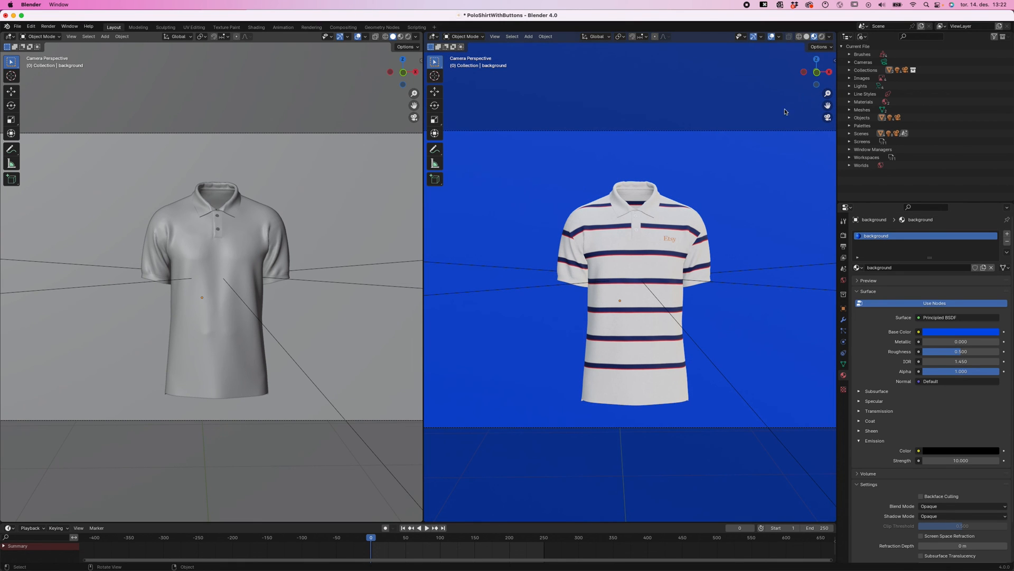
mouse_move(652, 87)
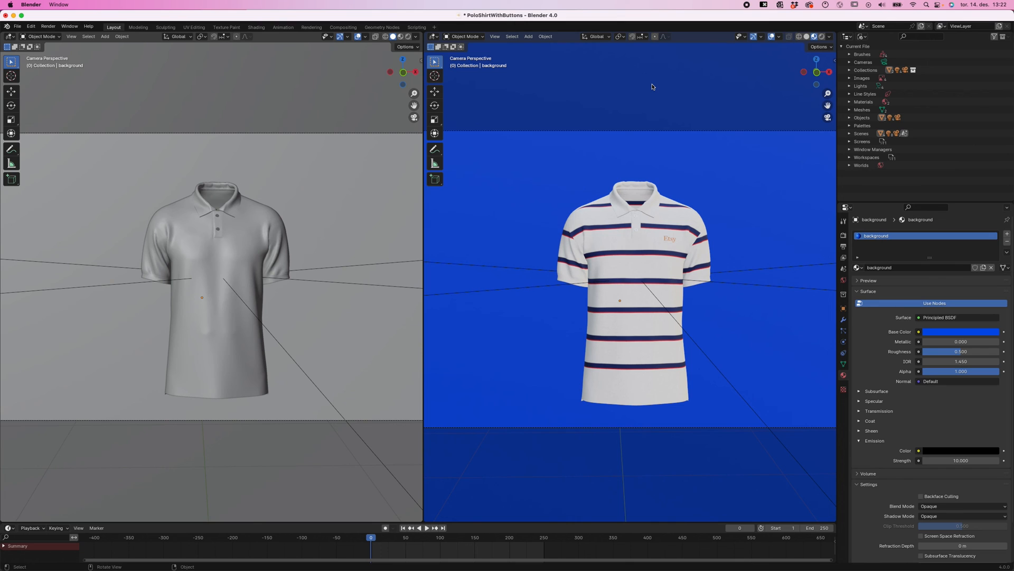
mouse_move(339, 230)
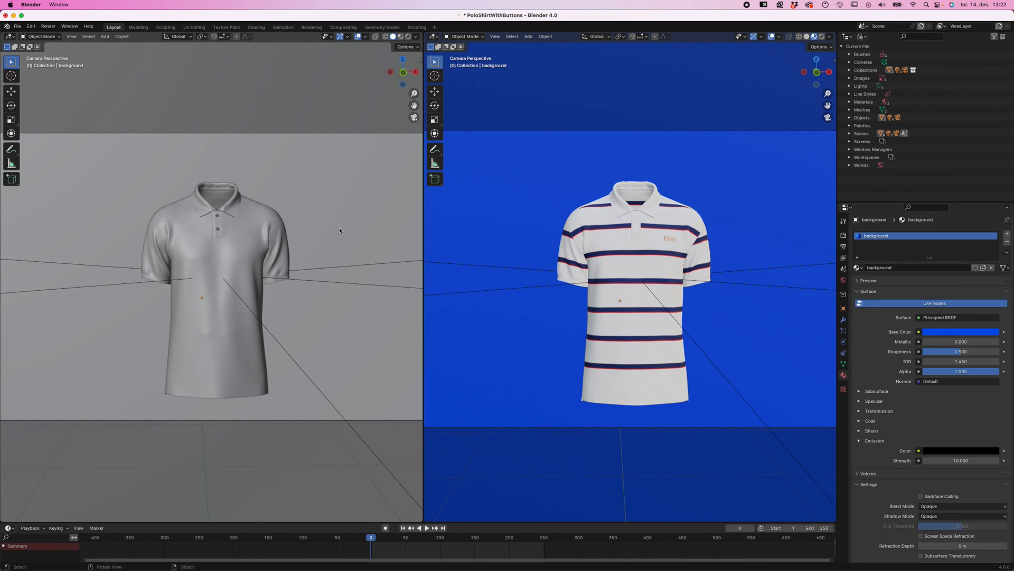
click(48, 25)
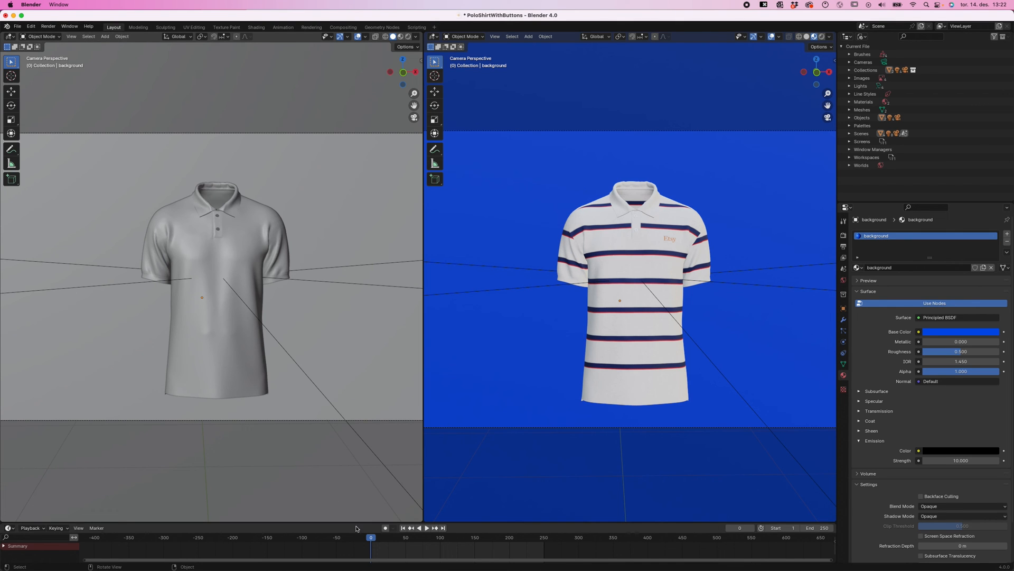
drag(370, 537, 464, 537)
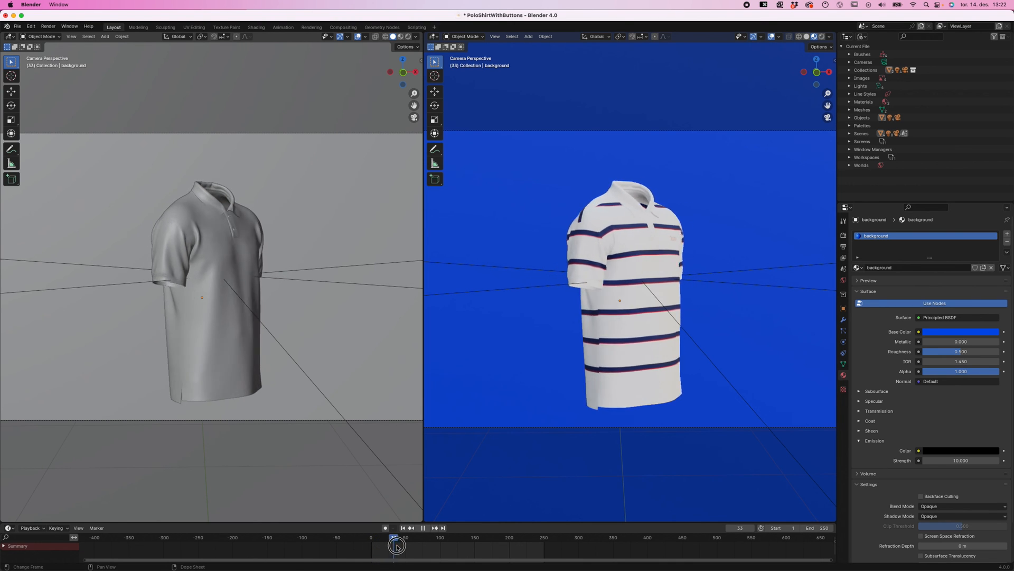
drag(396, 540, 389, 540)
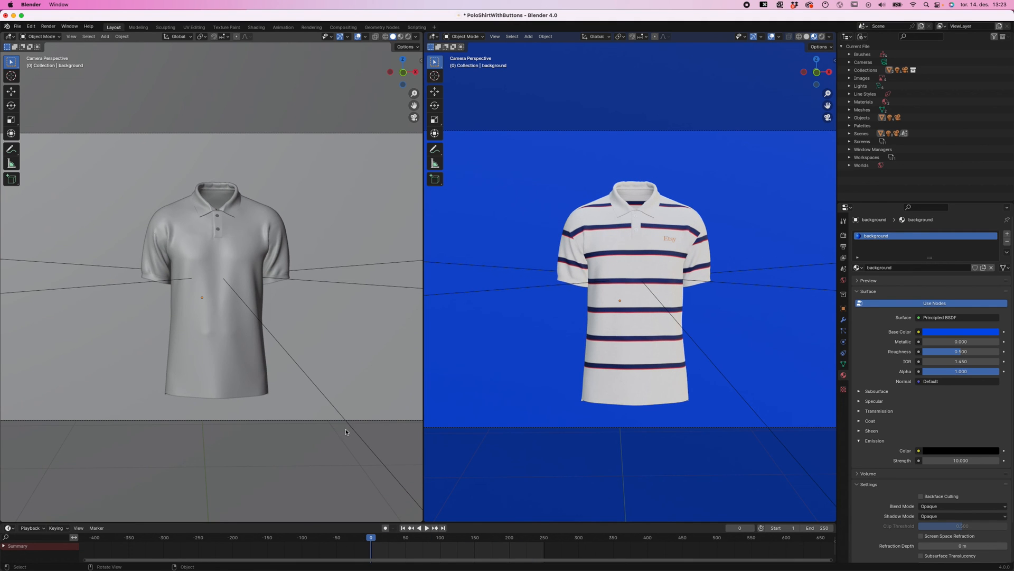
mouse_move(322, 427)
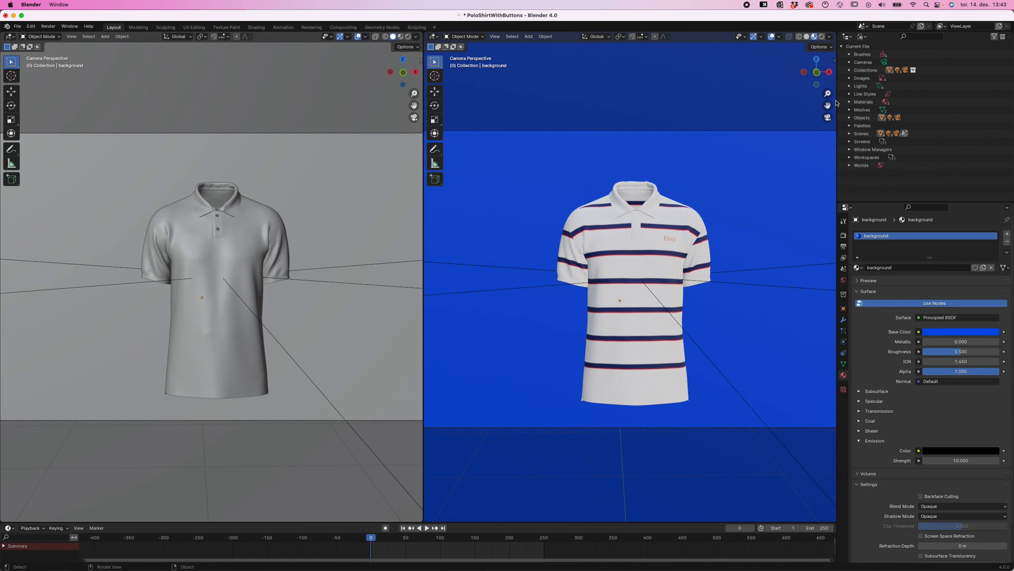
mouse_move(737, 125)
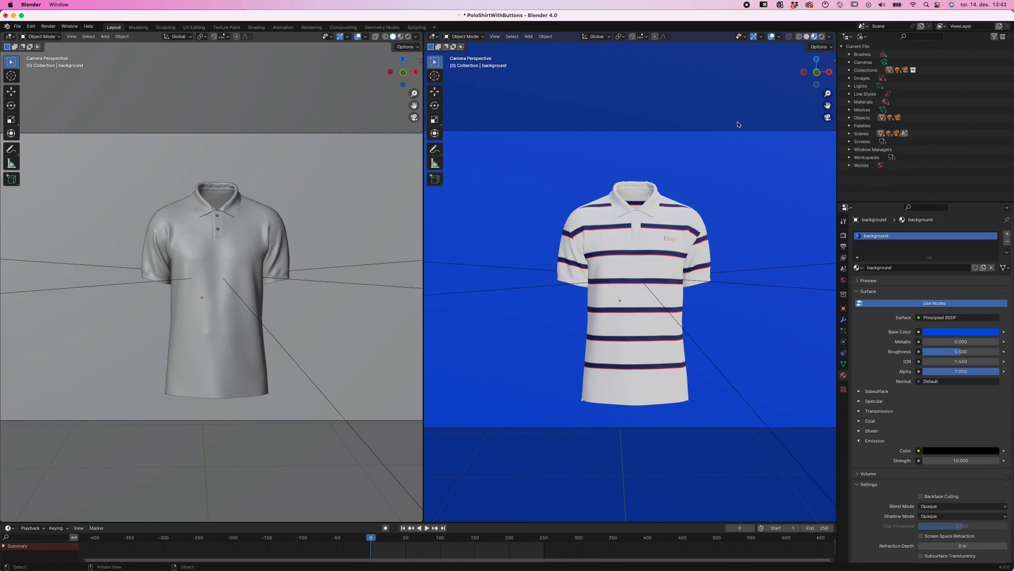
mouse_move(642, 254)
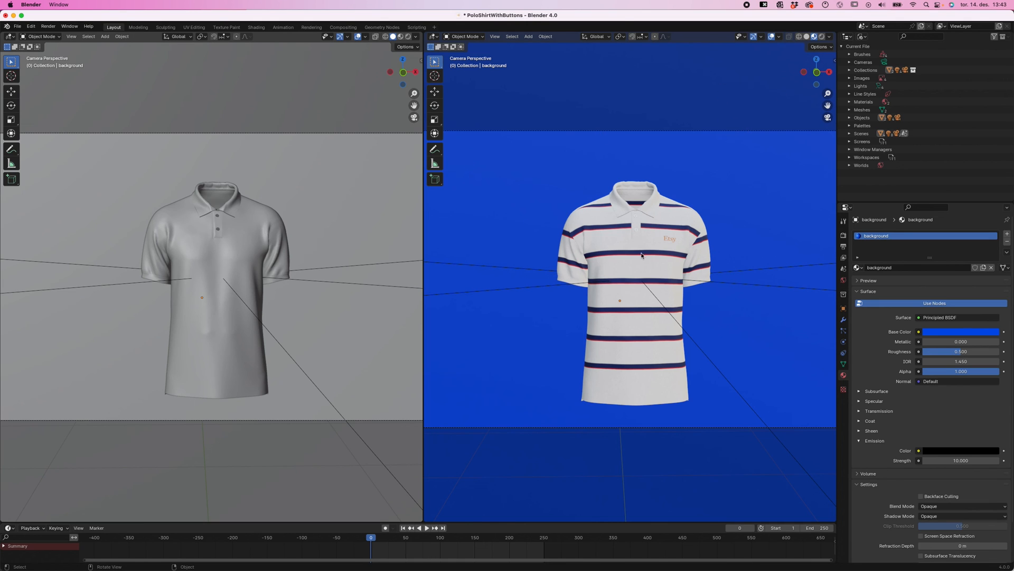
mouse_move(696, 254)
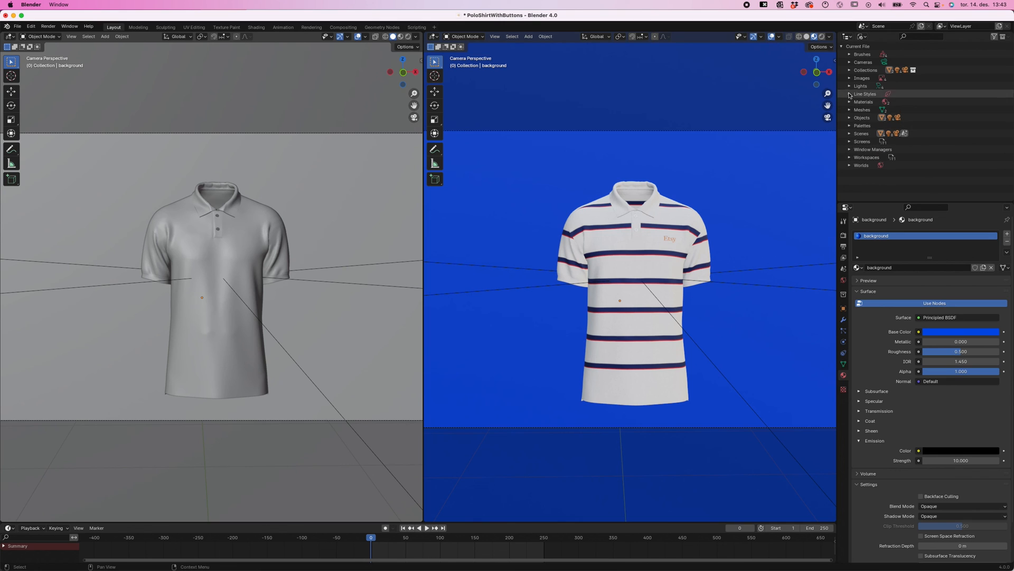
Switch the Outliner to View Layer and select the Key Light among the scene lights
click(864, 36)
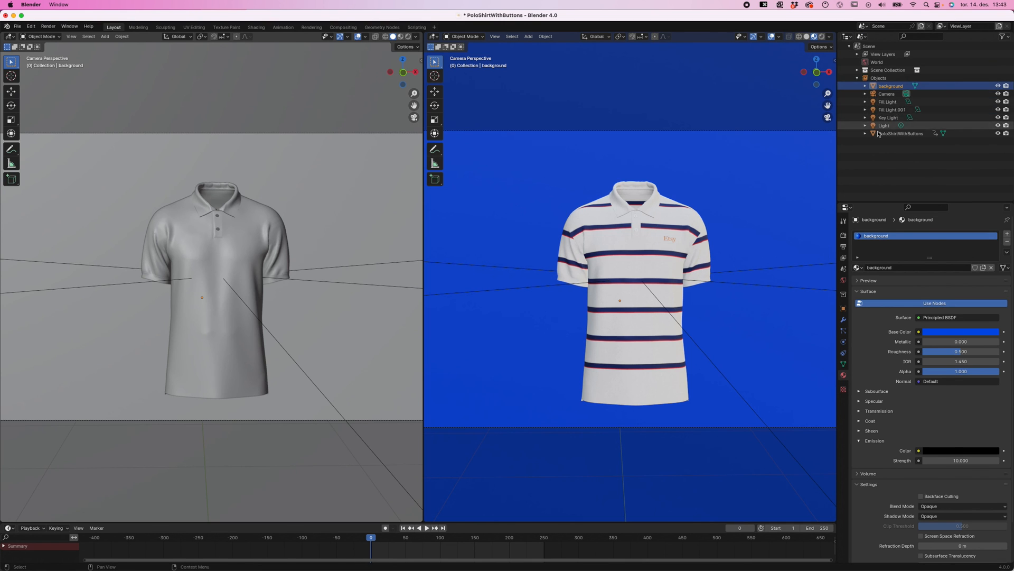
click(885, 118)
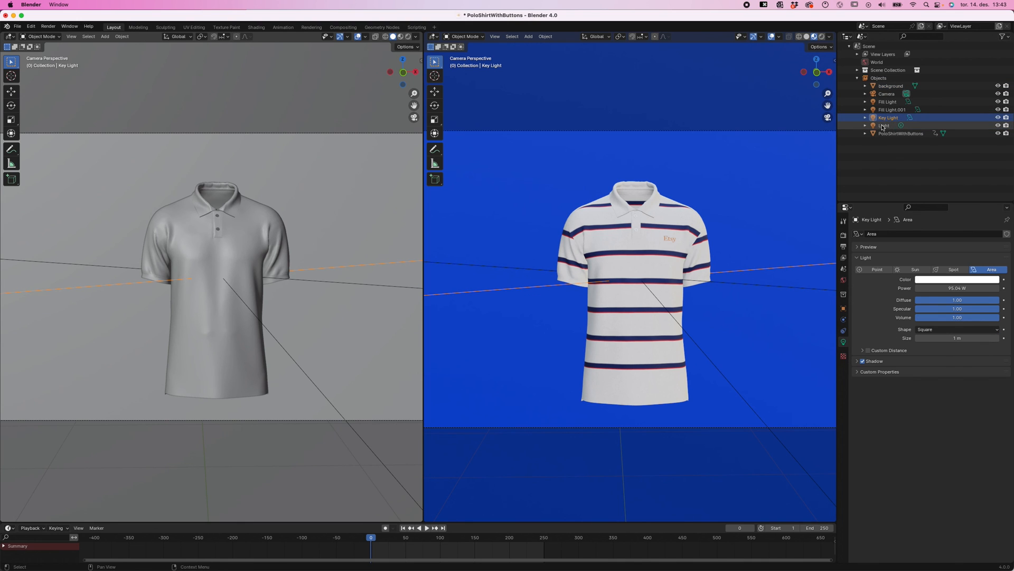
click(884, 125)
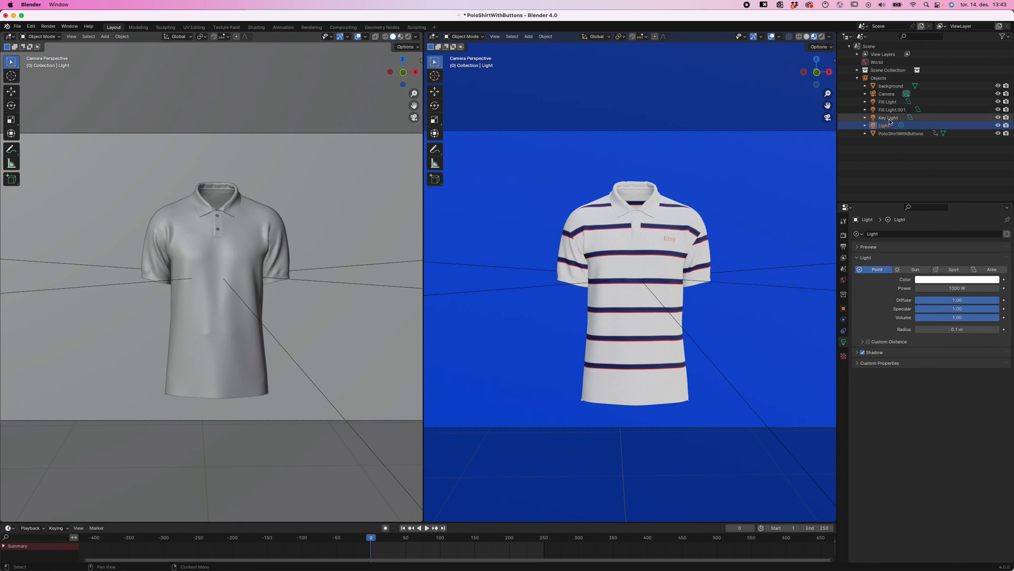
click(889, 117)
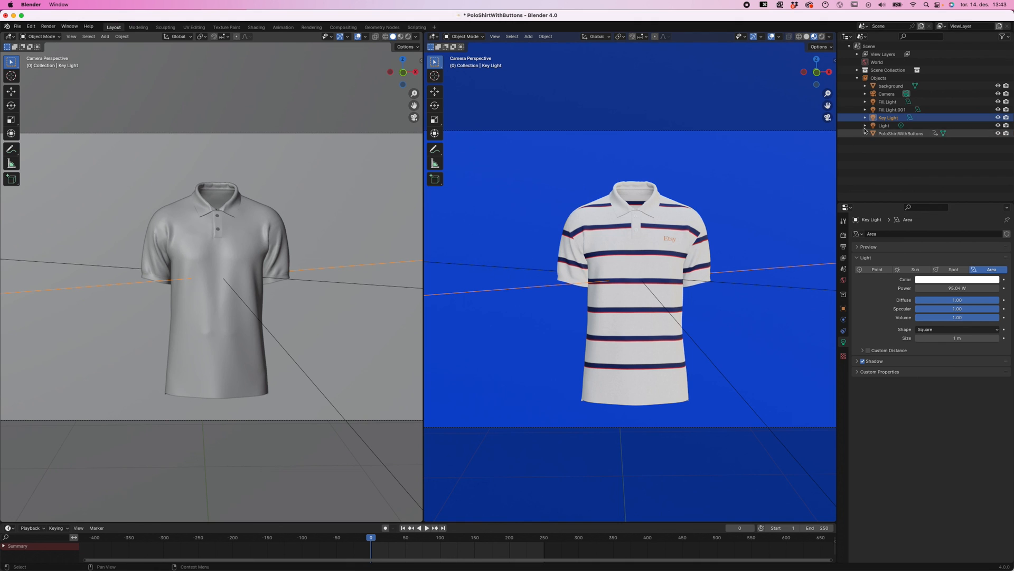
click(893, 109)
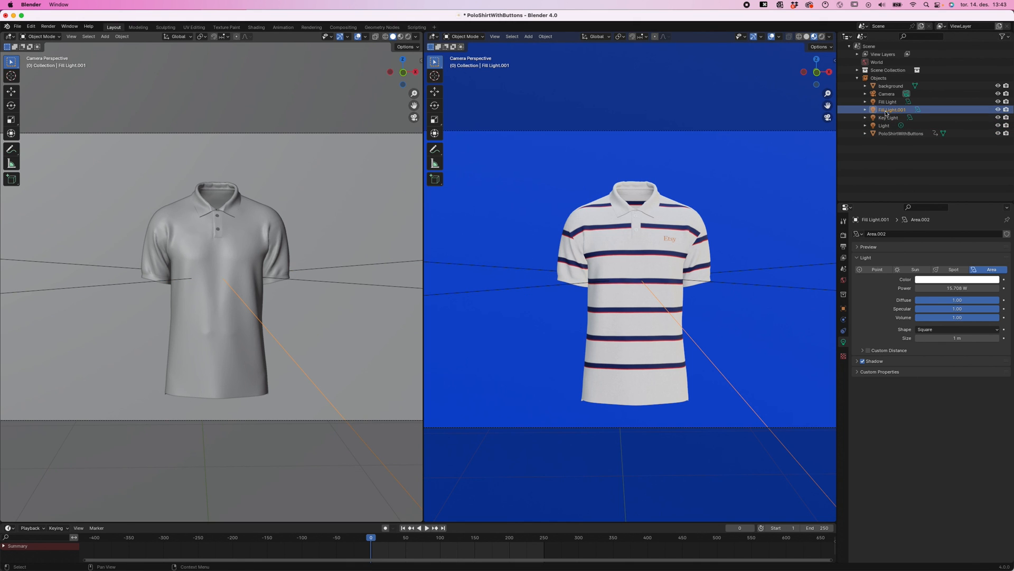
click(887, 102)
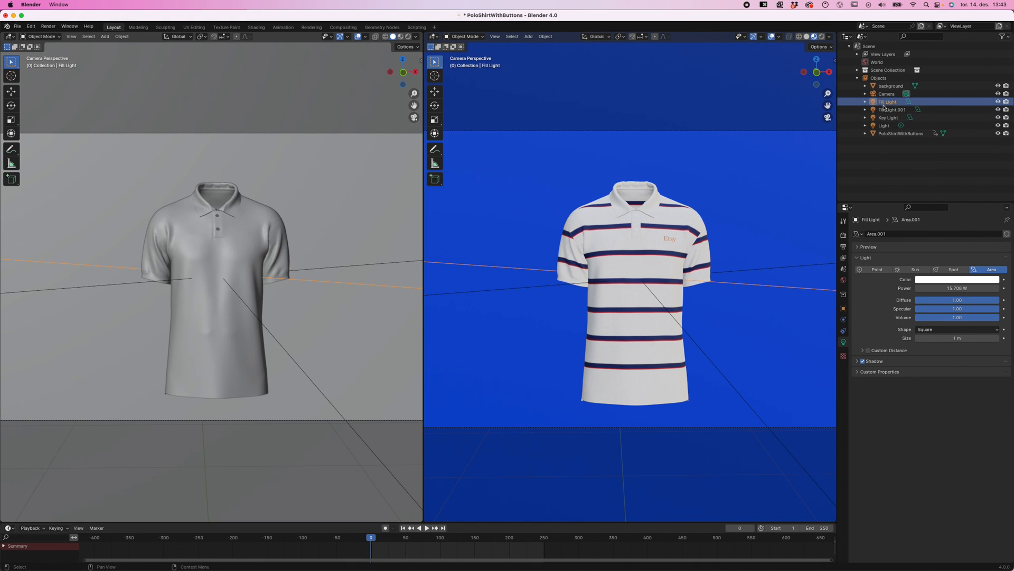
click(888, 117)
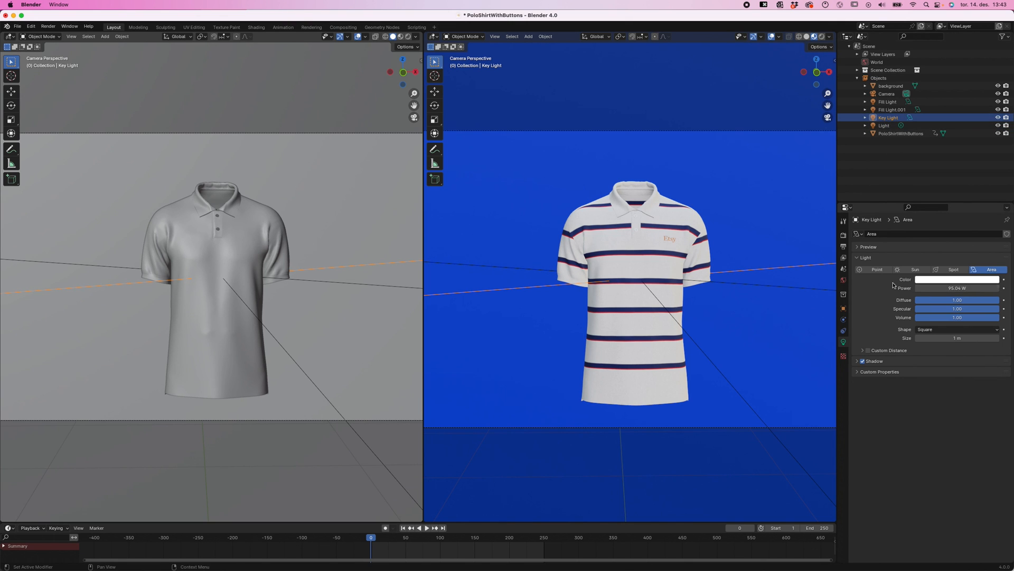
mouse_move(843, 342)
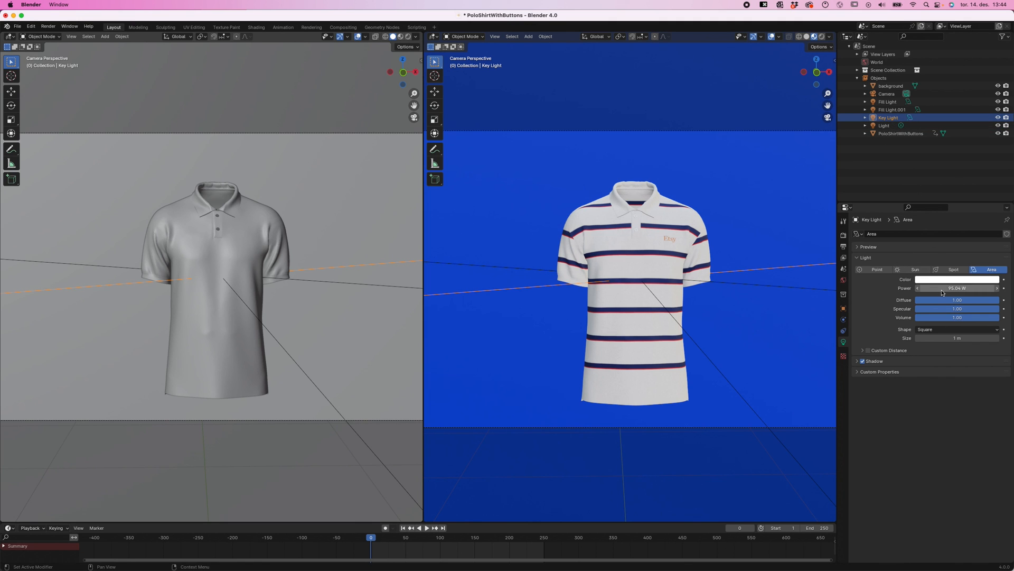
Raise the Key Light power from about 55 W to about 110 W
drag(957, 287, 941, 287)
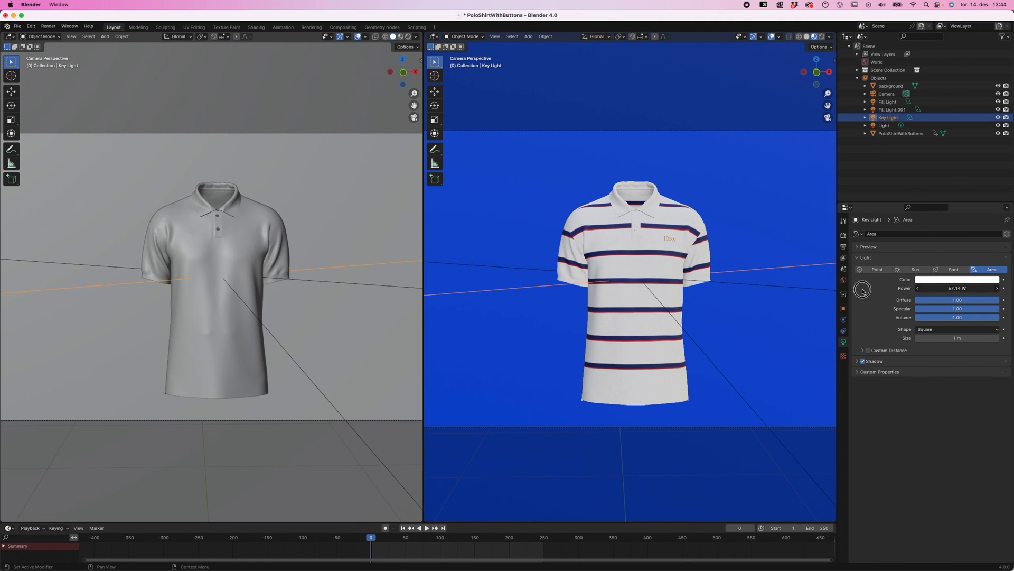
drag(863, 288, 970, 287)
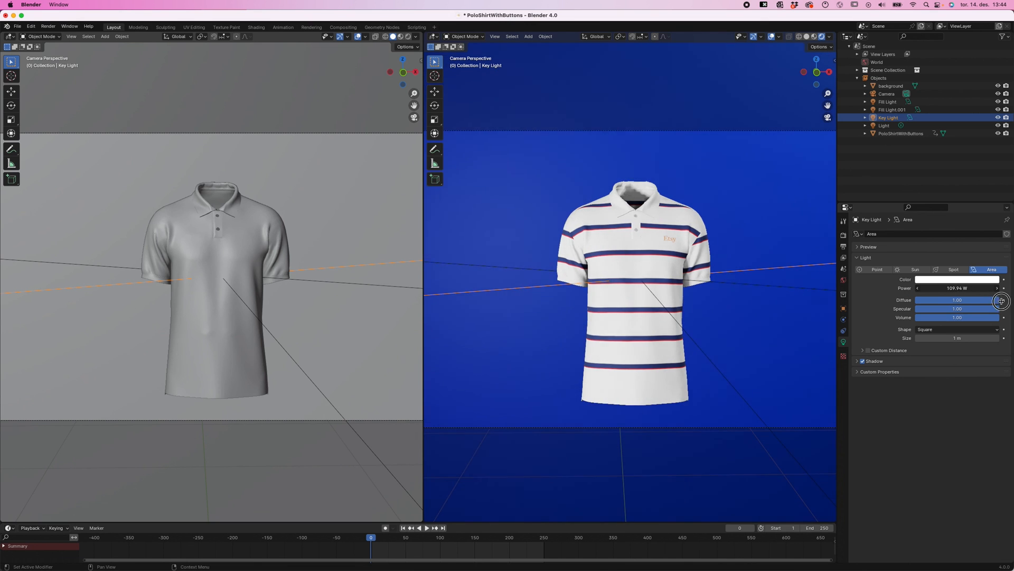
Ease the Key Light to about 98 W and tint its colour pale blue
drag(976, 288, 951, 287)
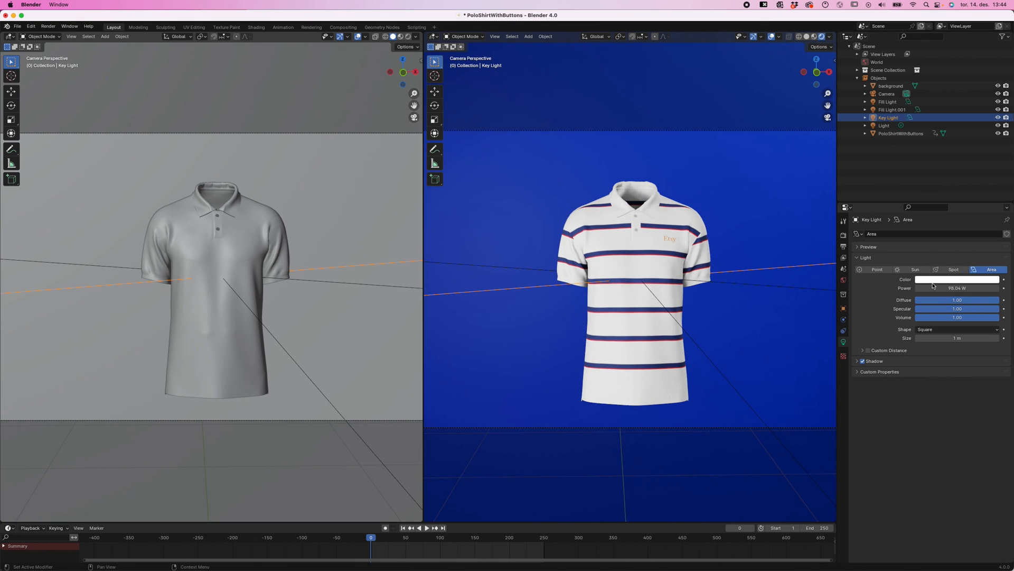
click(959, 279)
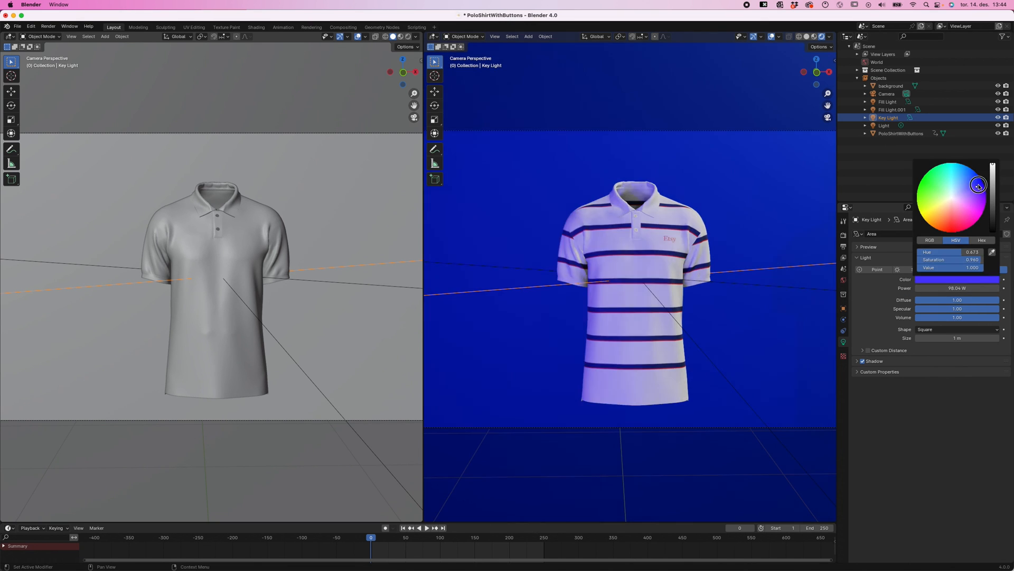
click(713, 315)
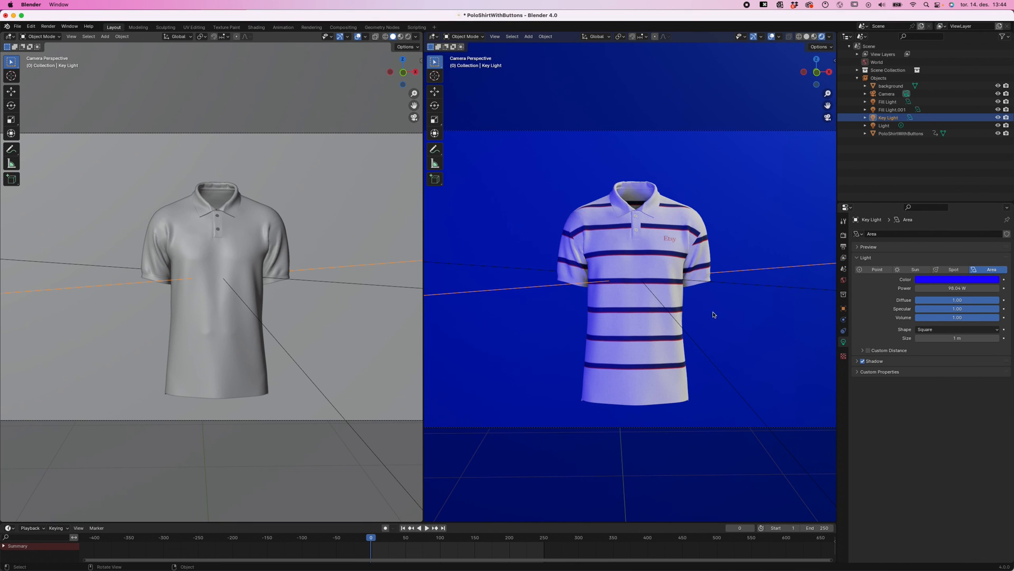
Make the Fill Light pink and settle its power near 15 W
click(887, 101)
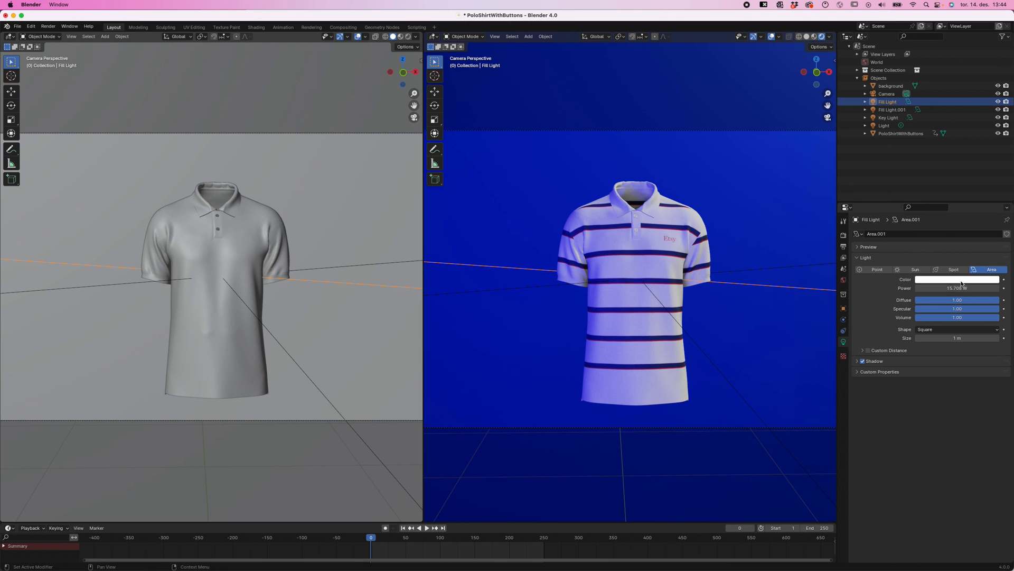
click(957, 279)
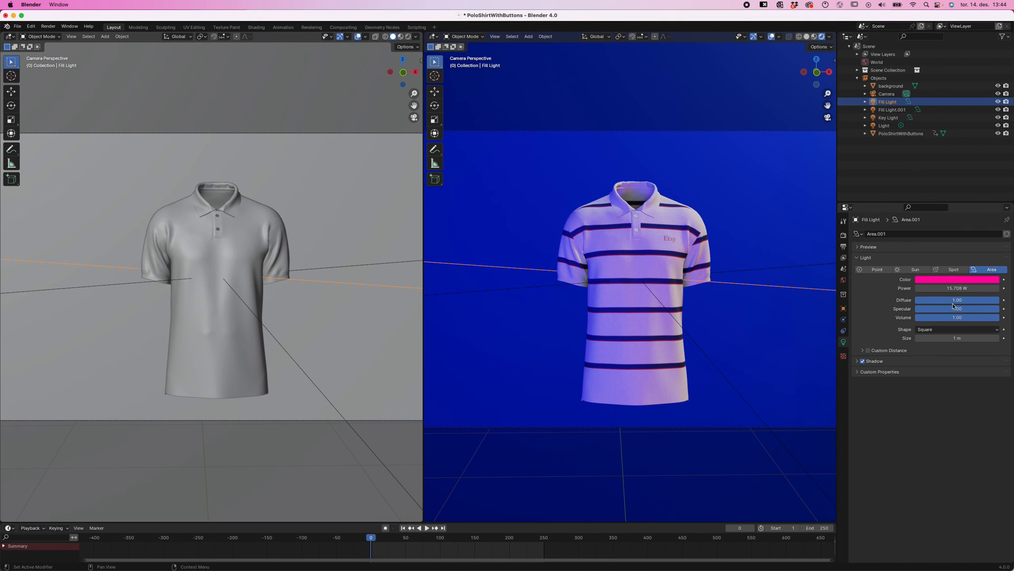
drag(939, 287, 957, 288)
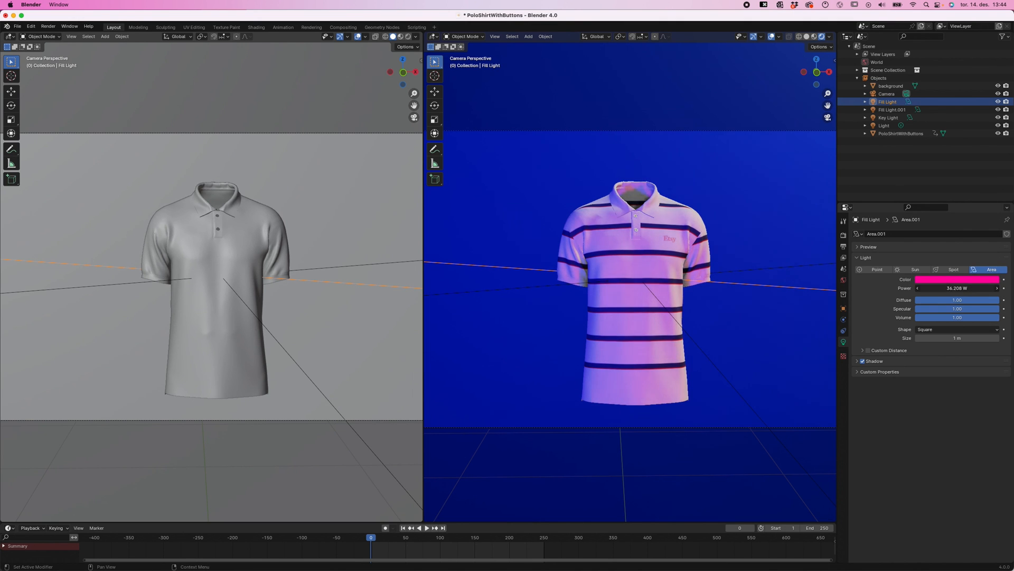
drag(957, 287, 921, 287)
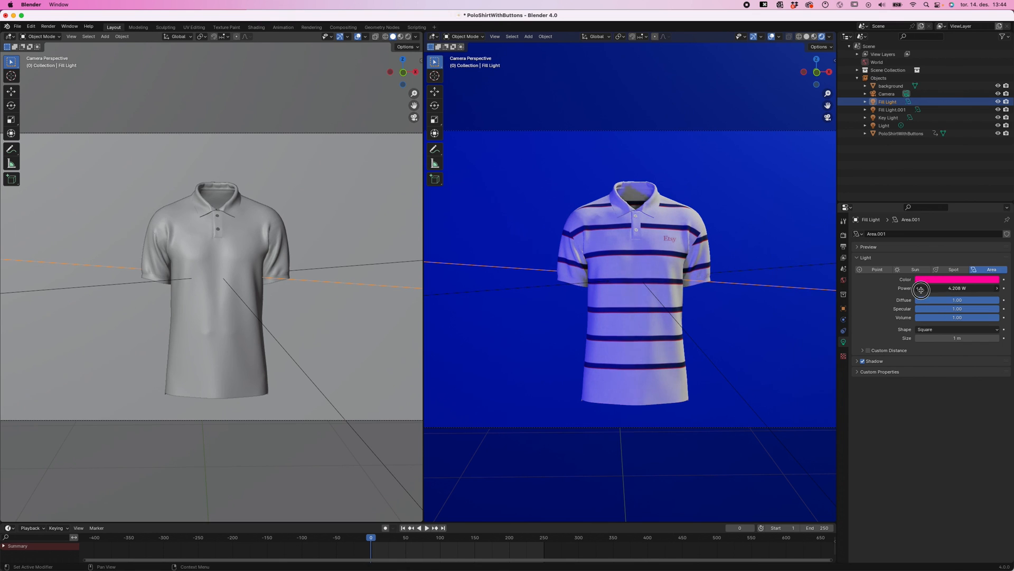
drag(921, 287, 951, 287)
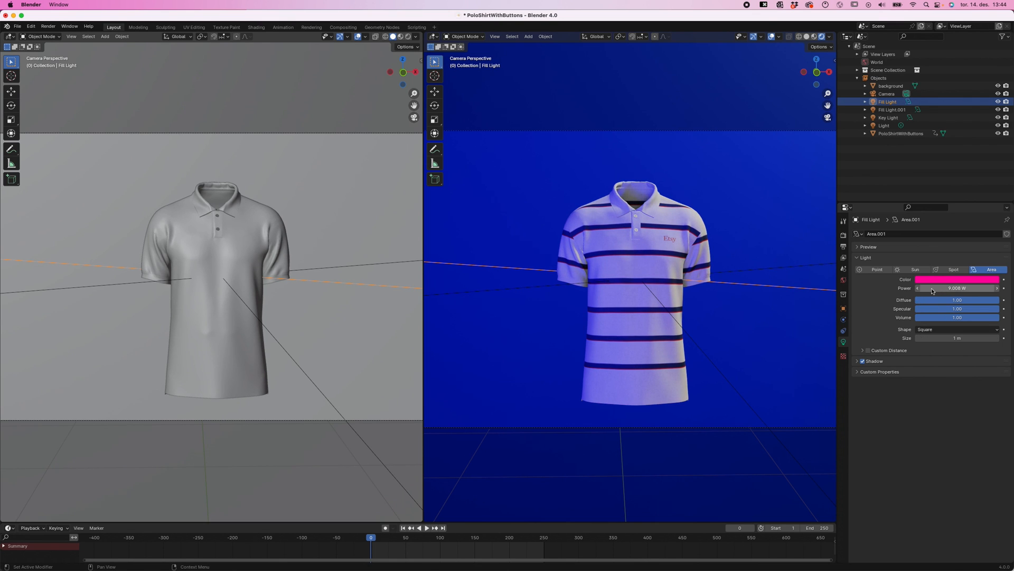
drag(932, 287, 951, 287)
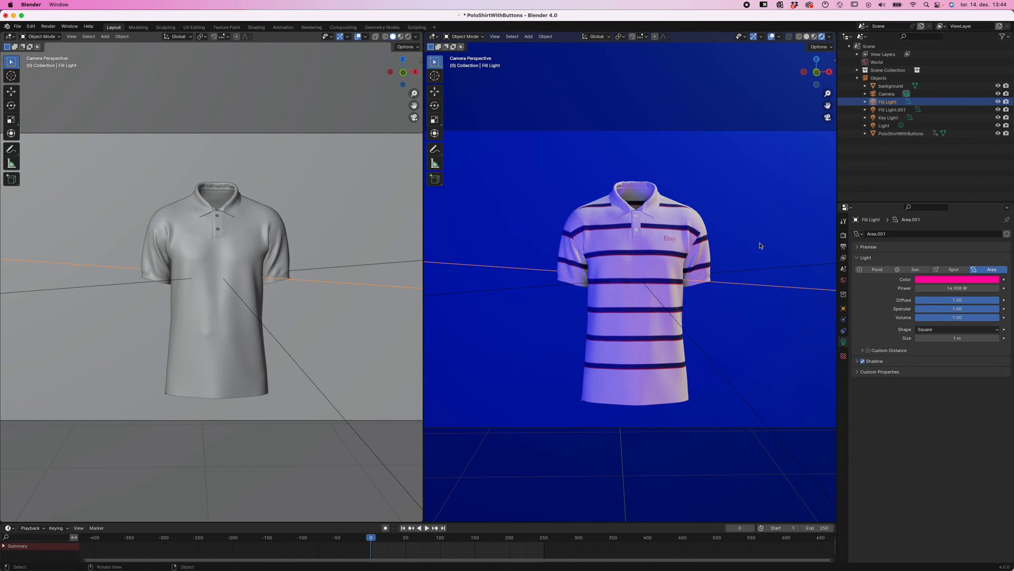